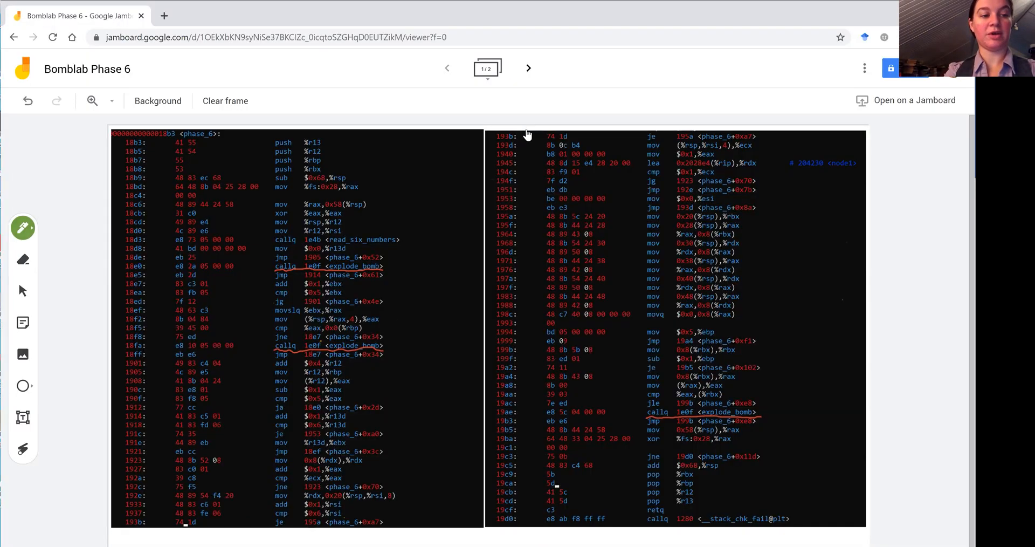
Submit 1 2 4 16 8 9 as the phase 6 answer
left_click(23, 228)
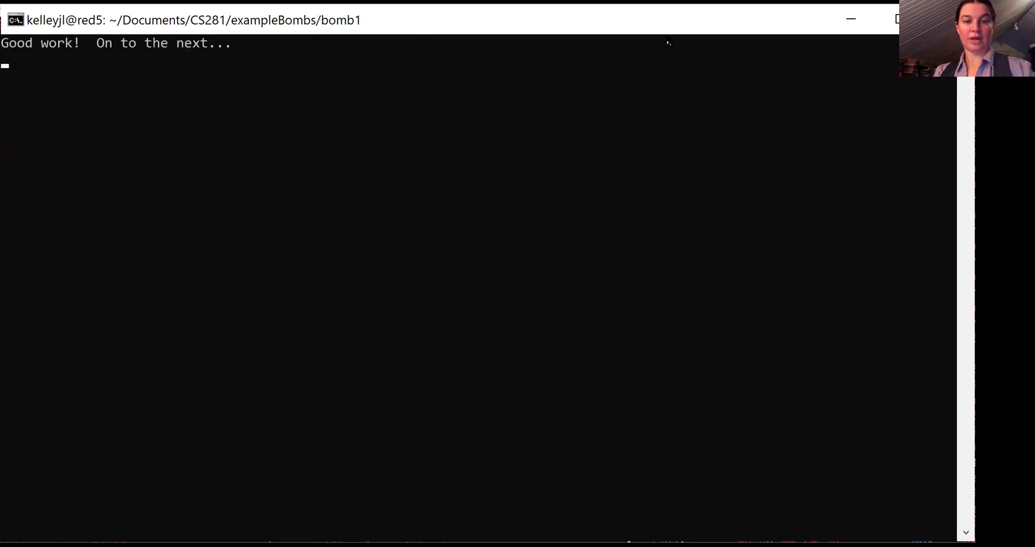
mouse_move(665, 23)
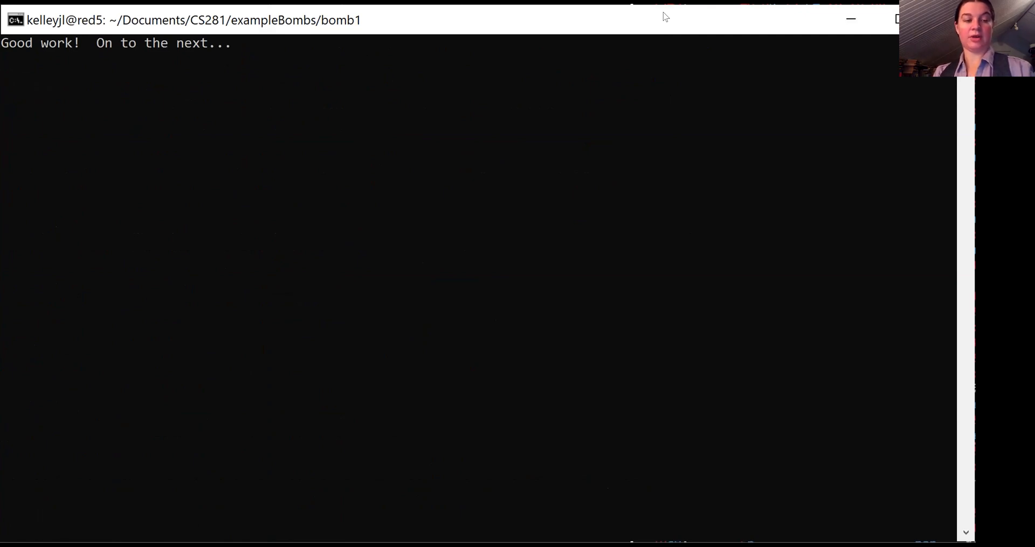
type("1 2 4 16")
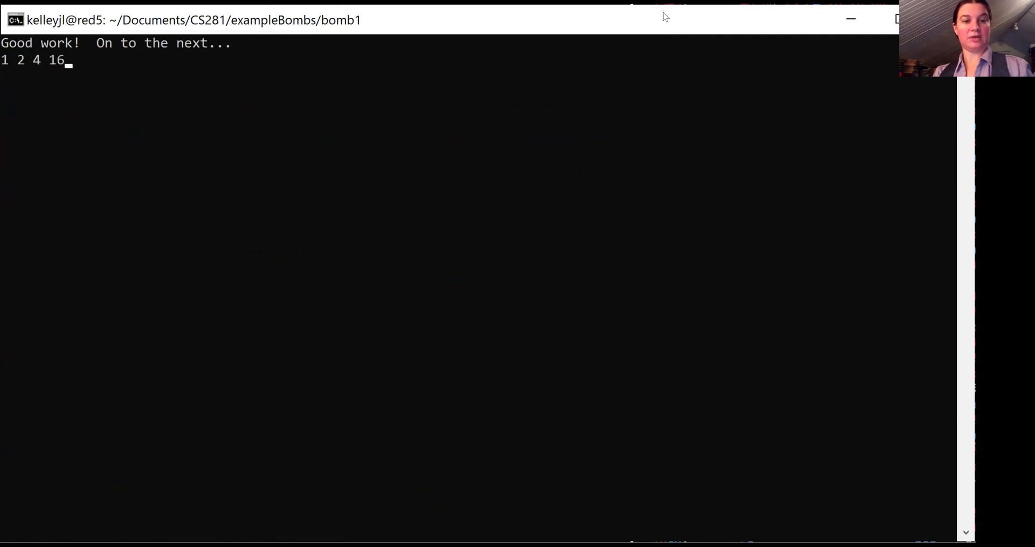
type("8 9")
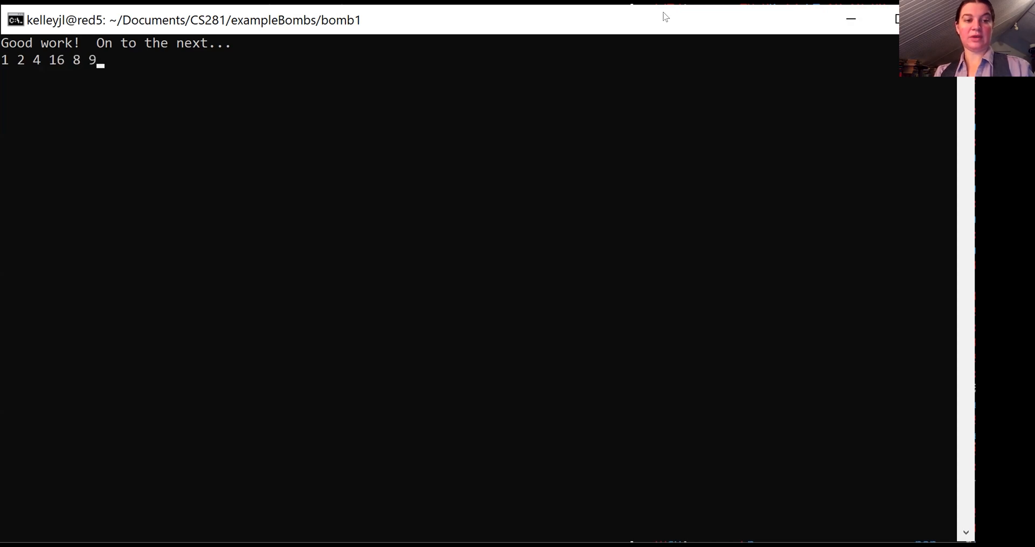
key("Return")
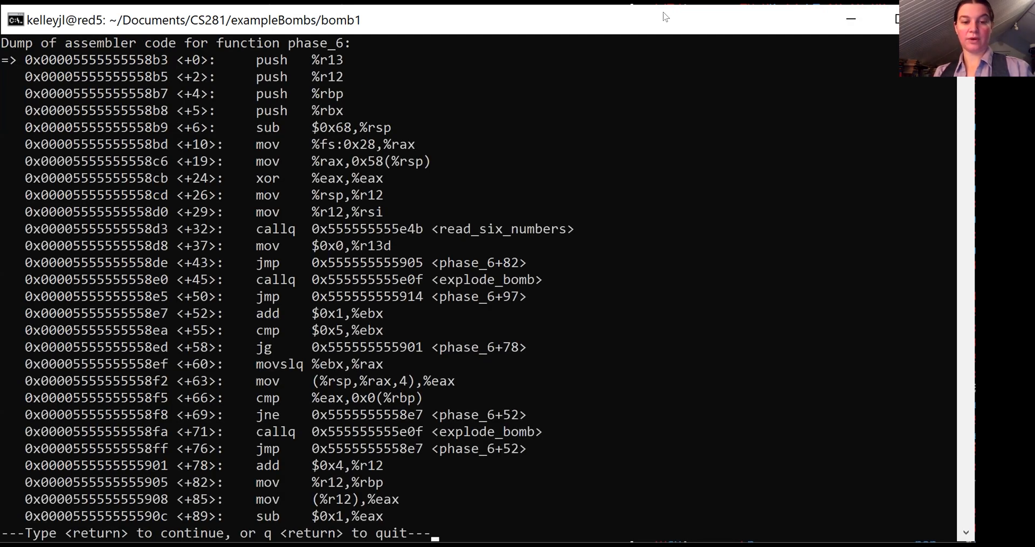
mouse_move(633, 23)
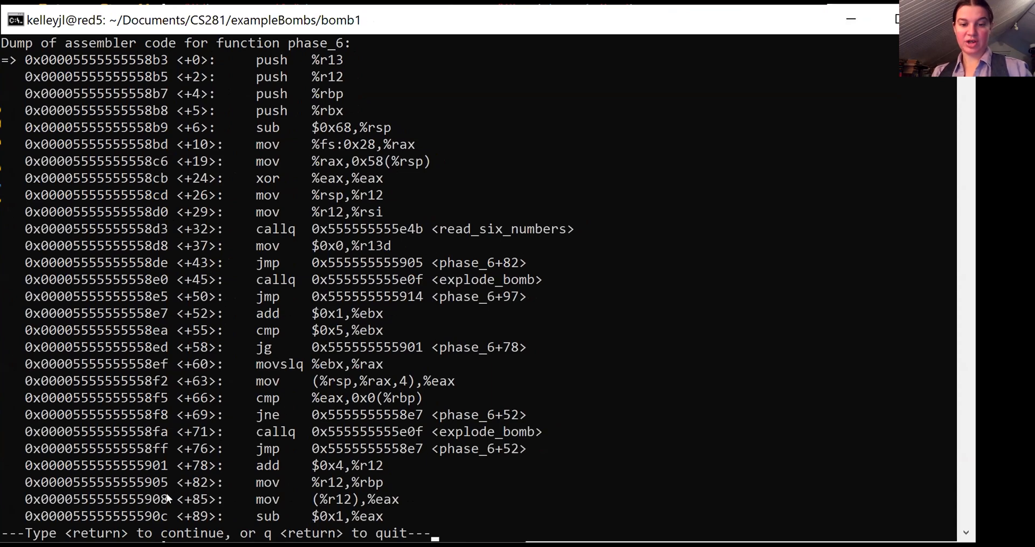
key("return")
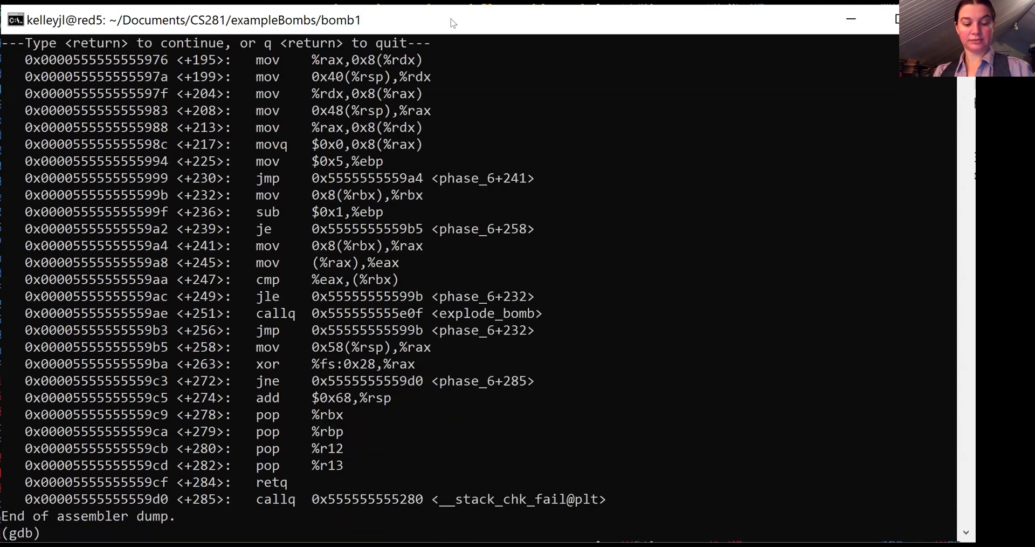
type("break *")
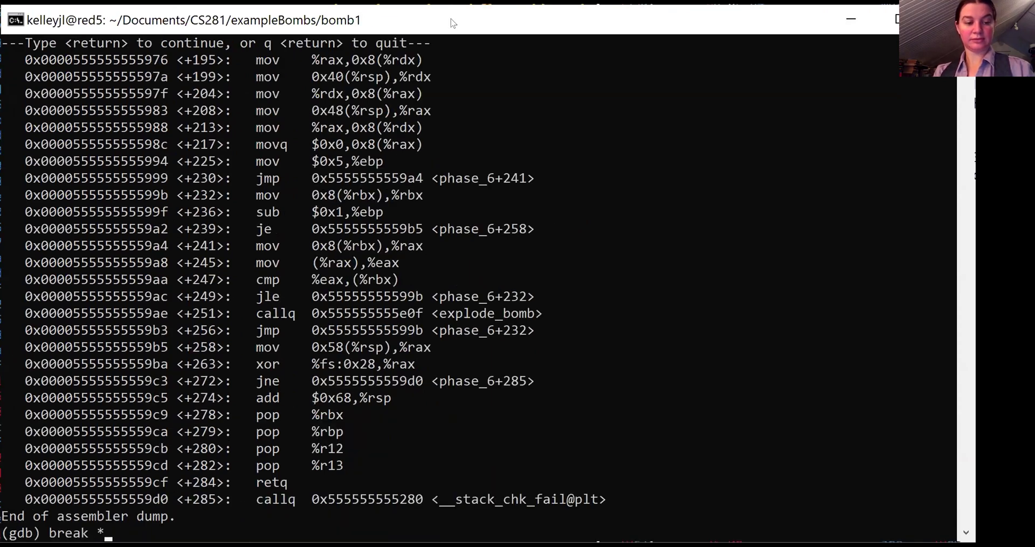
type("0x0000555555555908")
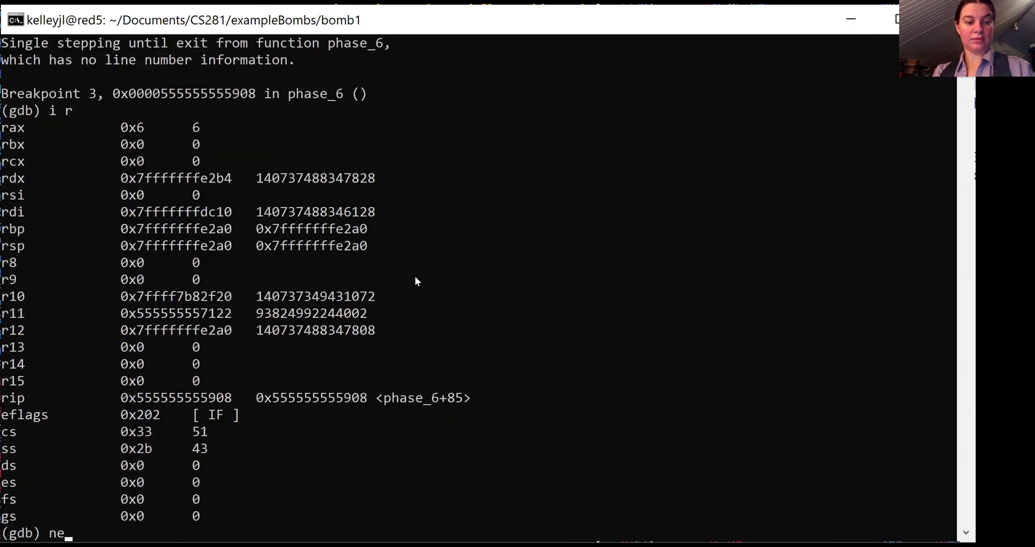
key("Return")
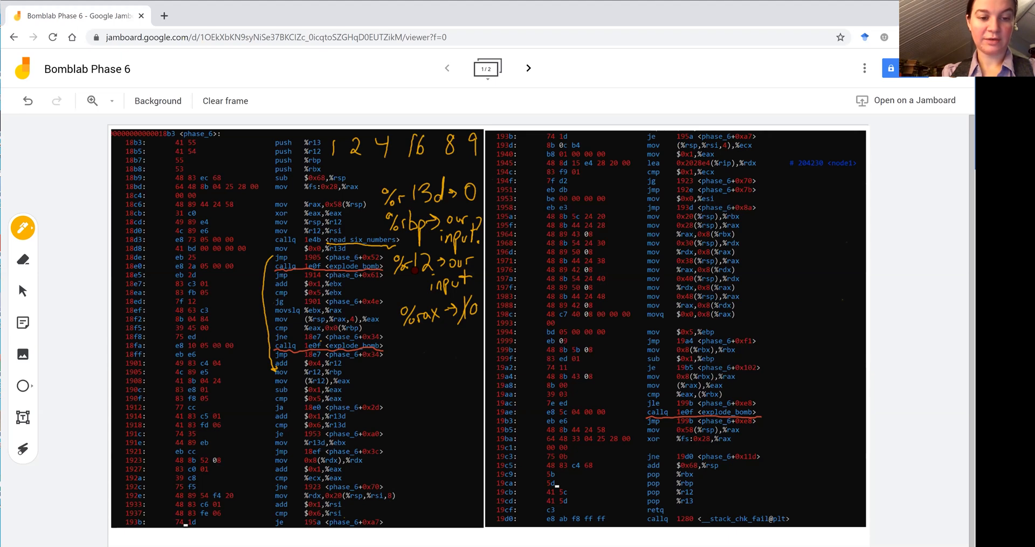
Return to the gdb terminal after annotating the register notes on Jamboard
left_click(23, 227)
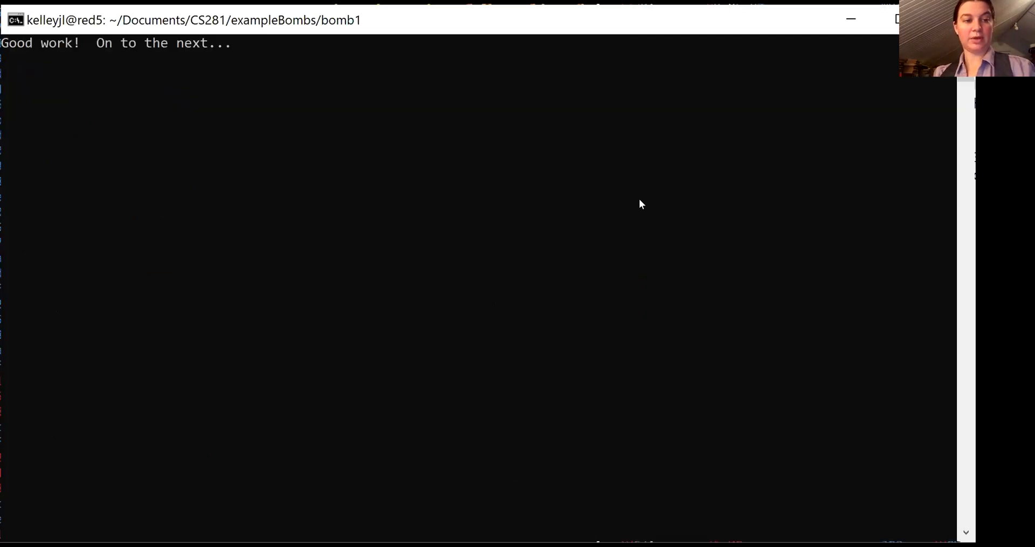
Submit 1 2 4 4 2 1 and disassemble phase_6 at the breakpoint
type("1 2 4")
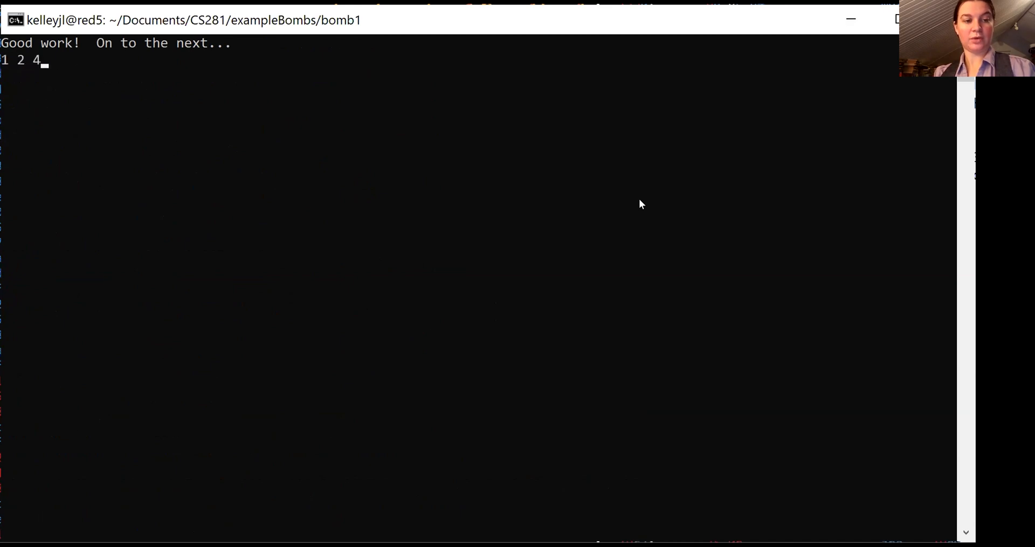
type("4 2 1")
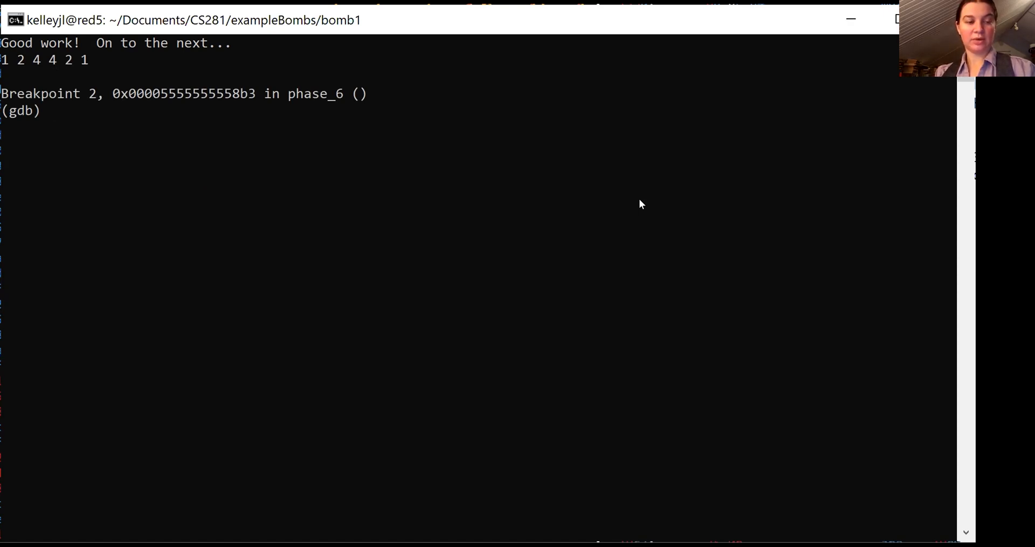
type("disass")
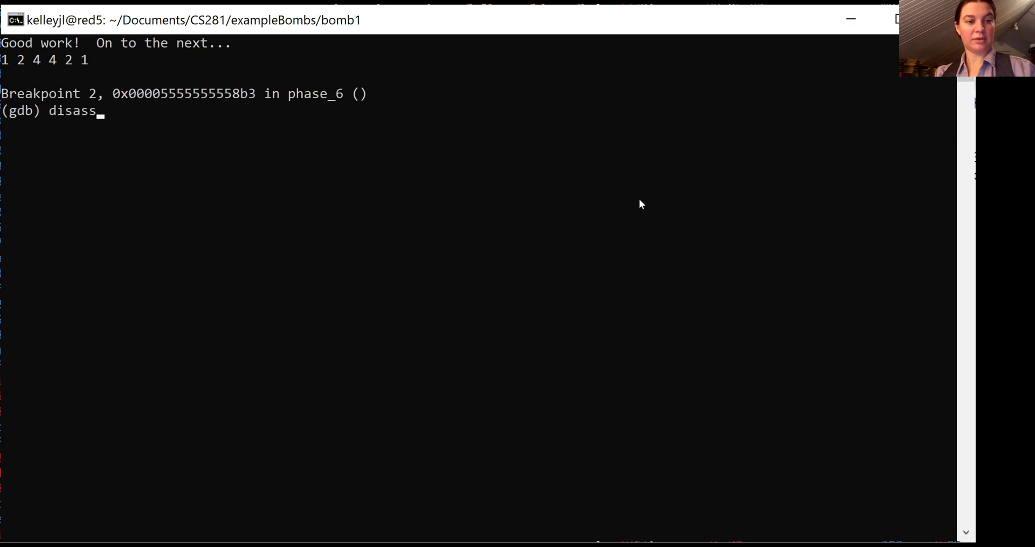
key("Return")
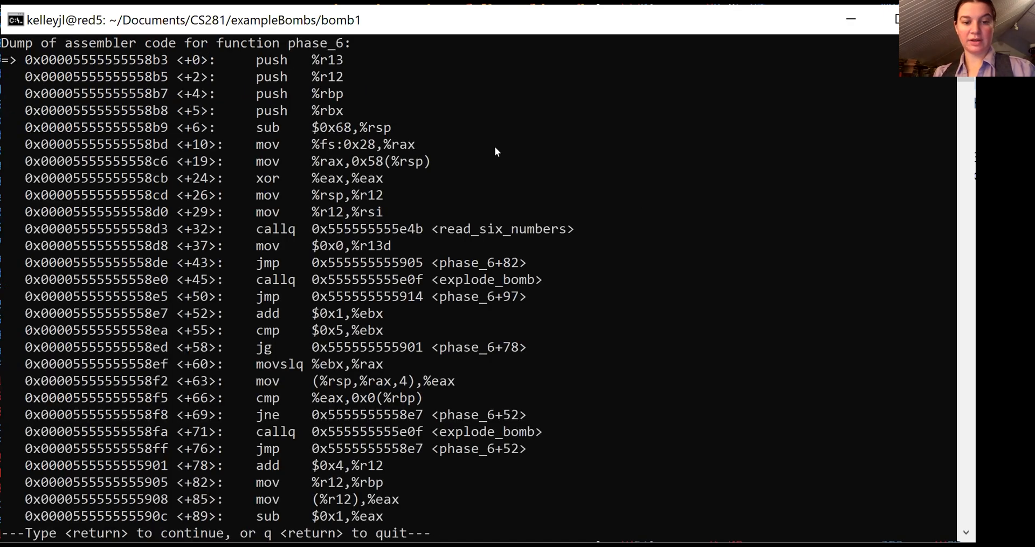
mouse_move(244, 341)
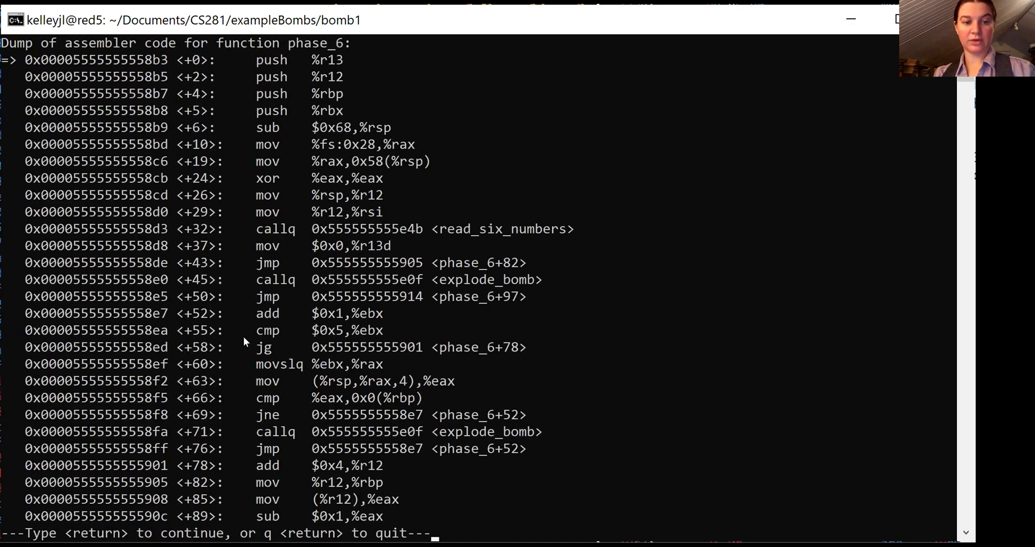
mouse_move(288, 468)
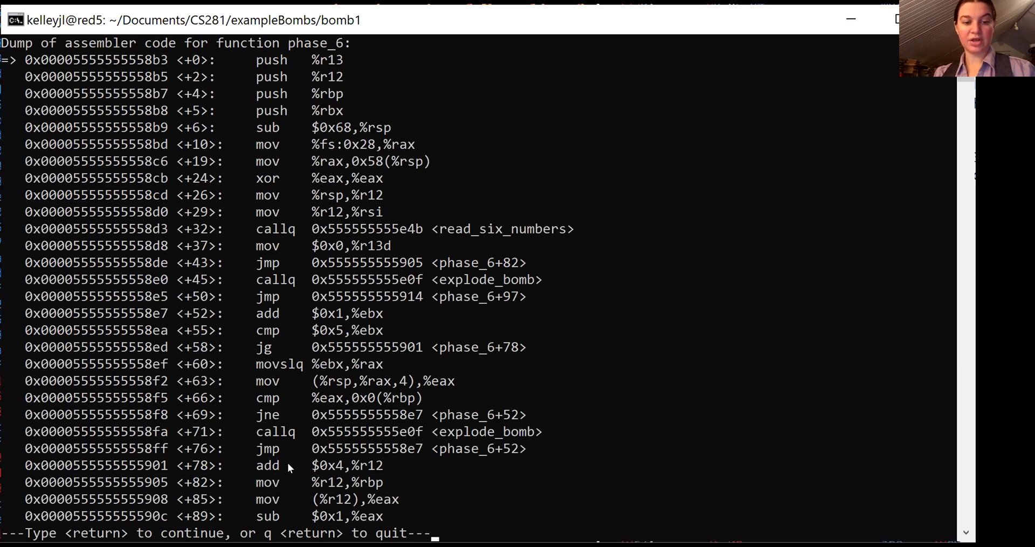
Page through the phase_6 disassembly down to the inner loop around phase_6+121
key("Return")
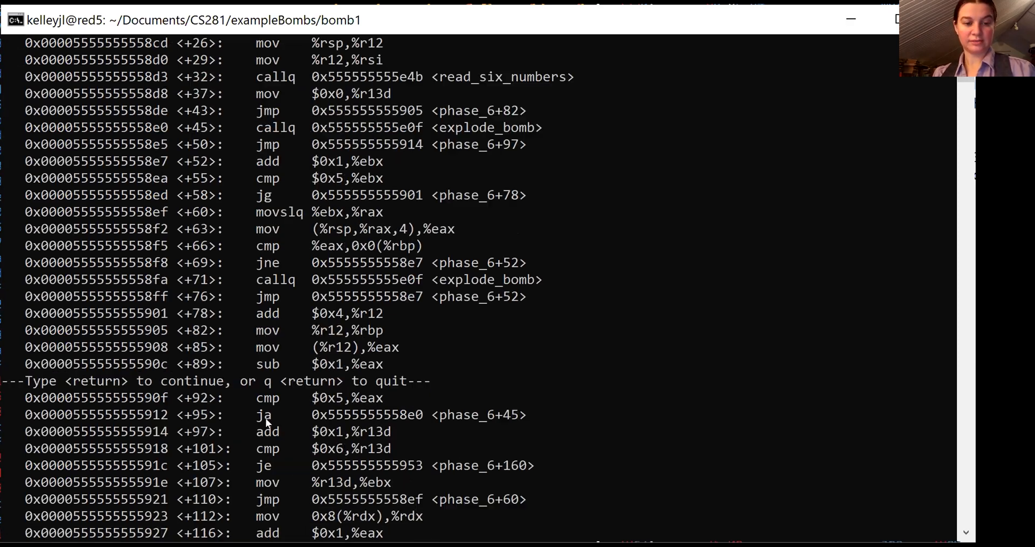
mouse_move(385, 436)
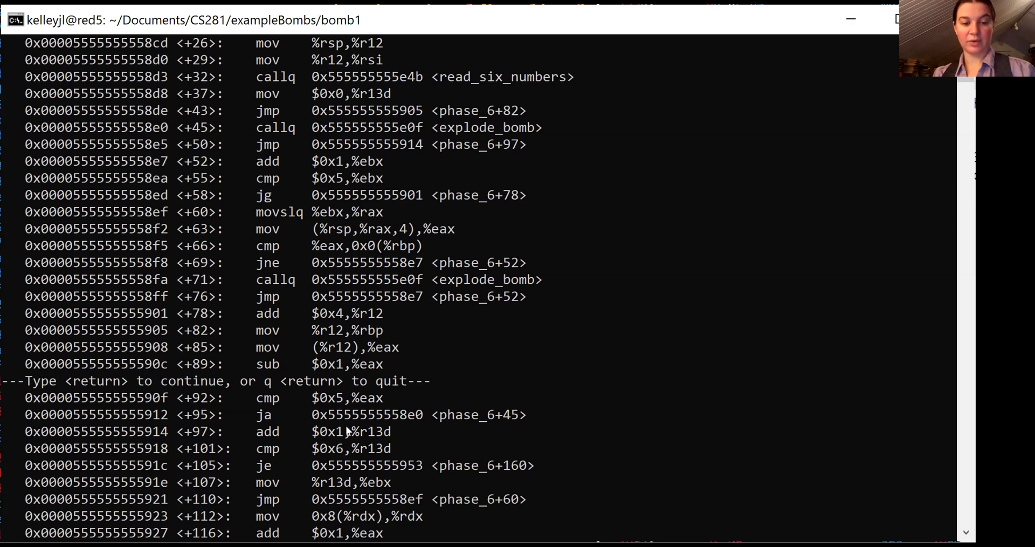
mouse_move(386, 459)
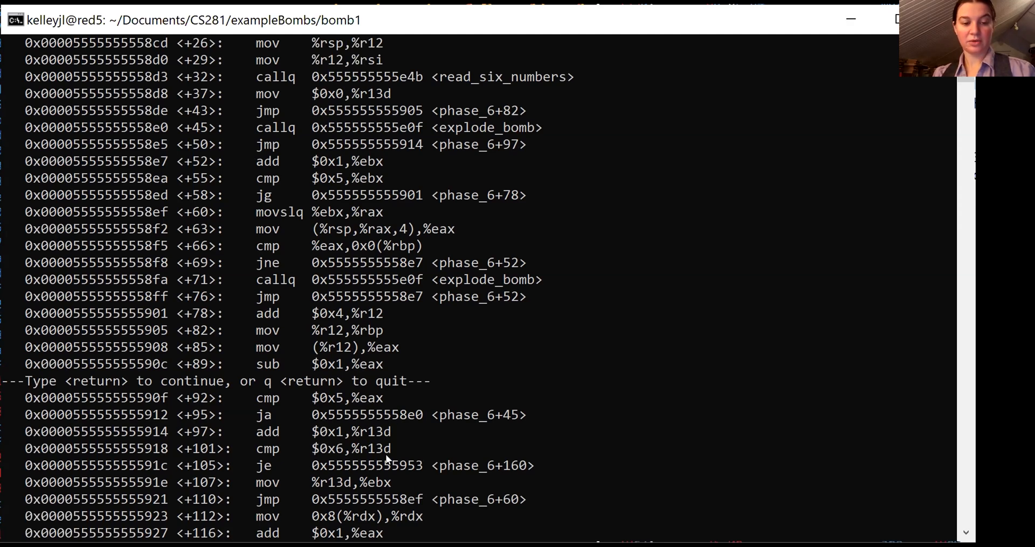
mouse_move(399, 454)
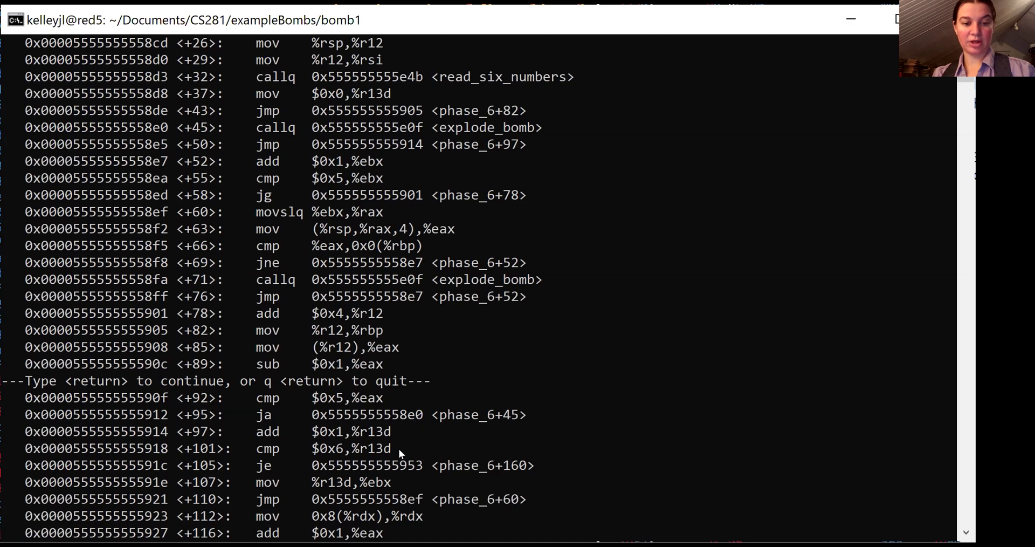
scroll("down", 3)
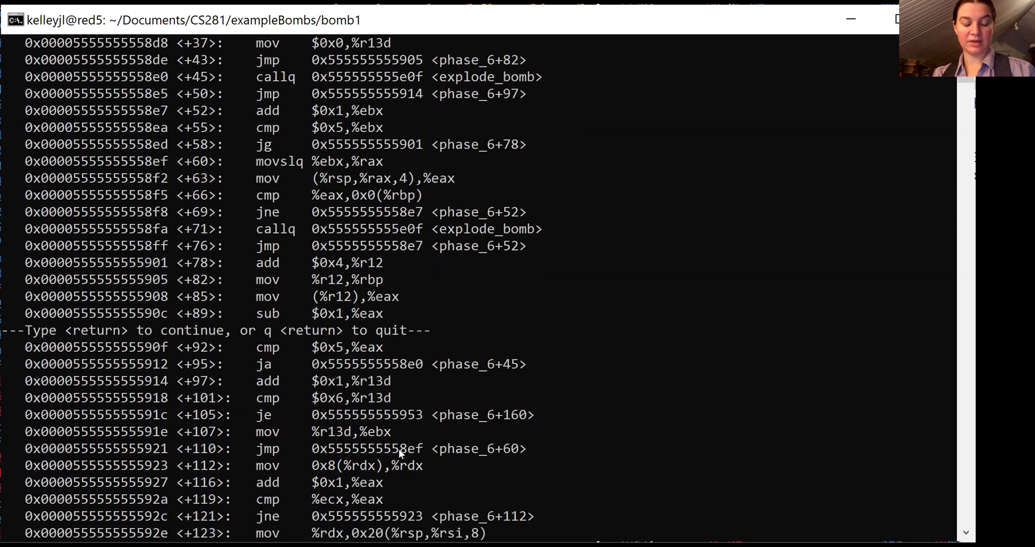
scroll("down", 3)
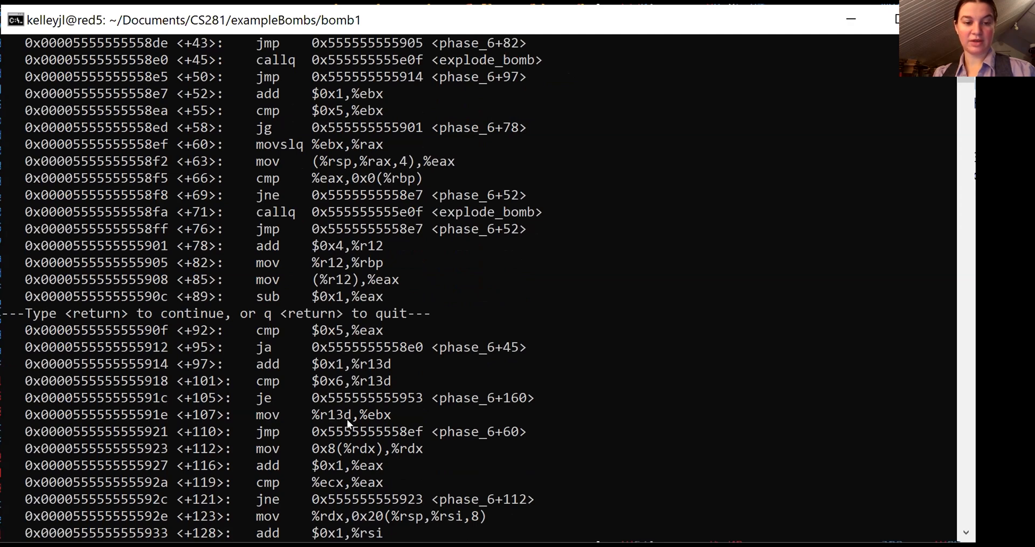
mouse_move(387, 422)
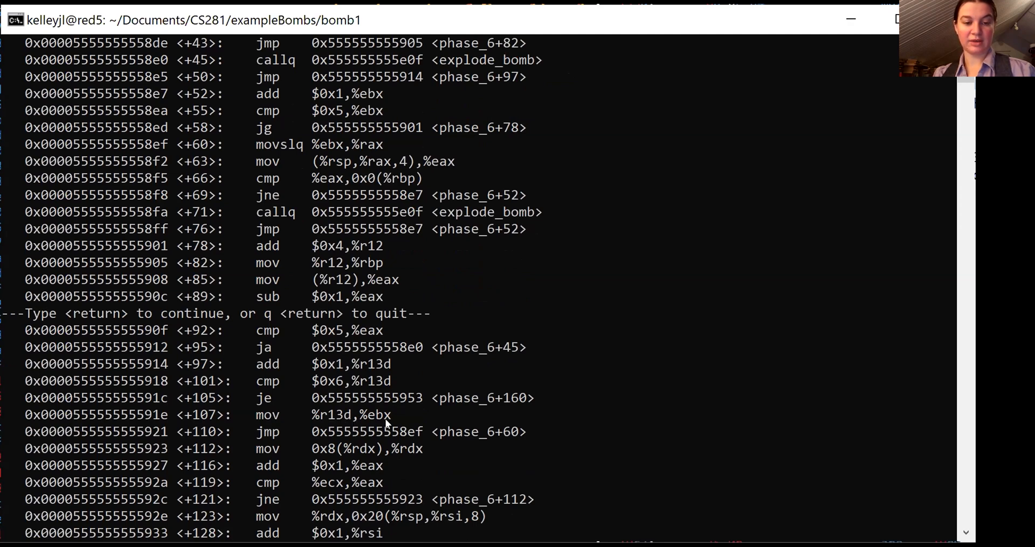
mouse_move(357, 453)
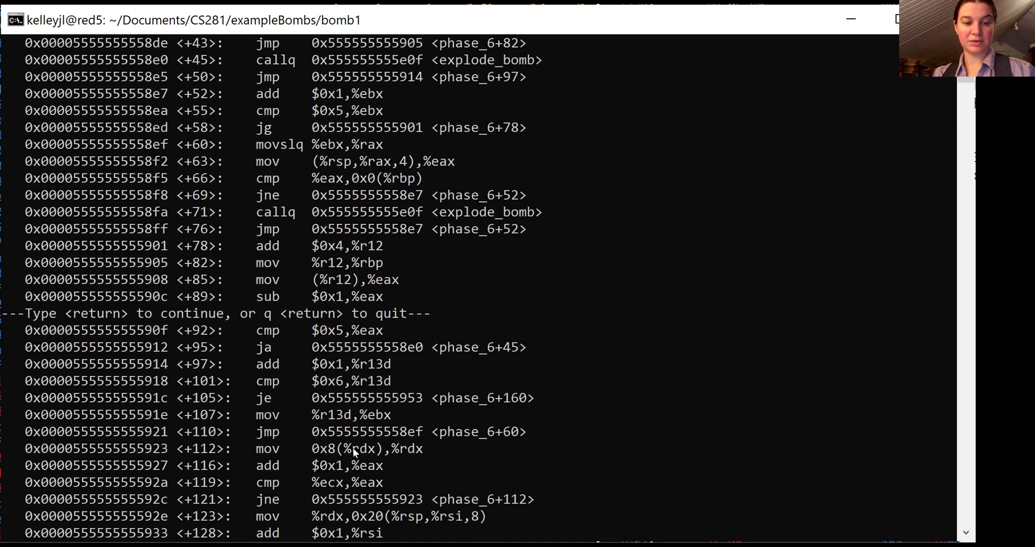
scroll("up", 3)
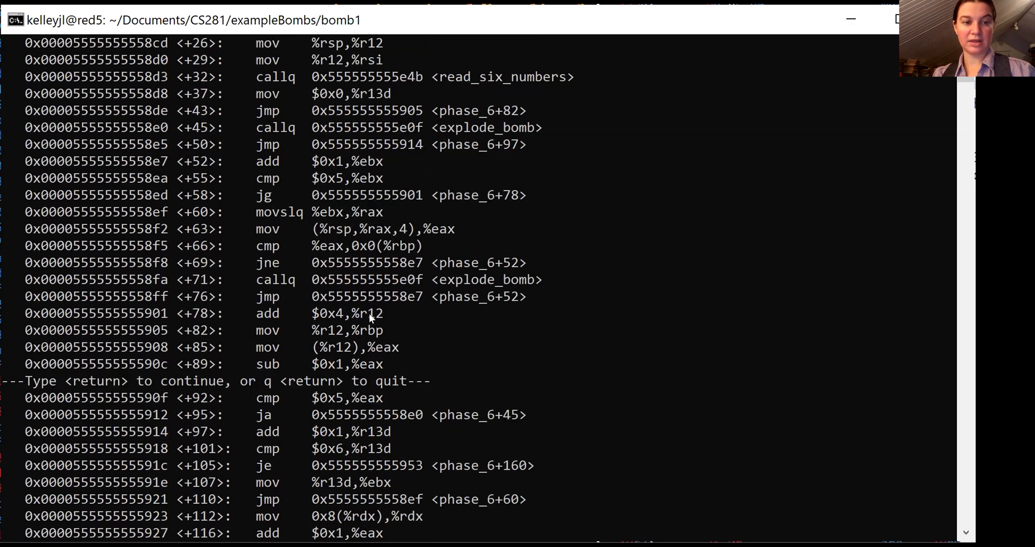
scroll("up", 3)
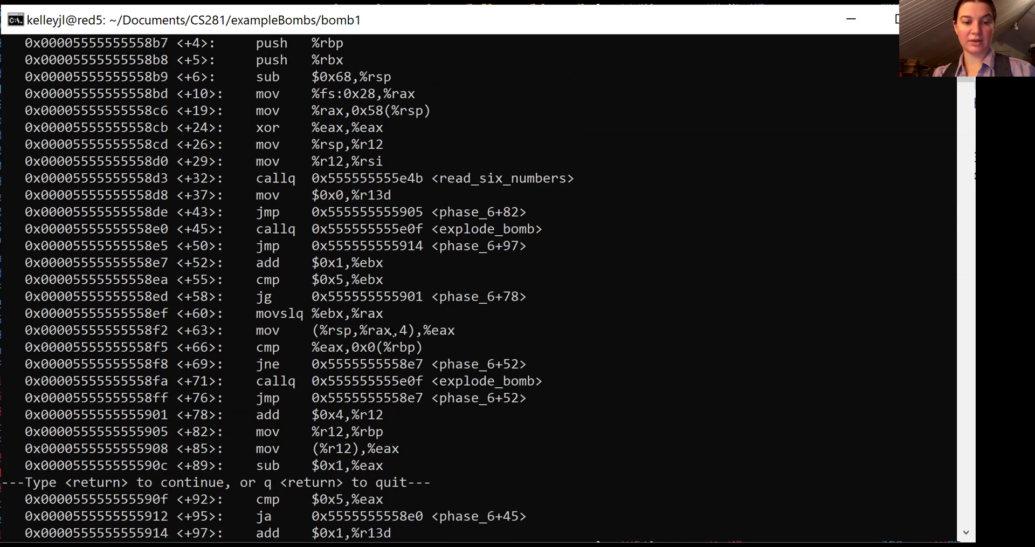
mouse_move(346, 320)
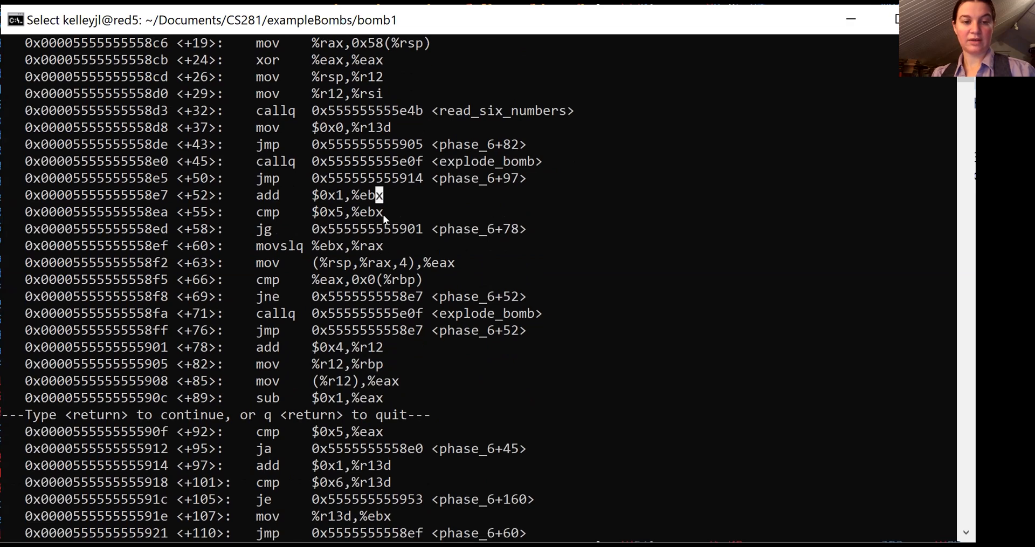
mouse_move(382, 225)
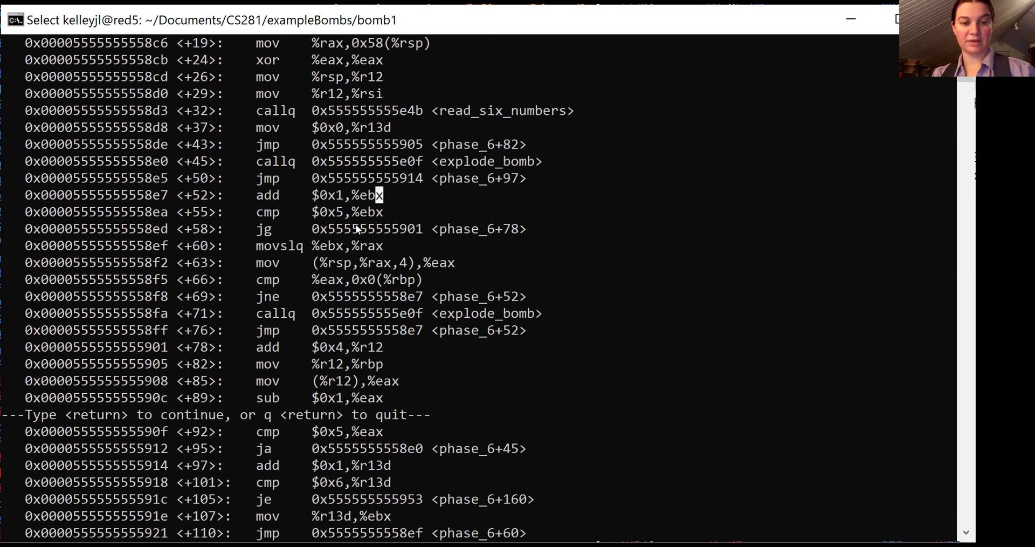
mouse_move(396, 238)
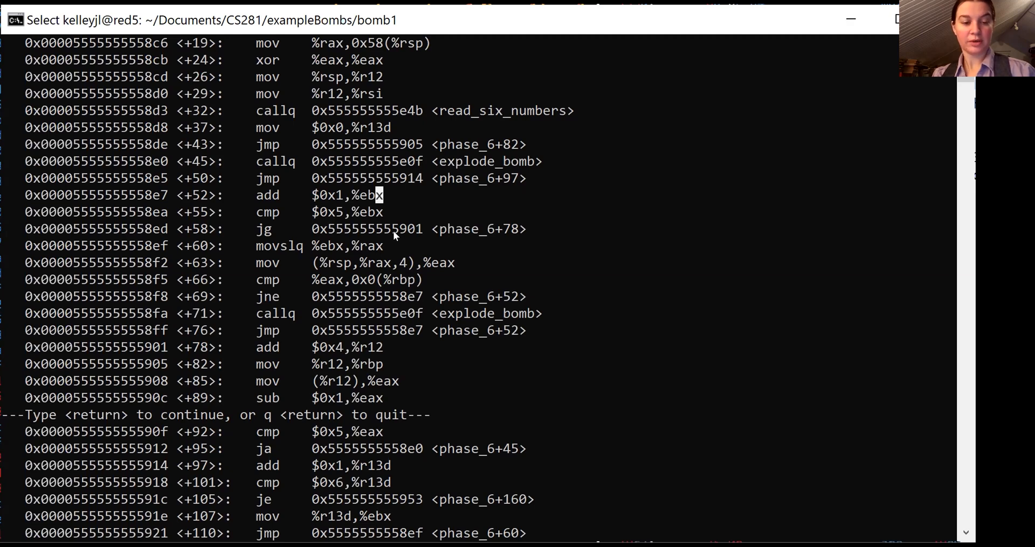
mouse_move(385, 246)
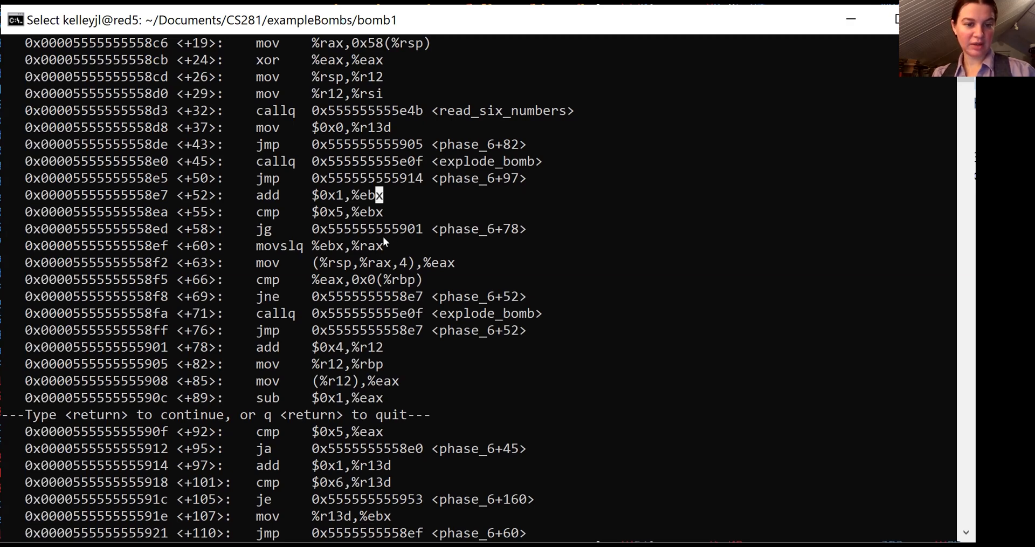
mouse_move(387, 247)
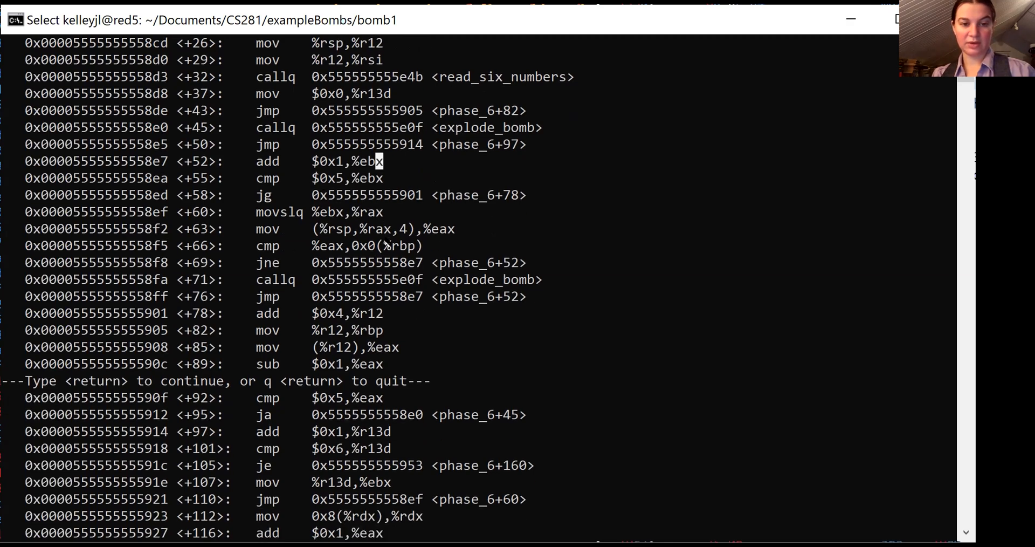
scroll("down", 3)
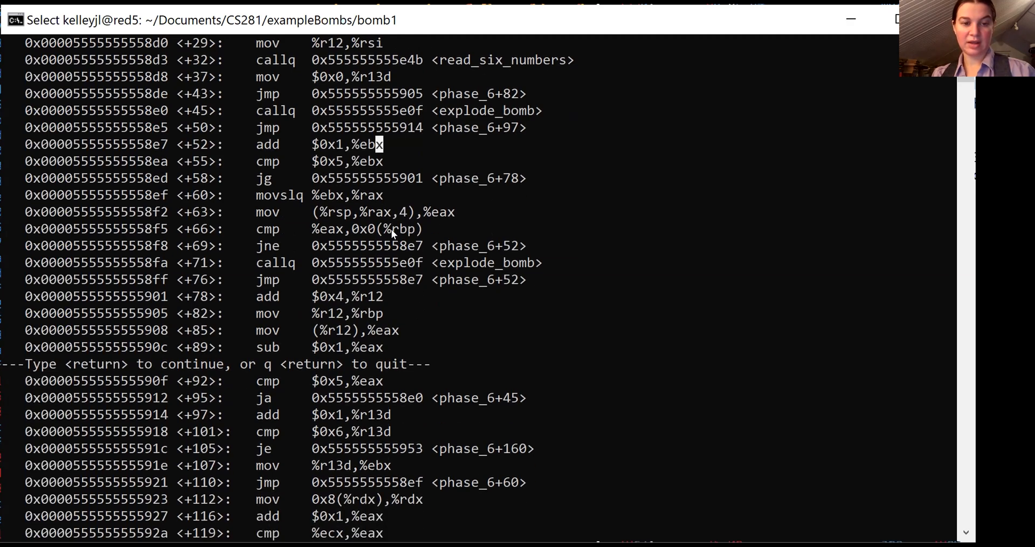
mouse_move(423, 211)
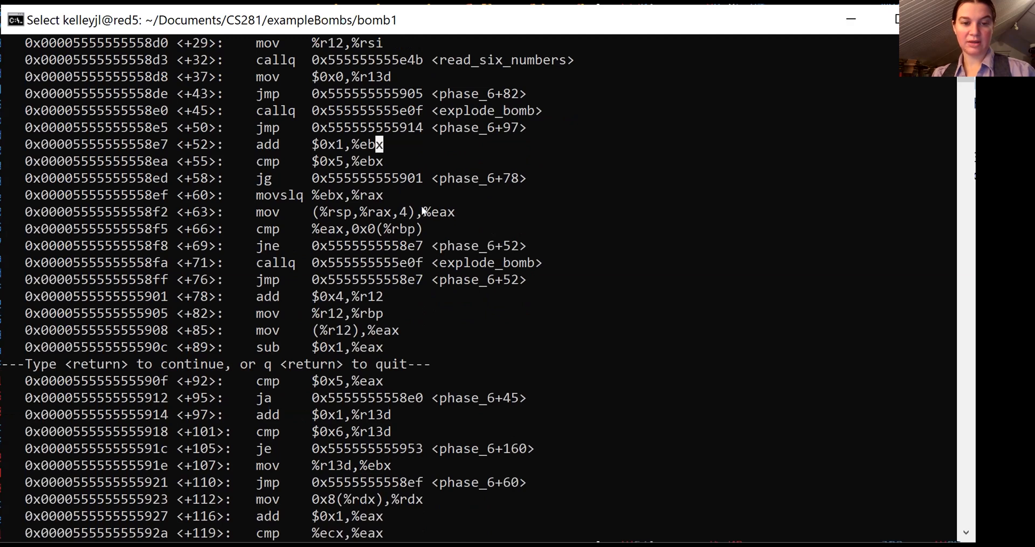
mouse_move(355, 237)
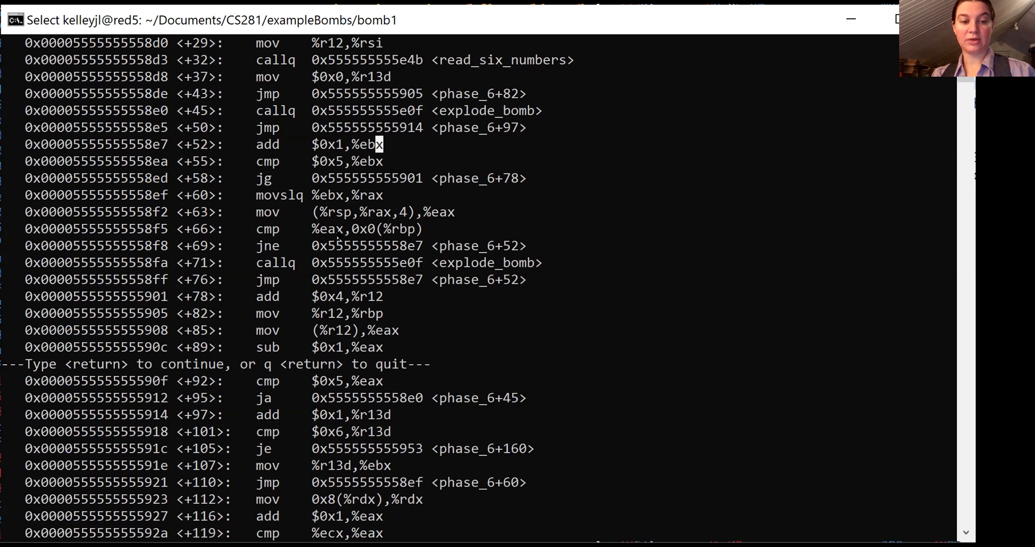
scroll("down", 3)
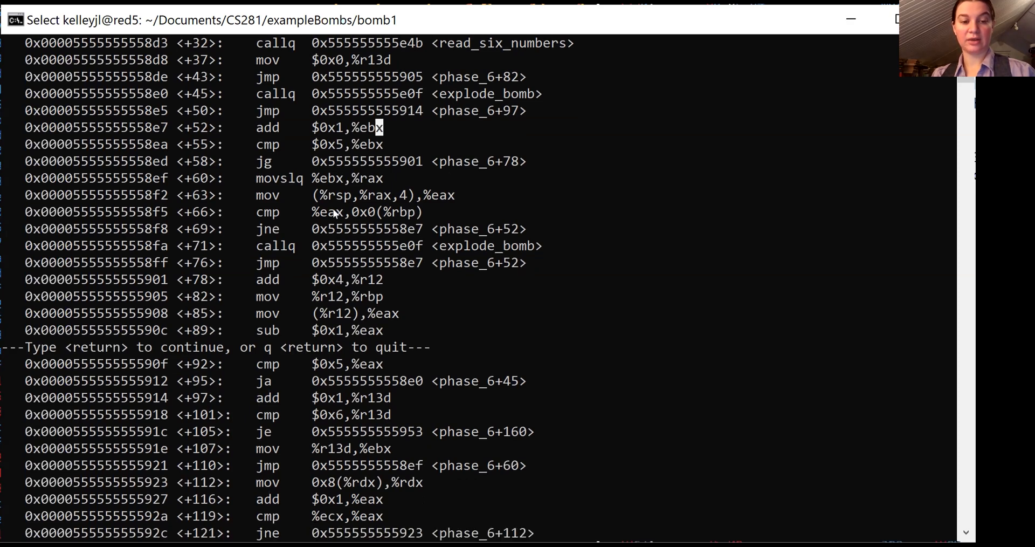
mouse_move(267, 237)
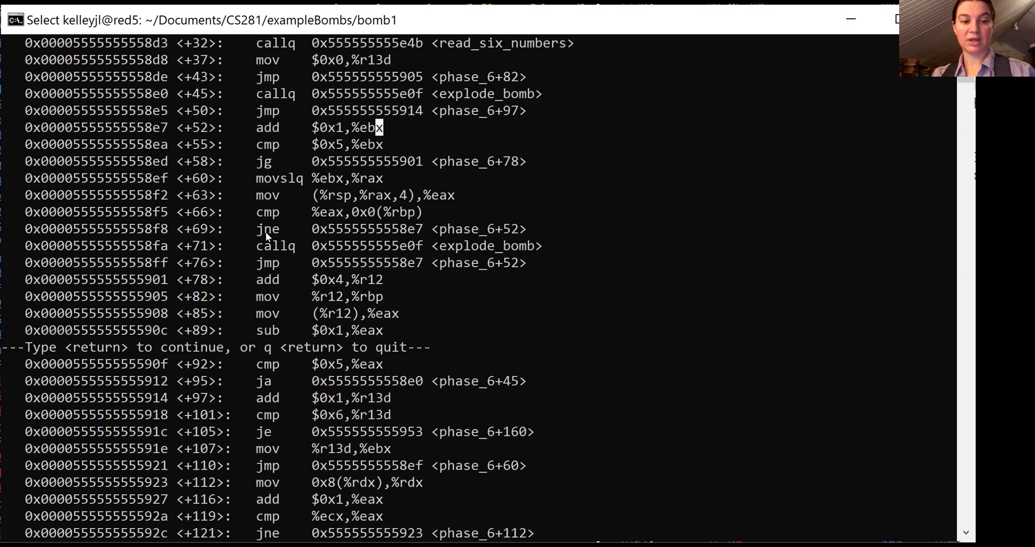
mouse_move(201, 130)
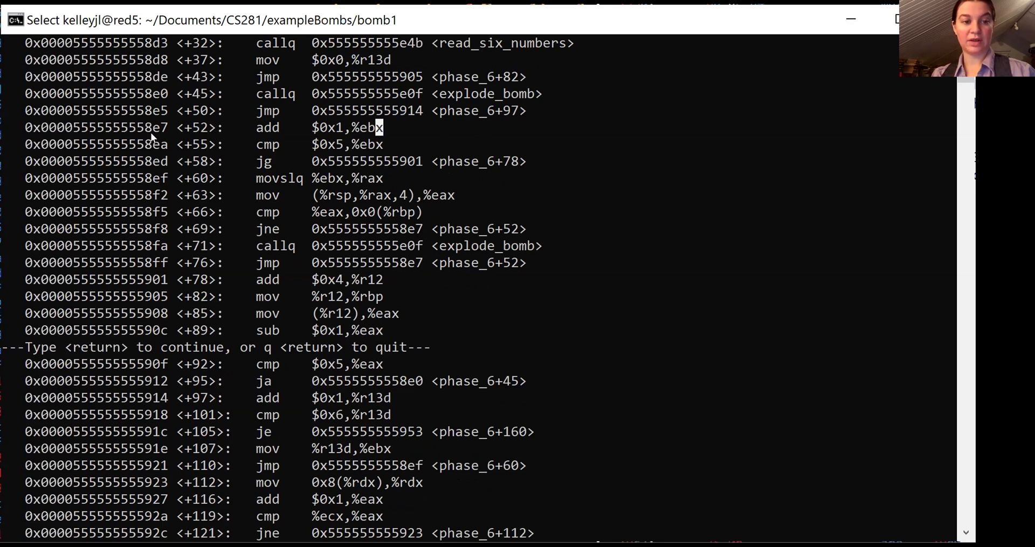
mouse_move(361, 272)
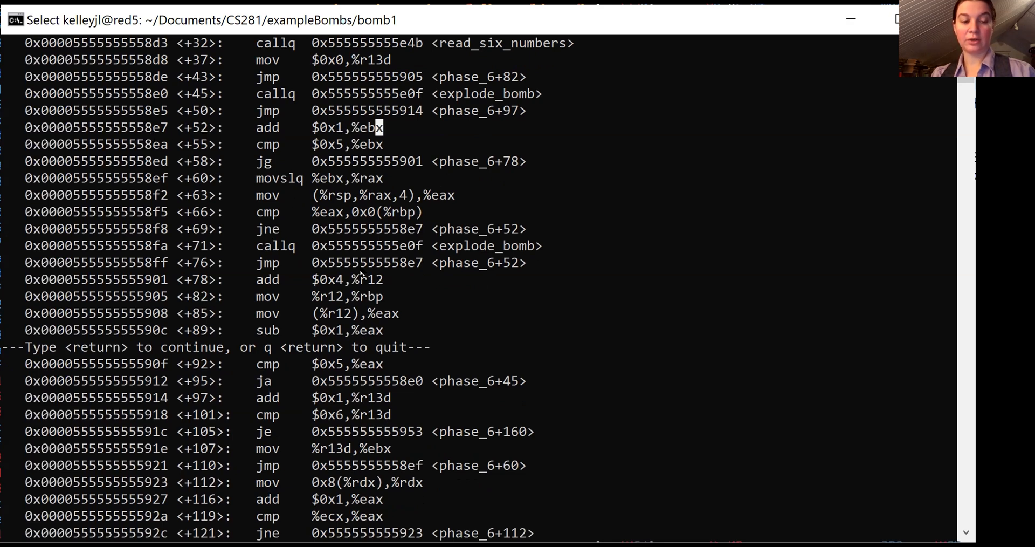
mouse_move(296, 250)
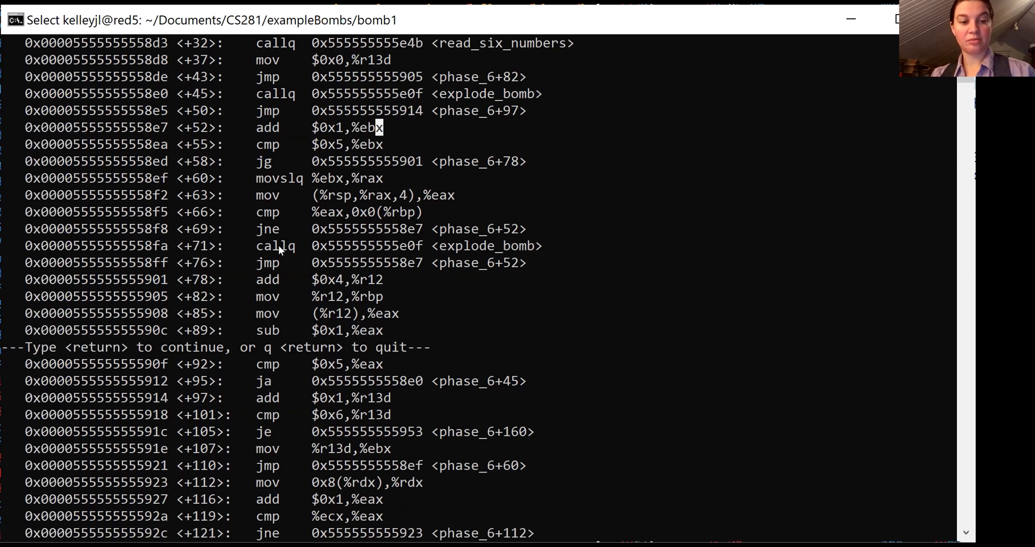
mouse_move(363, 253)
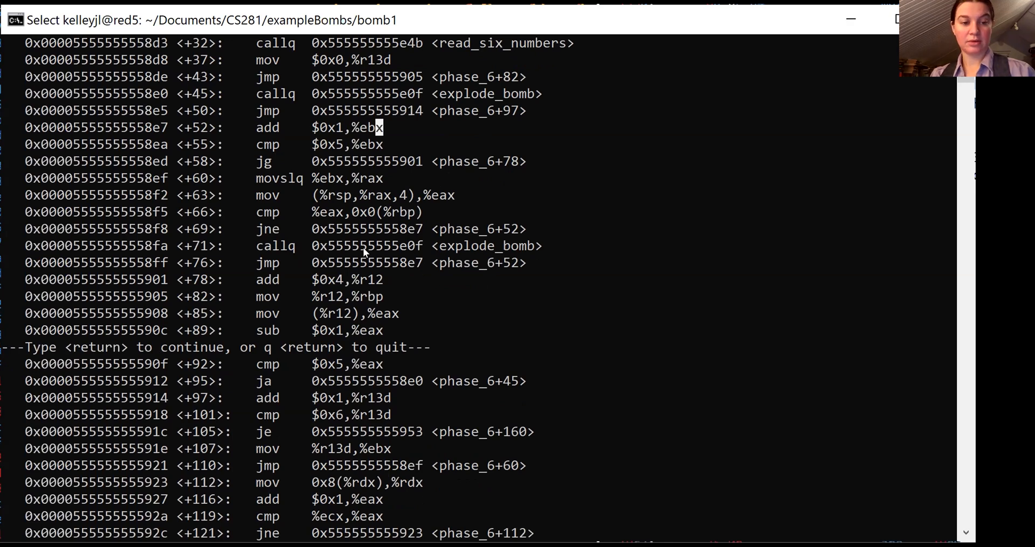
mouse_move(201, 250)
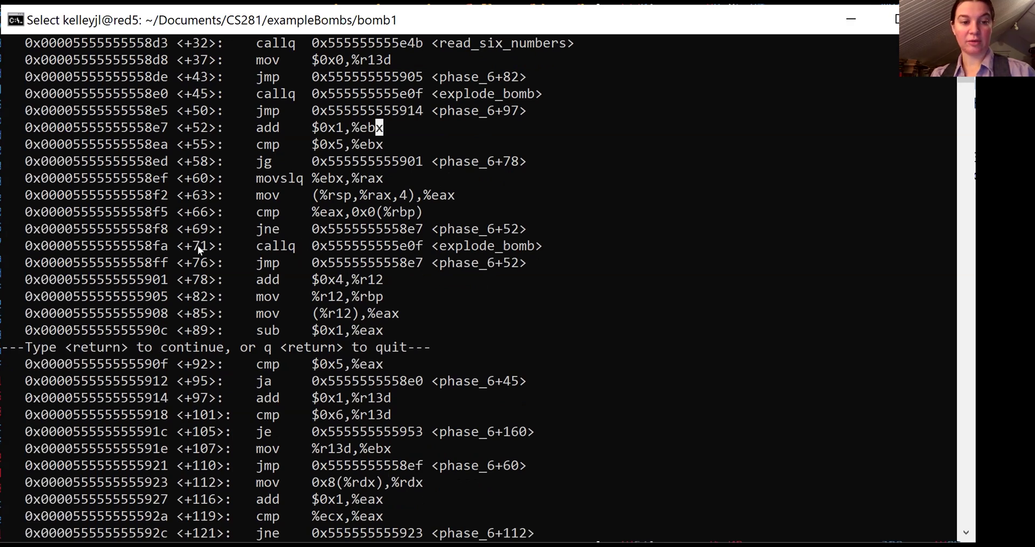
mouse_move(168, 249)
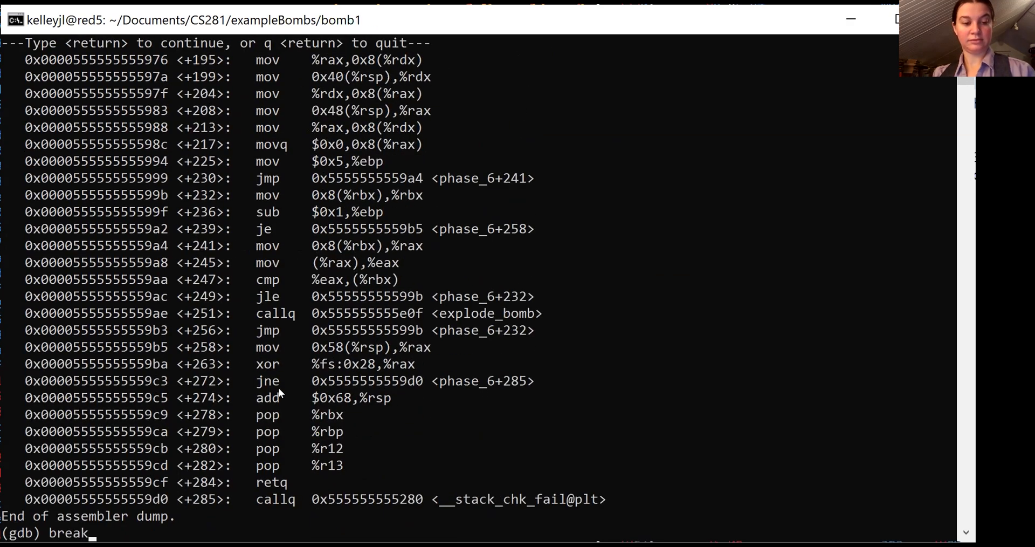
type("*0x00005555555558f8")
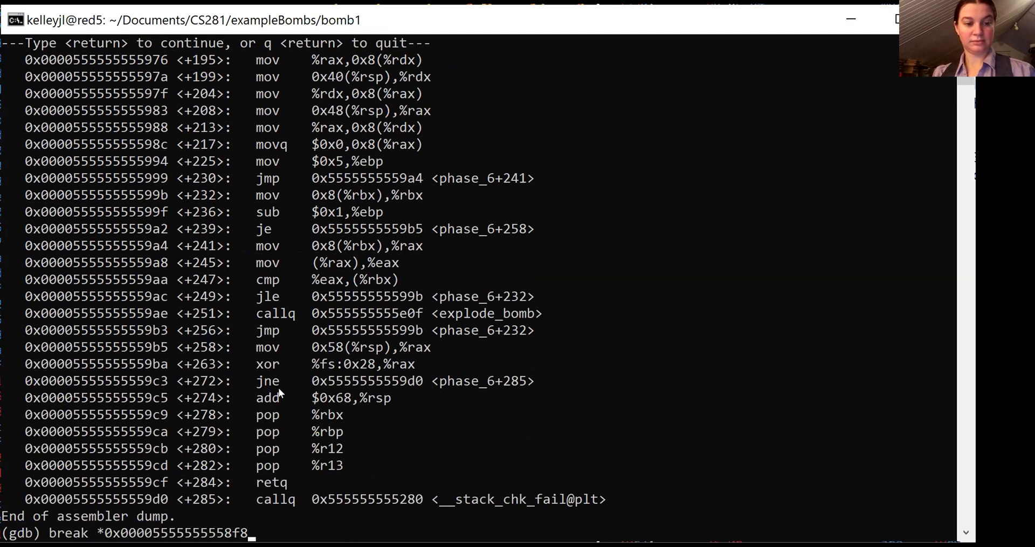
key("Return")
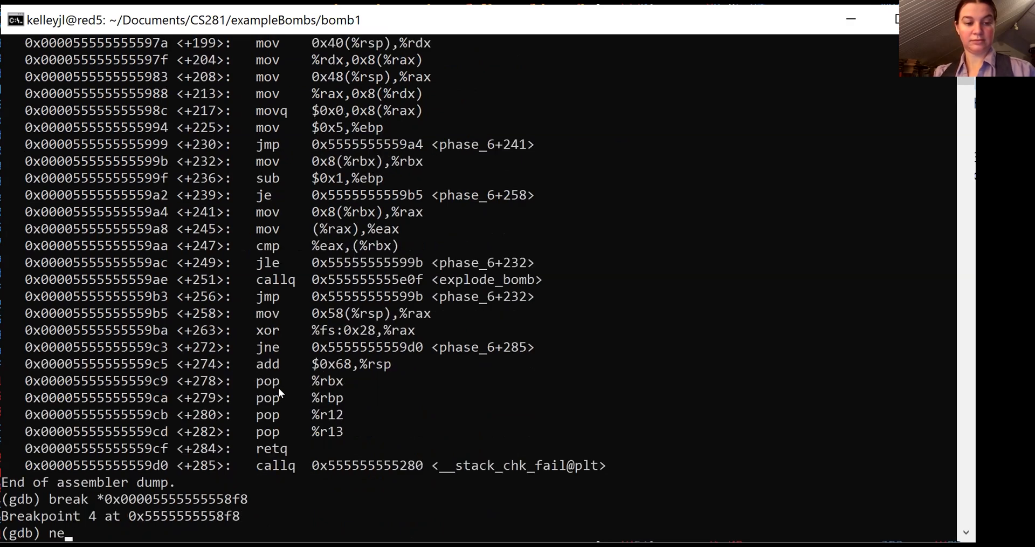
key("Return")
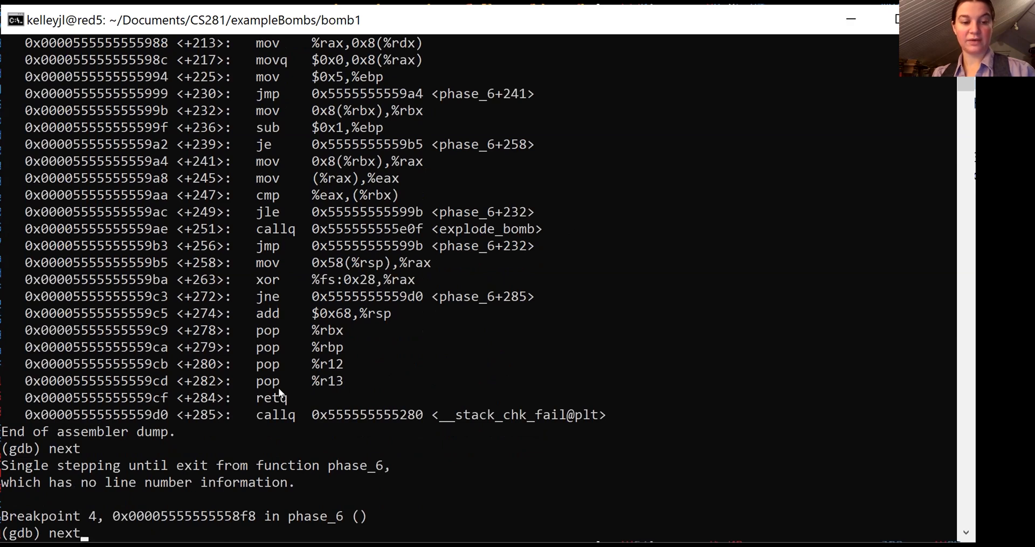
type("disass")
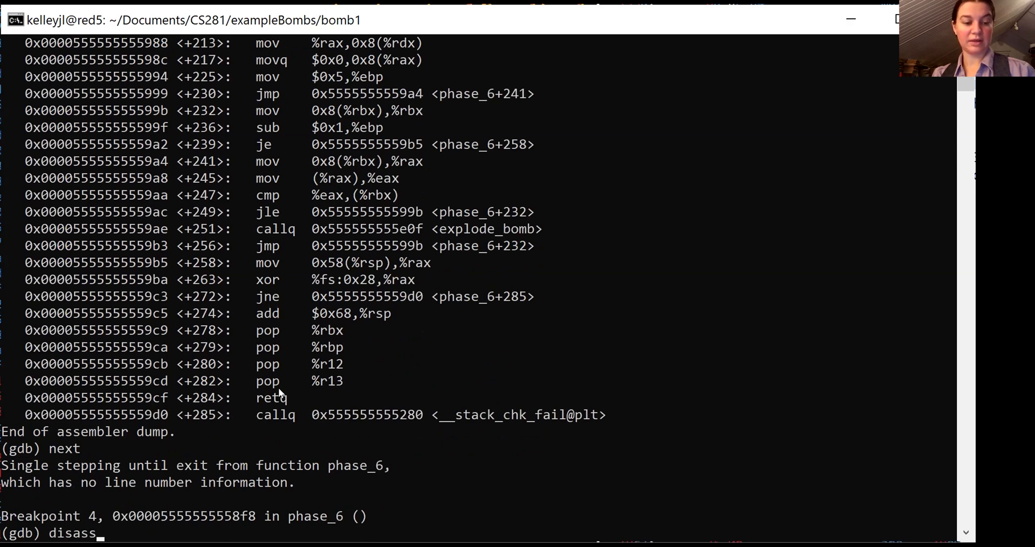
key("Return")
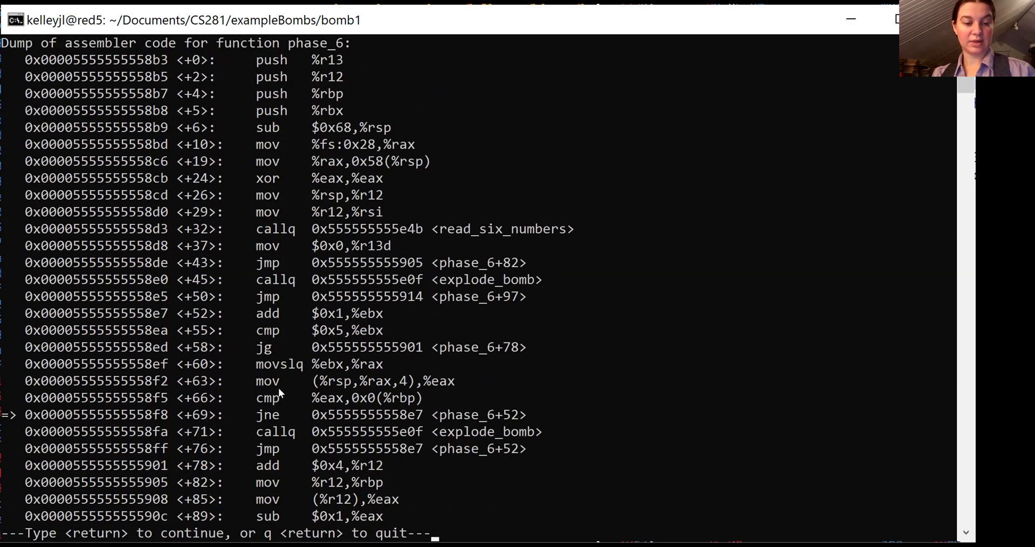
key("Return")
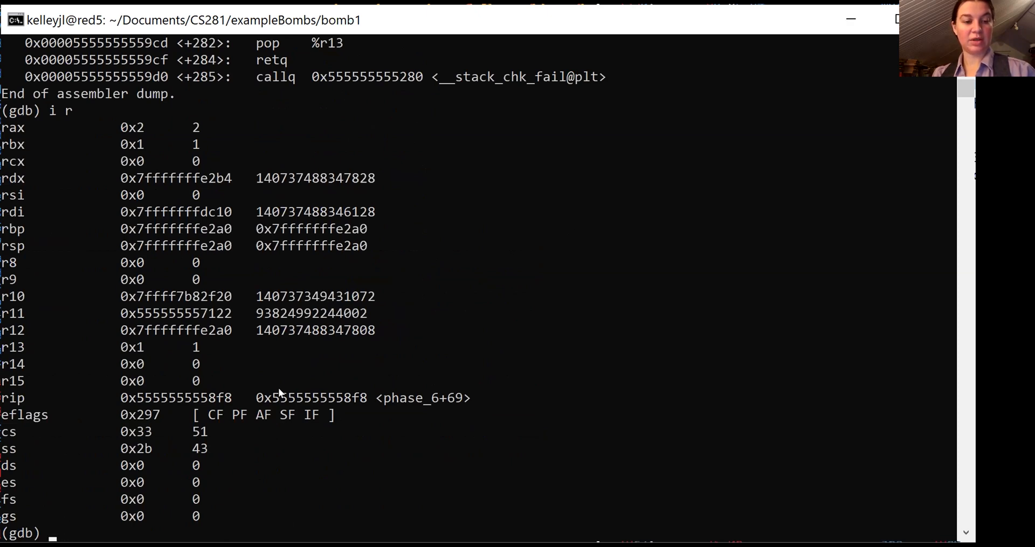
Check registers, step past phase_6+69 to explode_bomb, then rerun the bomb with r
type("i r")
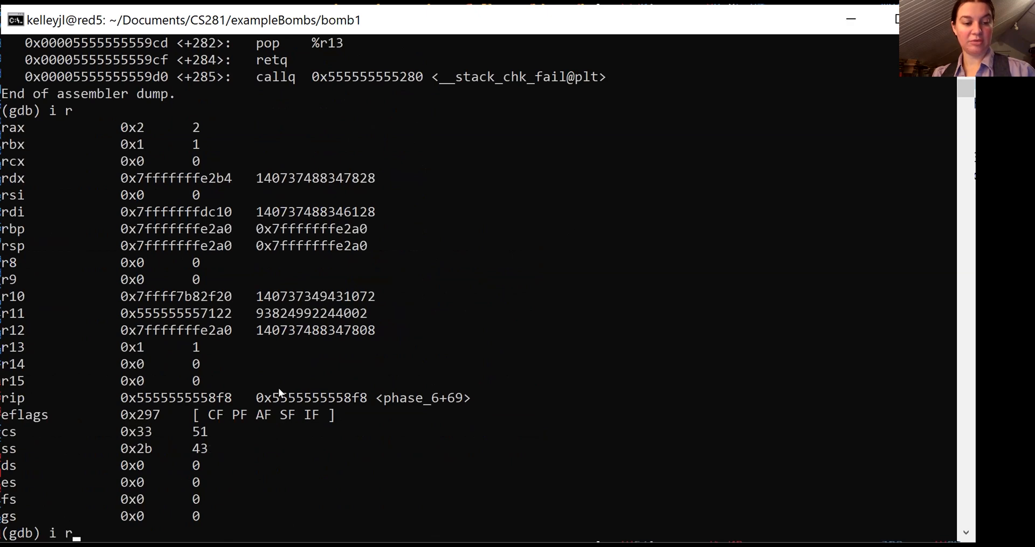
type("disass")
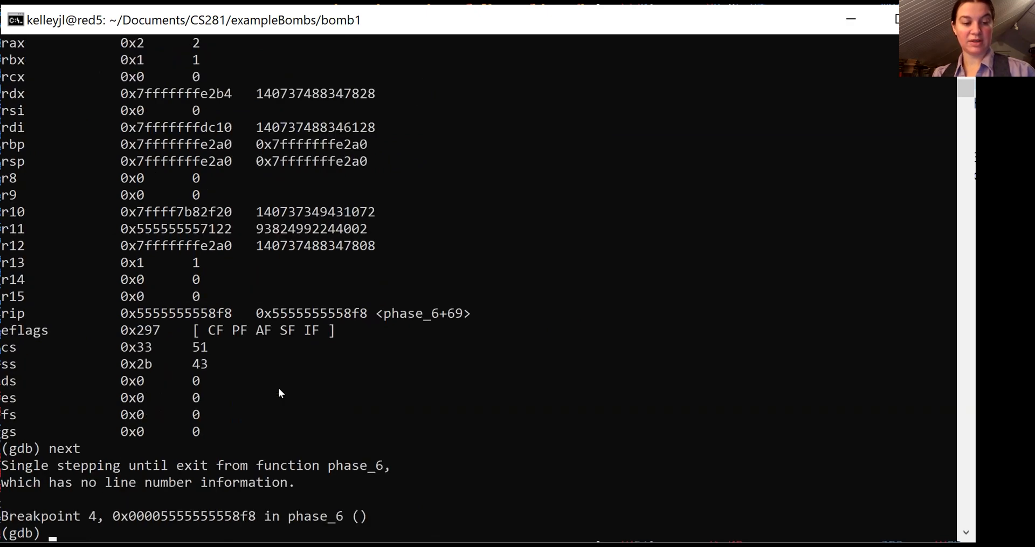
type("next")
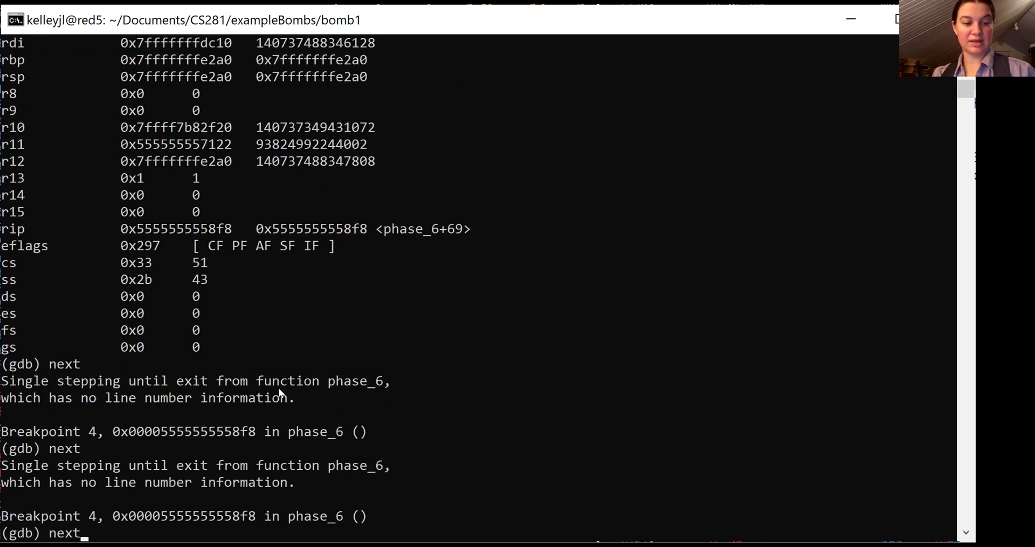
key("Return")
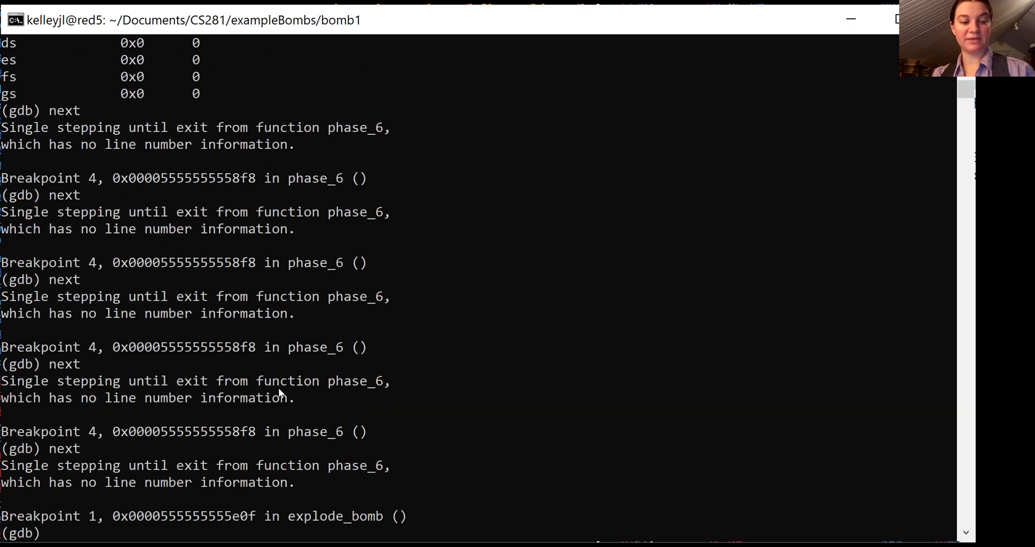
type("r")
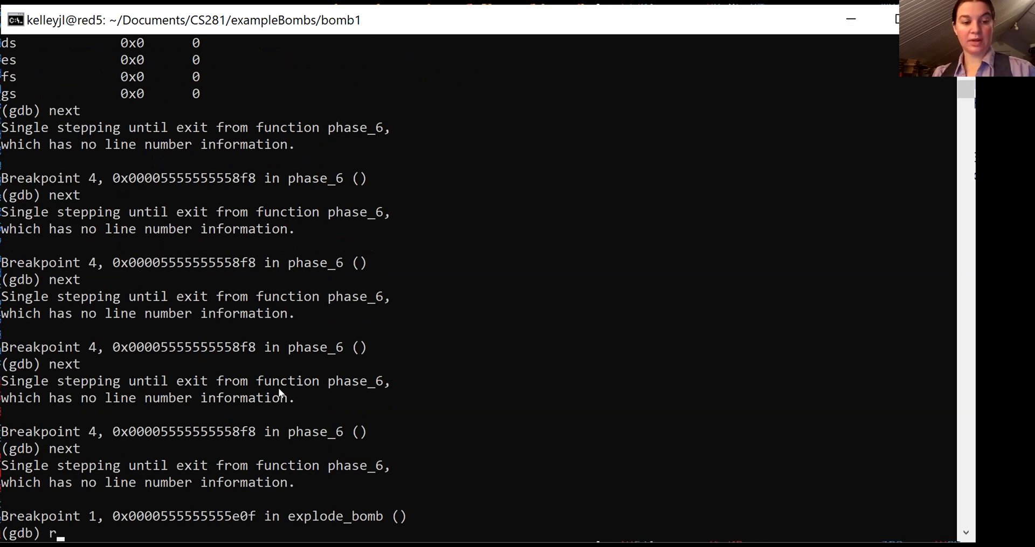
key("Return")
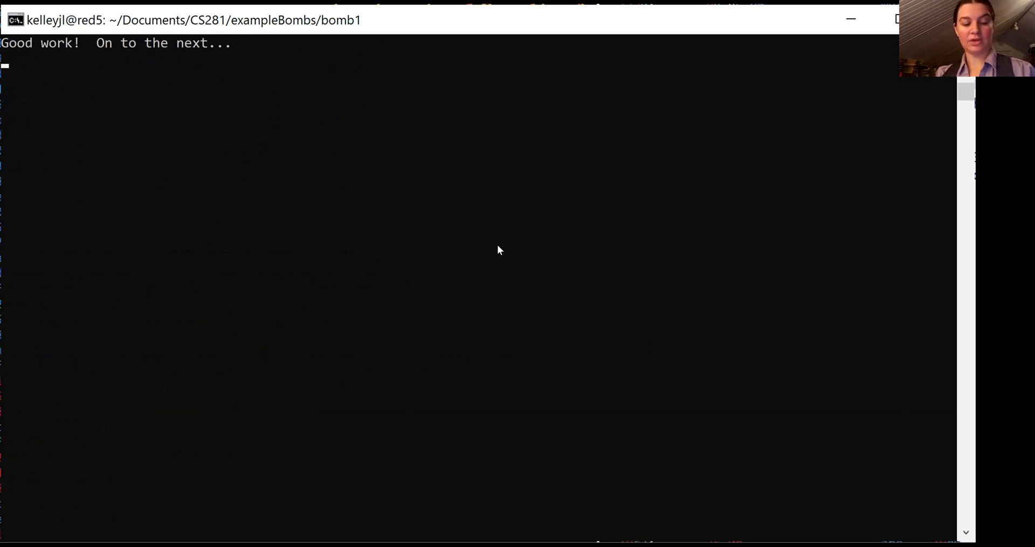
Submit 1 2 3 4 5 6 as the phase 6 answer
type("1 2")
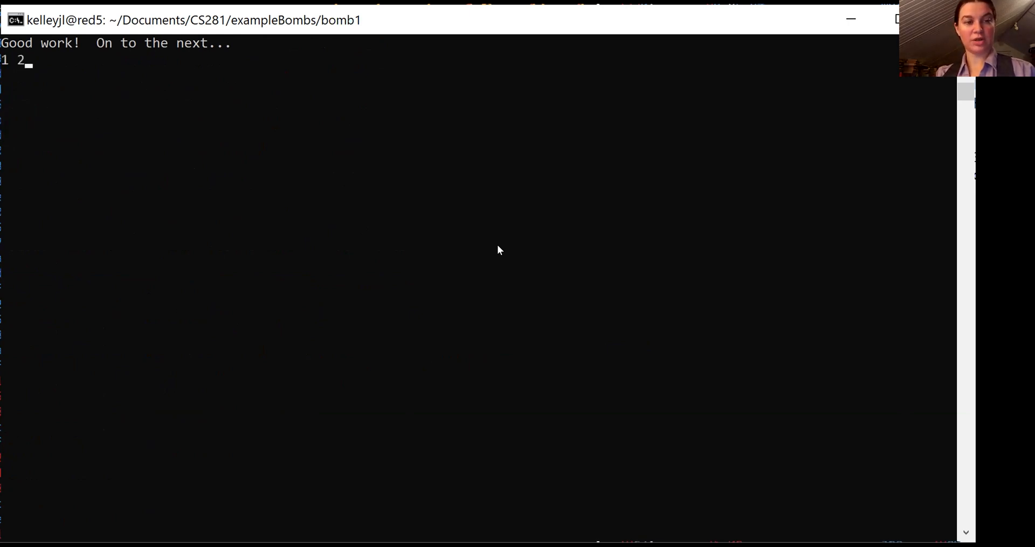
type("3 4 5")
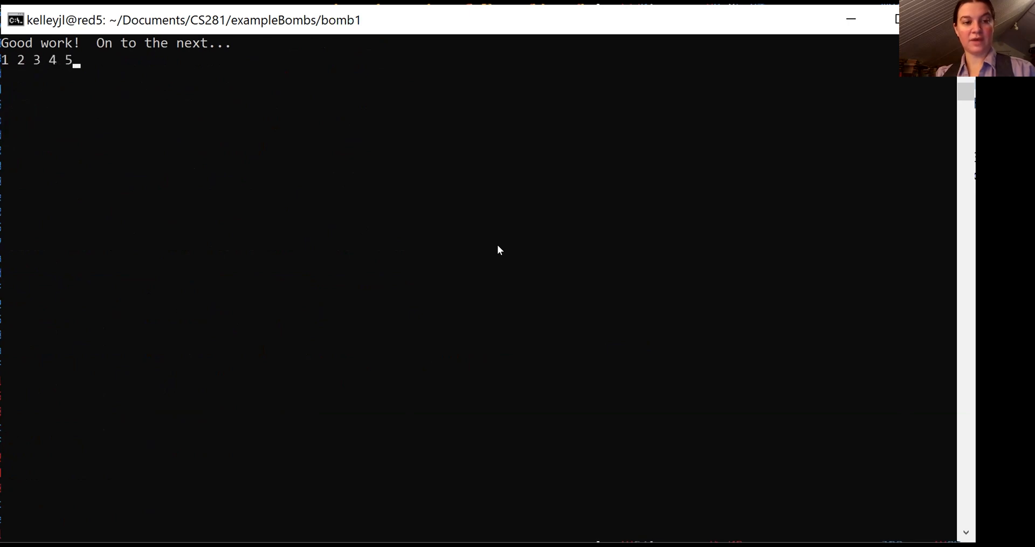
type("6")
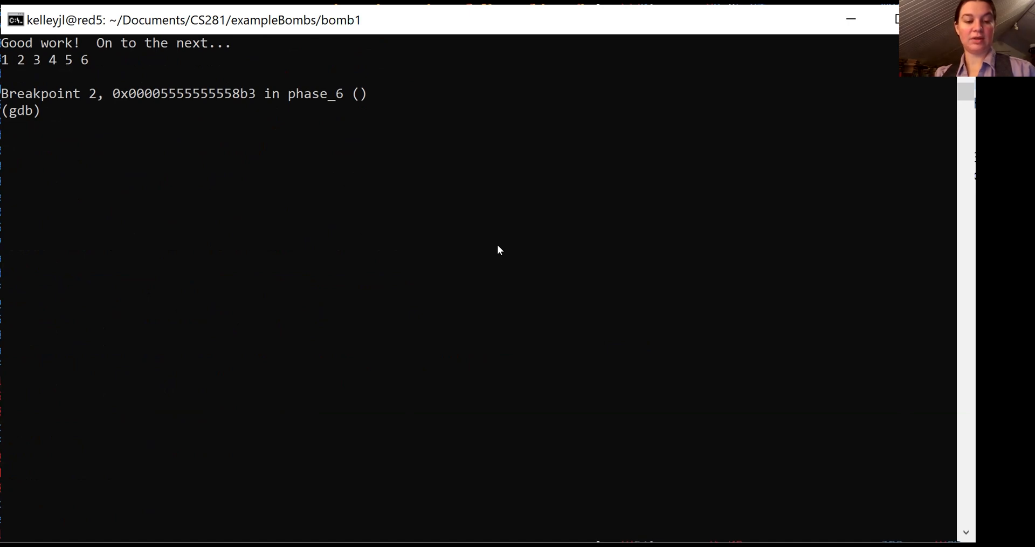
Step with next three times, hitting breakpoint 4 in the phase_6 loop
type("ne")
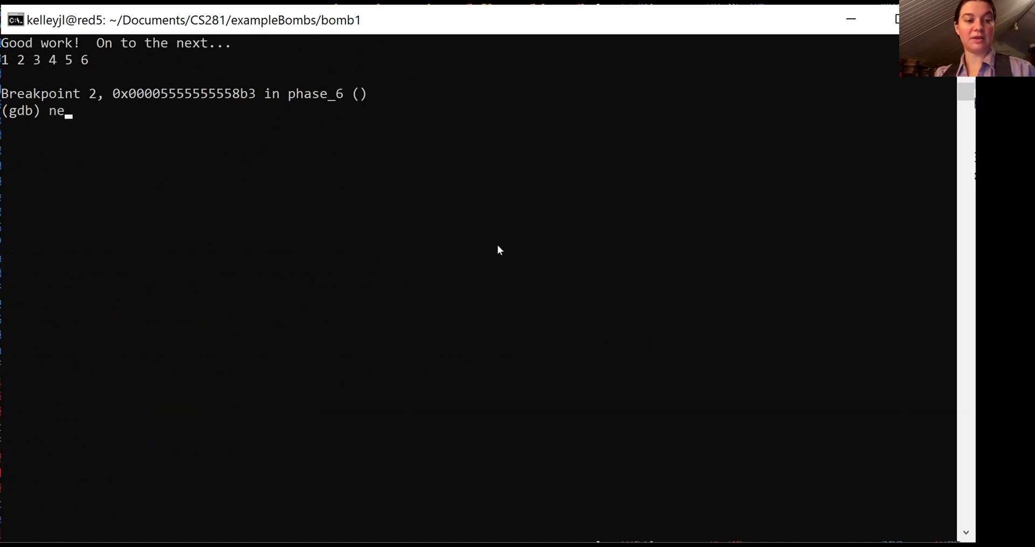
key("Return")
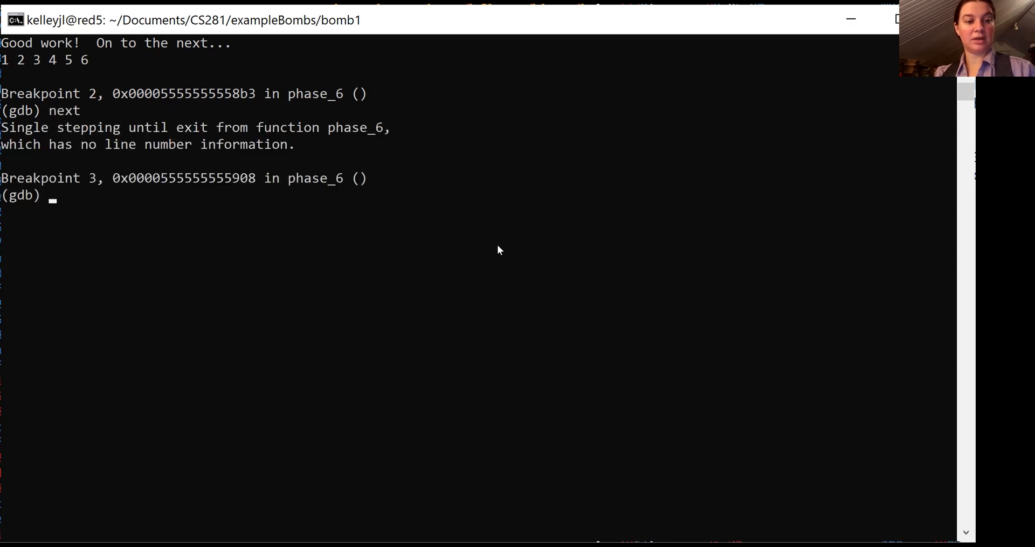
type("nex")
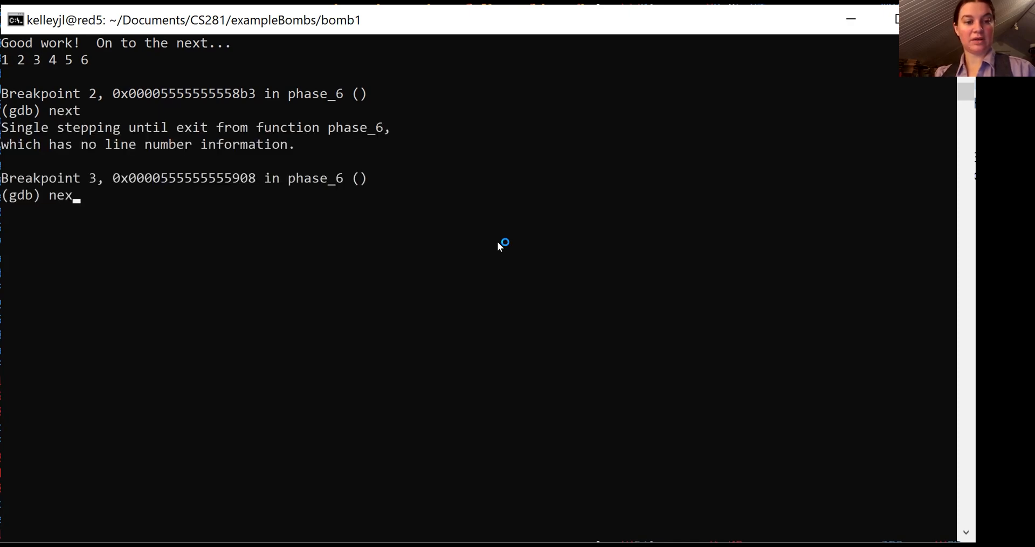
key("Return")
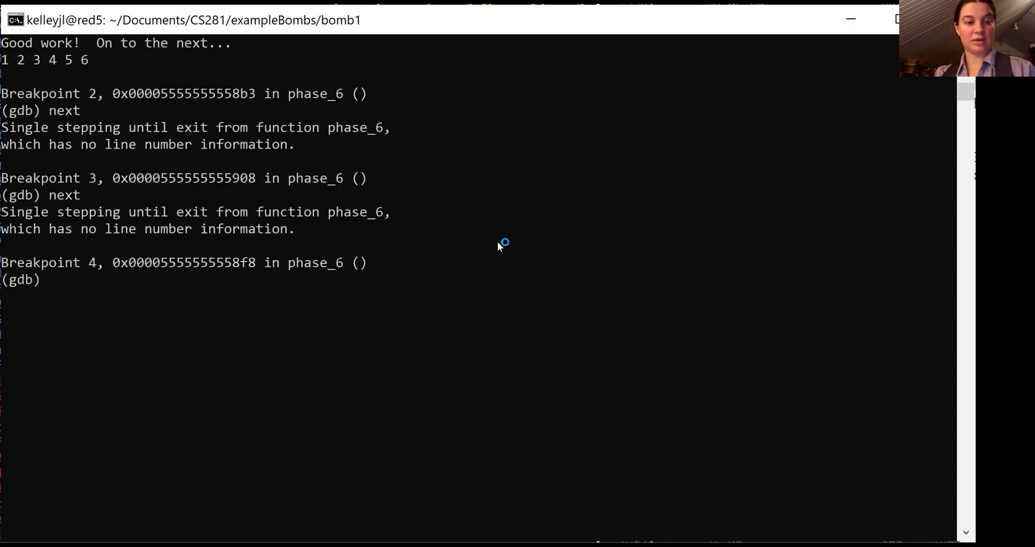
mouse_move(498, 249)
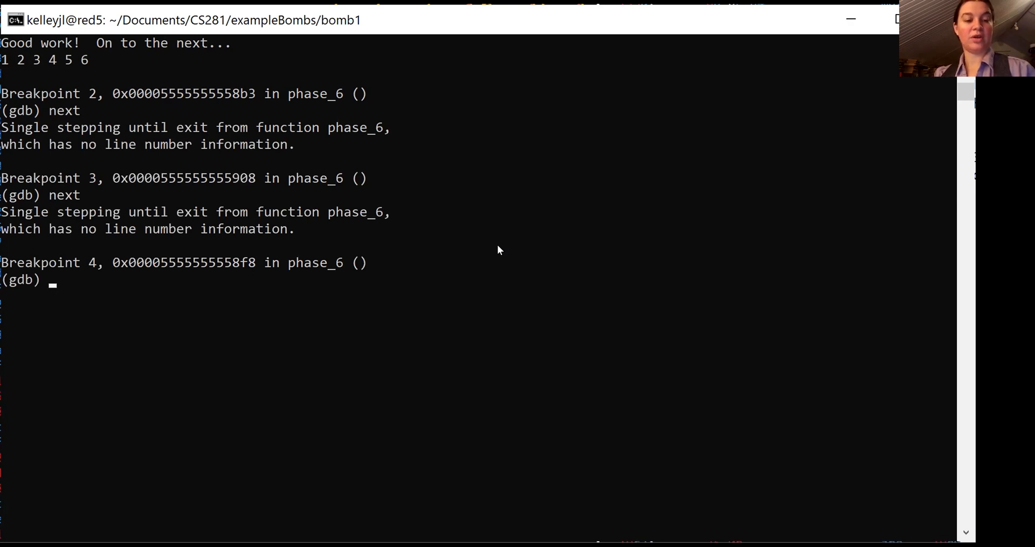
type("n")
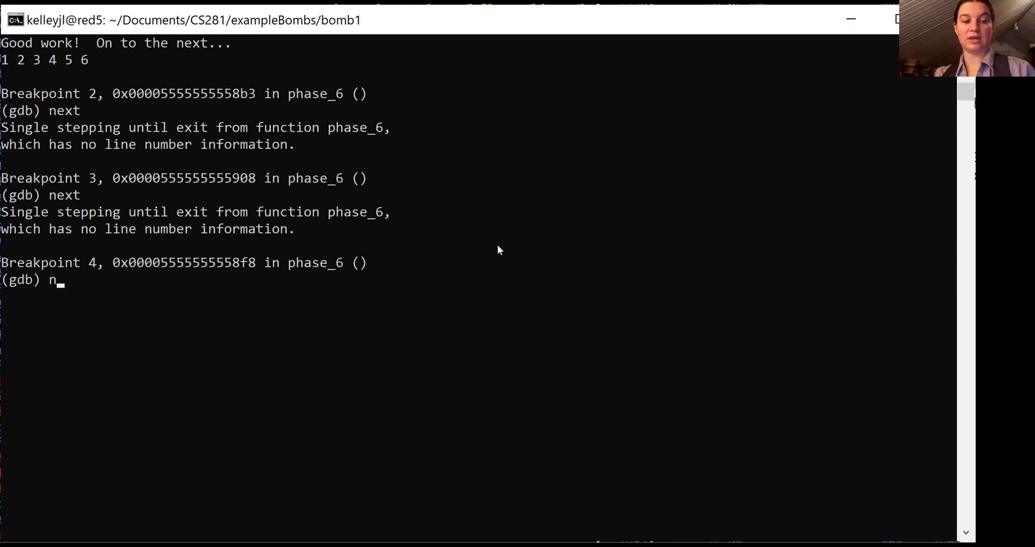
type("ext")
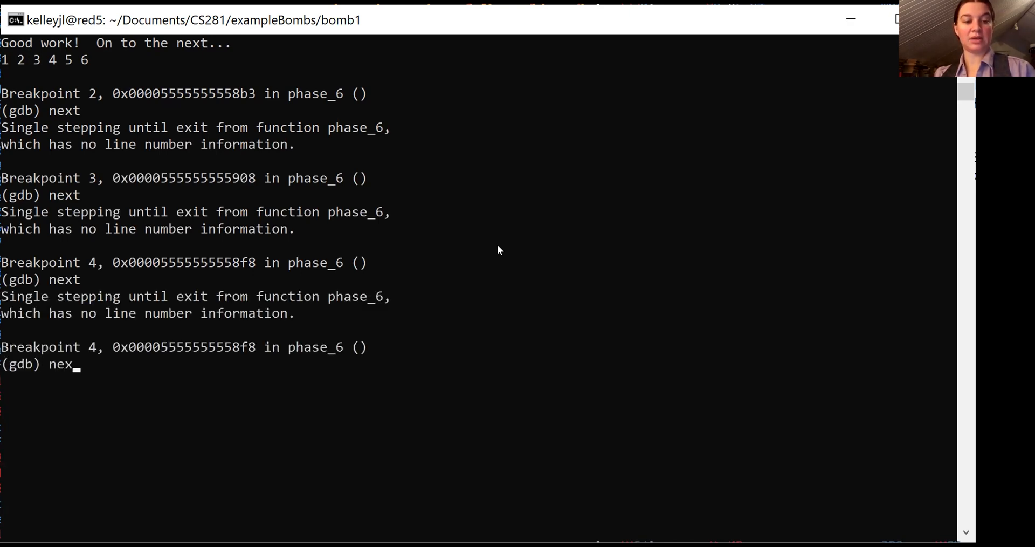
key("Return")
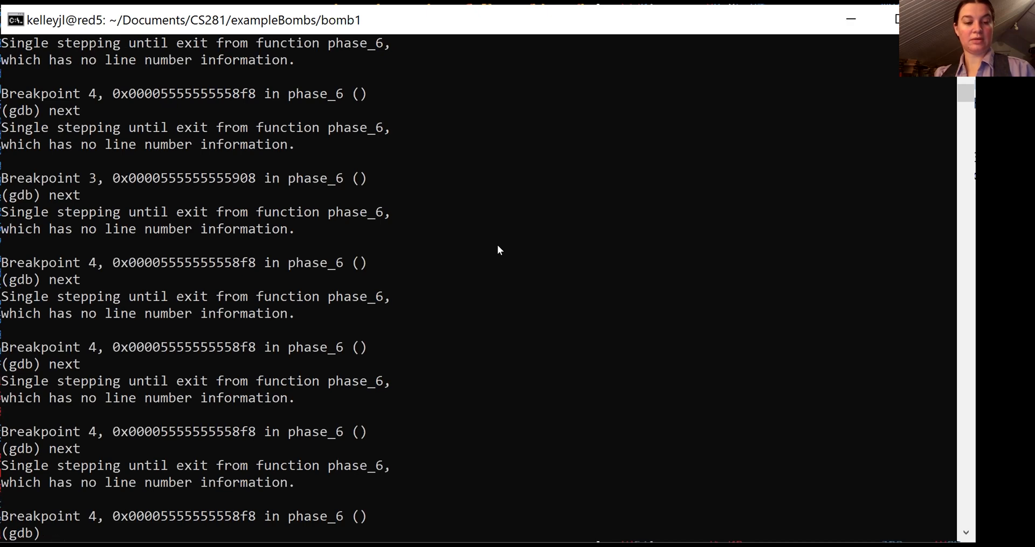
Clear breakpoint 4 at phase_6+69 and start disassembling phase_6
type("clea")
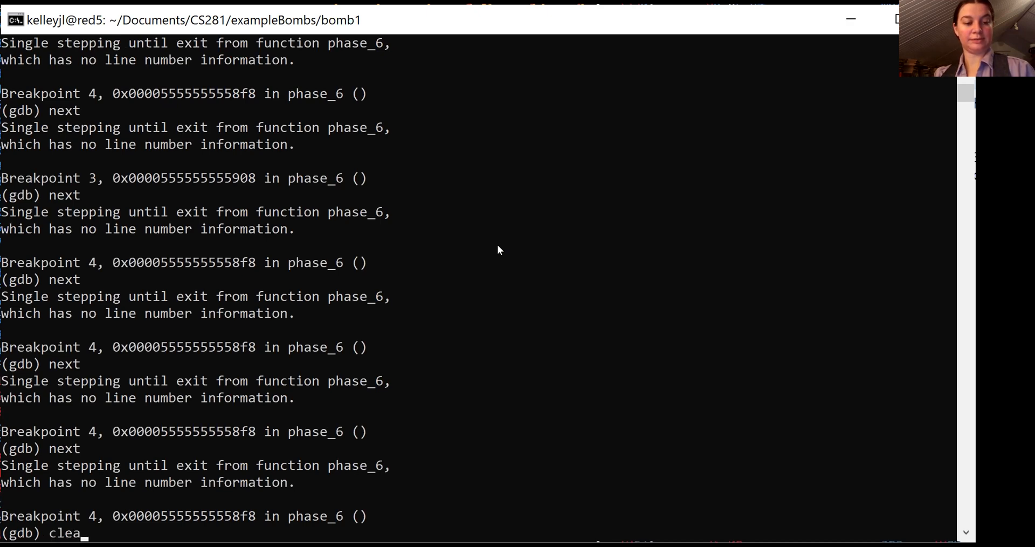
key("Return")
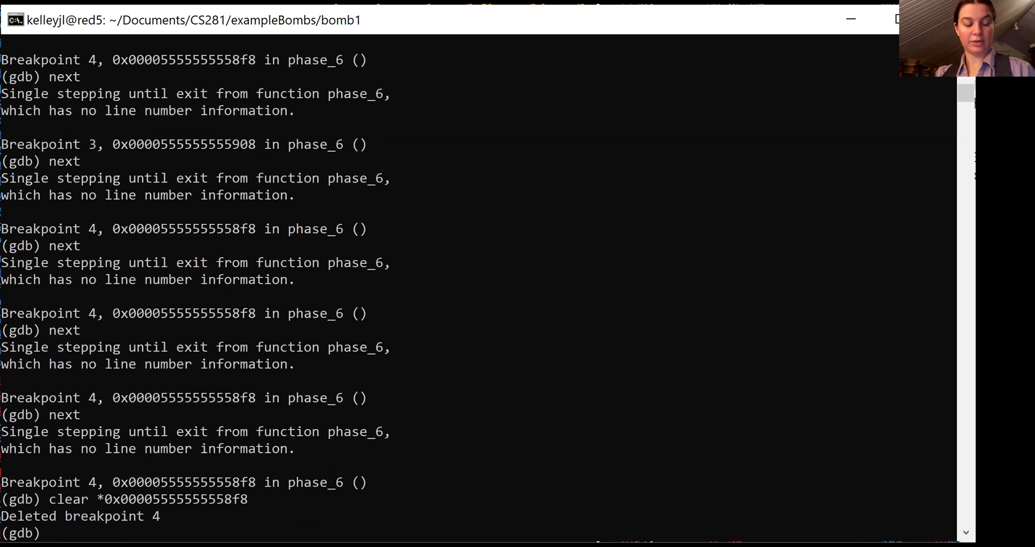
type("diss")
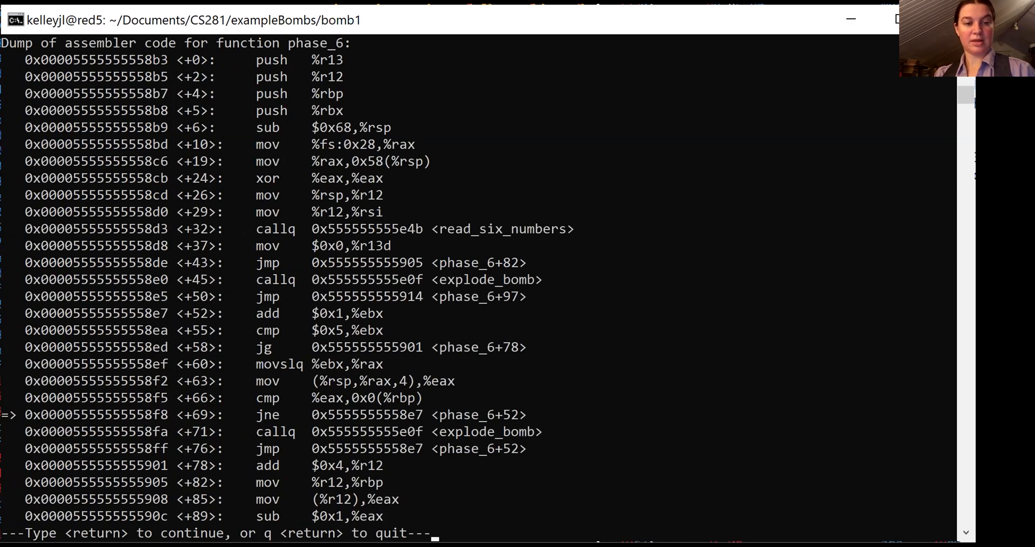
mouse_move(428, 331)
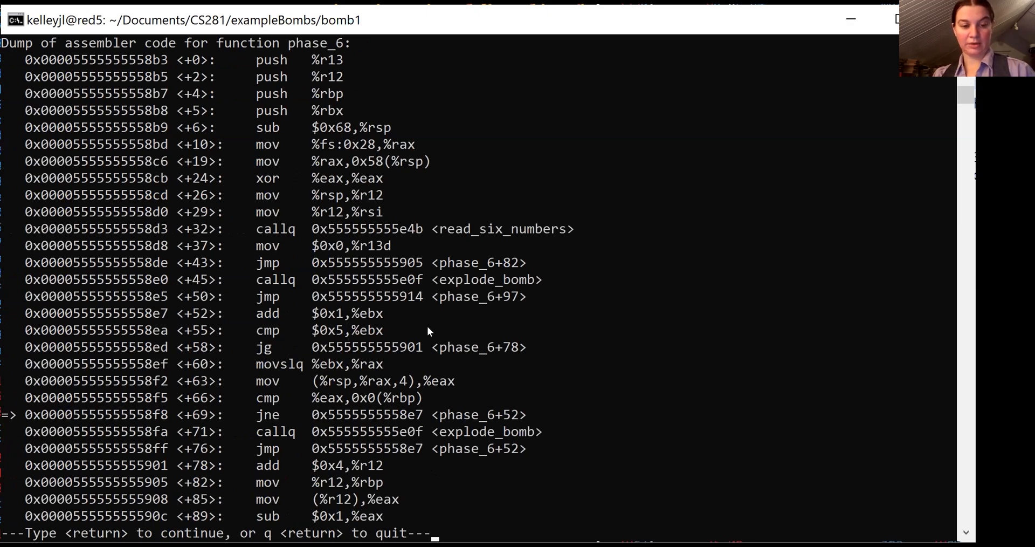
mouse_move(437, 319)
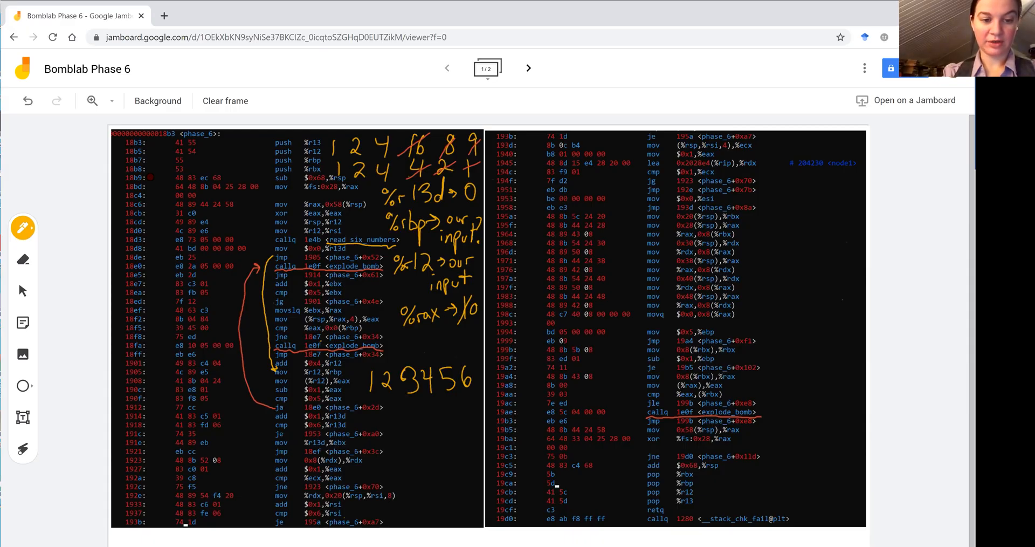
mouse_move(23, 227)
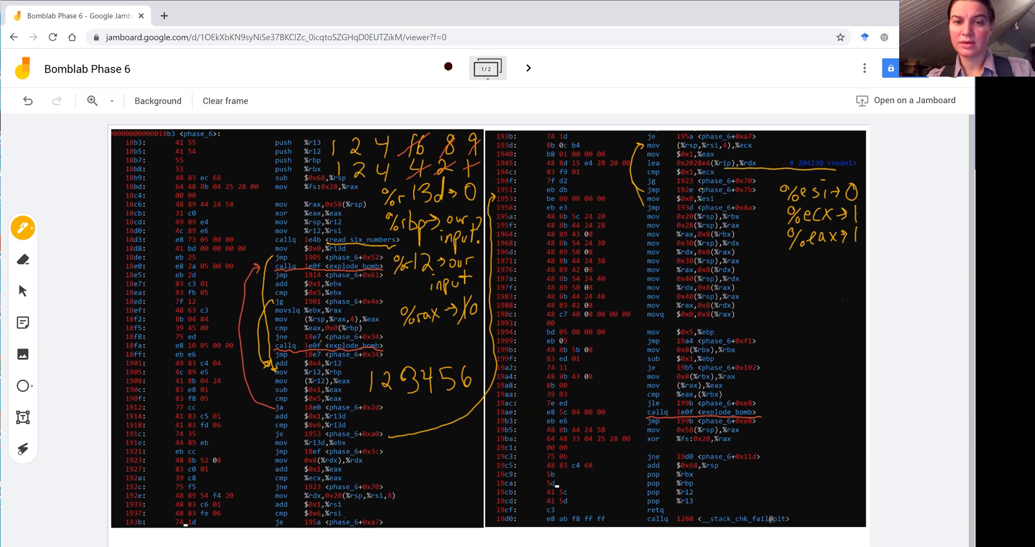
Return to the gdb terminal after noting %rsi→0, %ecx→1, %eax→1 on Jamboard
left_click(23, 258)
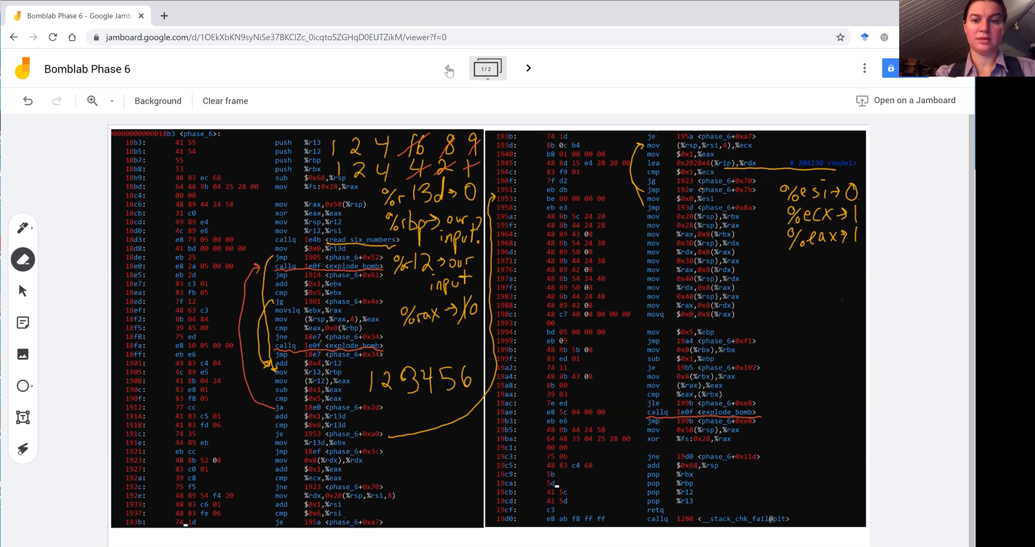
mouse_move(646, 191)
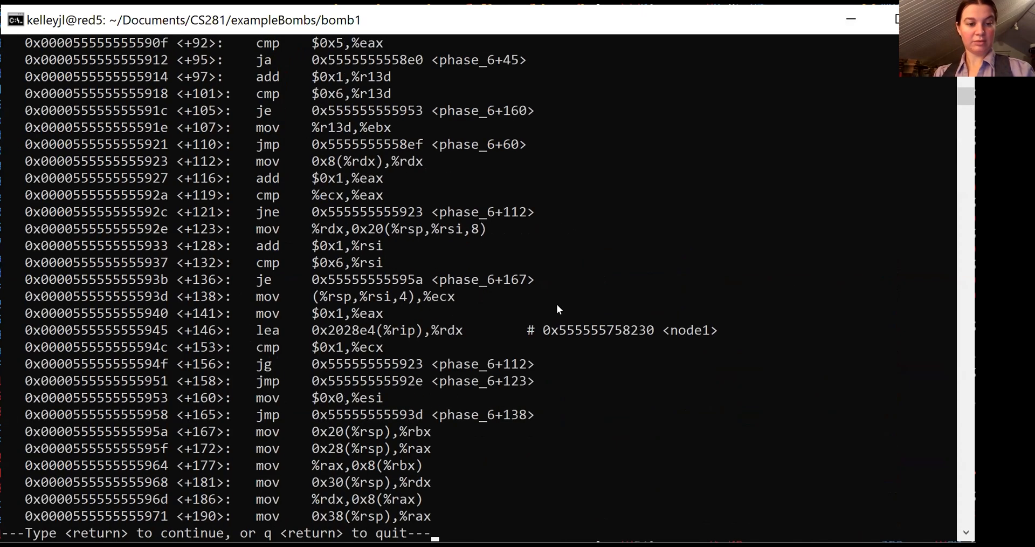
mouse_move(168, 326)
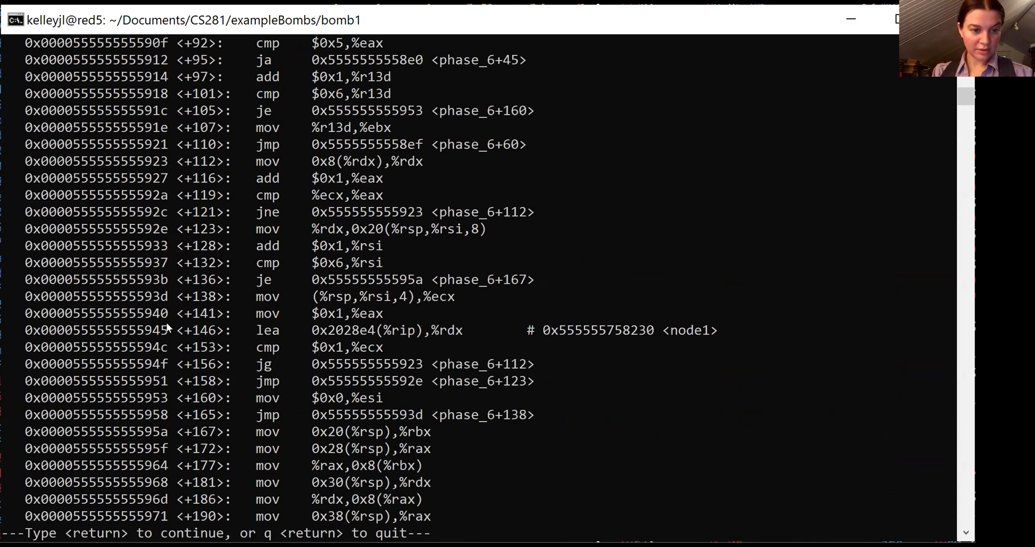
Set breakpoint 5 at the address of the node1 lea instruction
double_click(92, 330)
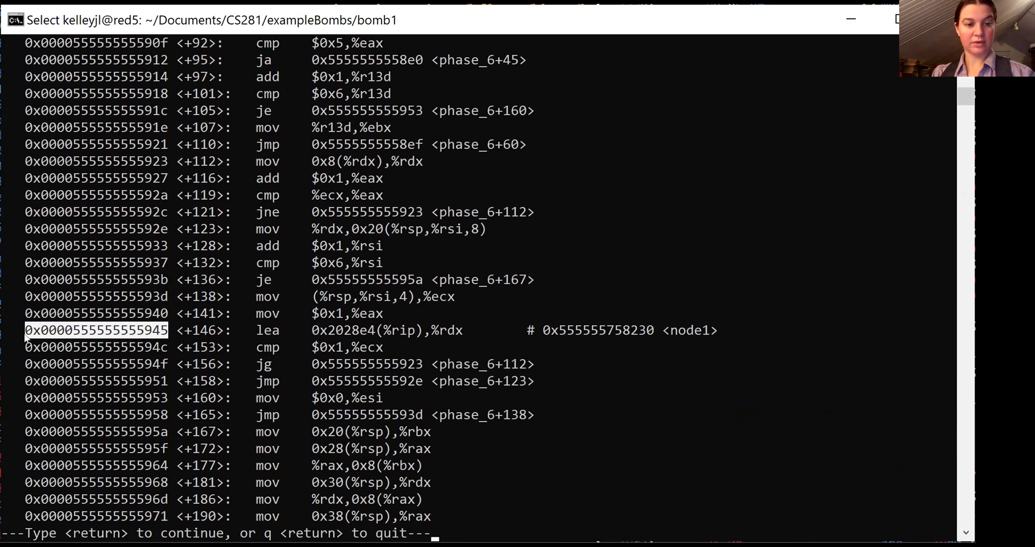
key("return")
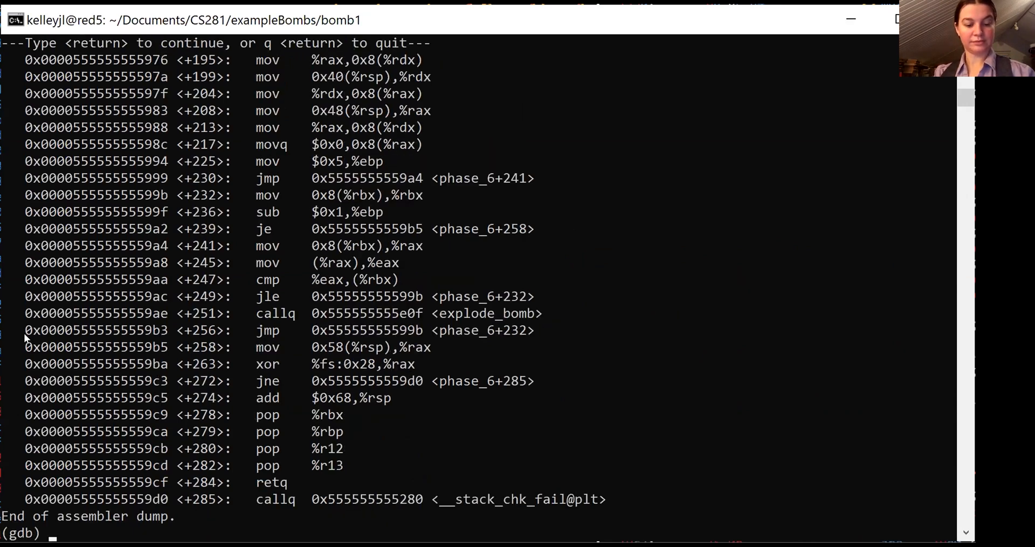
type("break *")
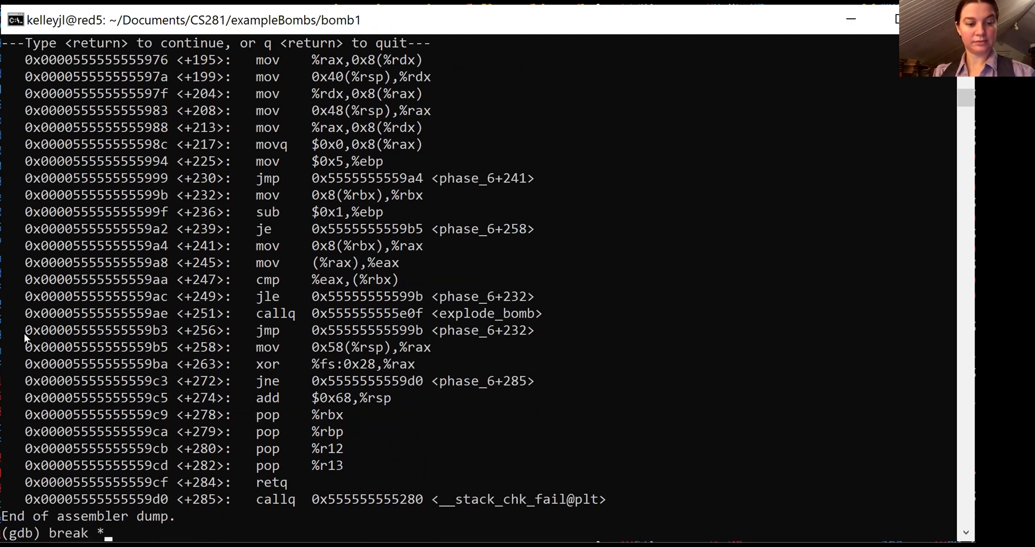
key("Return")
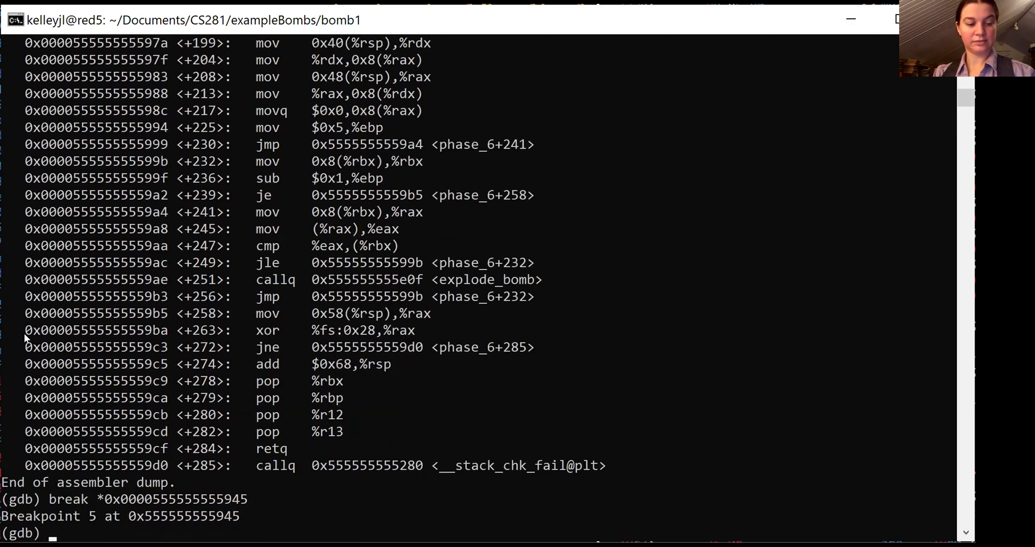
Step with next repeatedly, landing on breakpoint 3 at phase_6+85 each time
type("next")
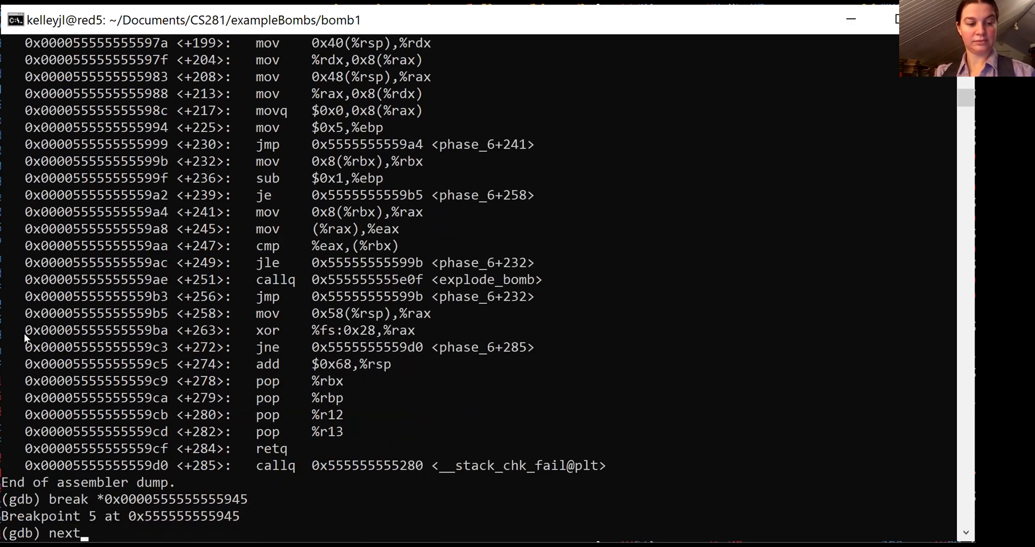
key("Return")
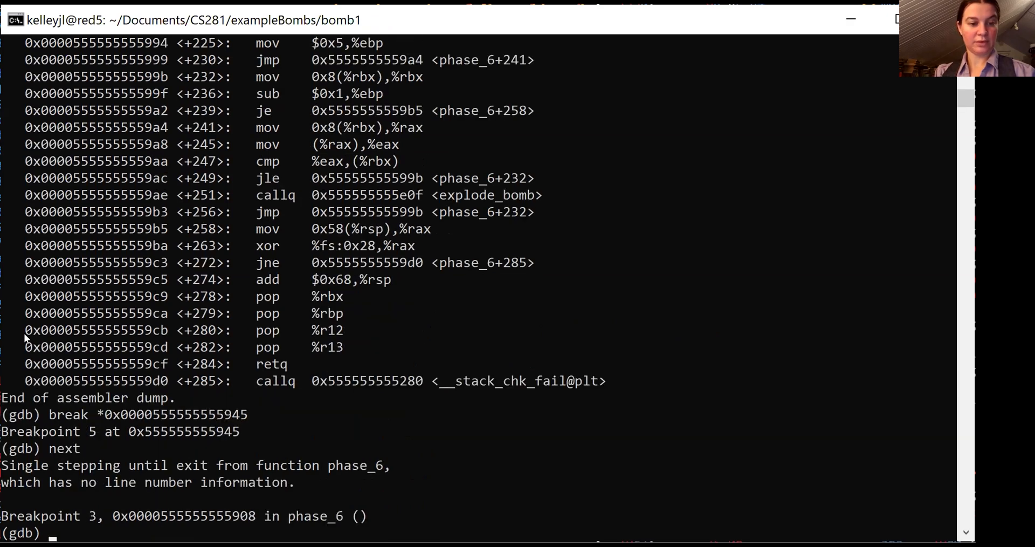
key("Return")
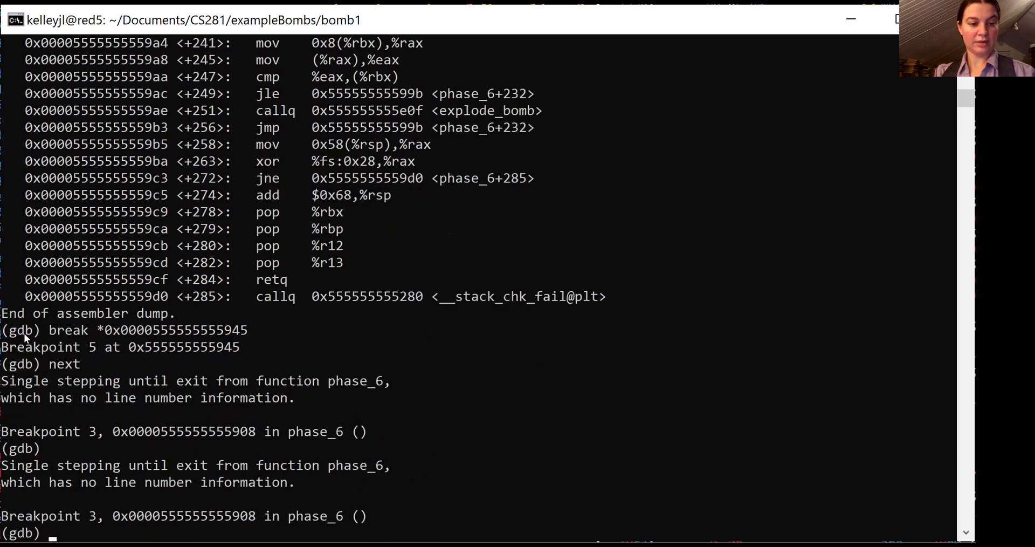
type("nex")
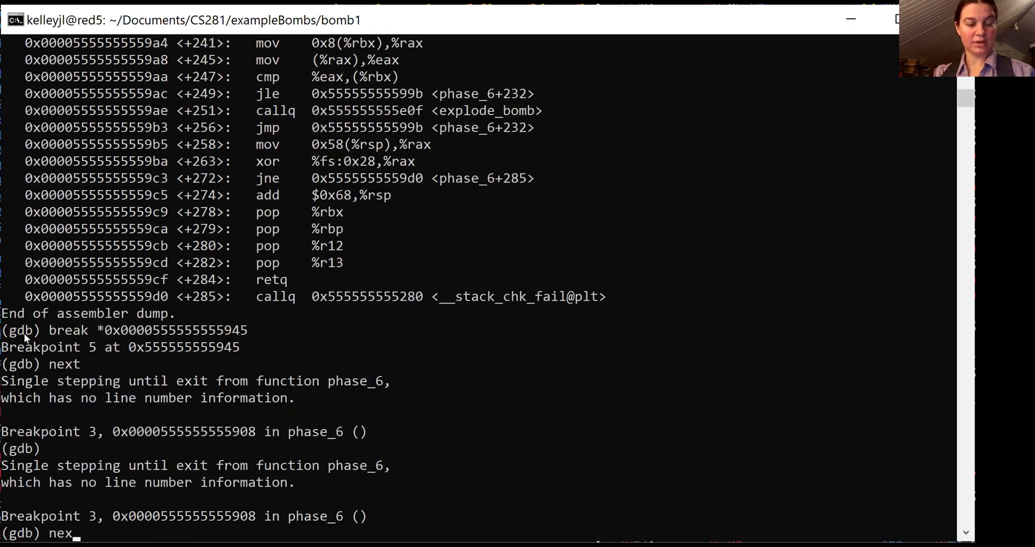
key("Return")
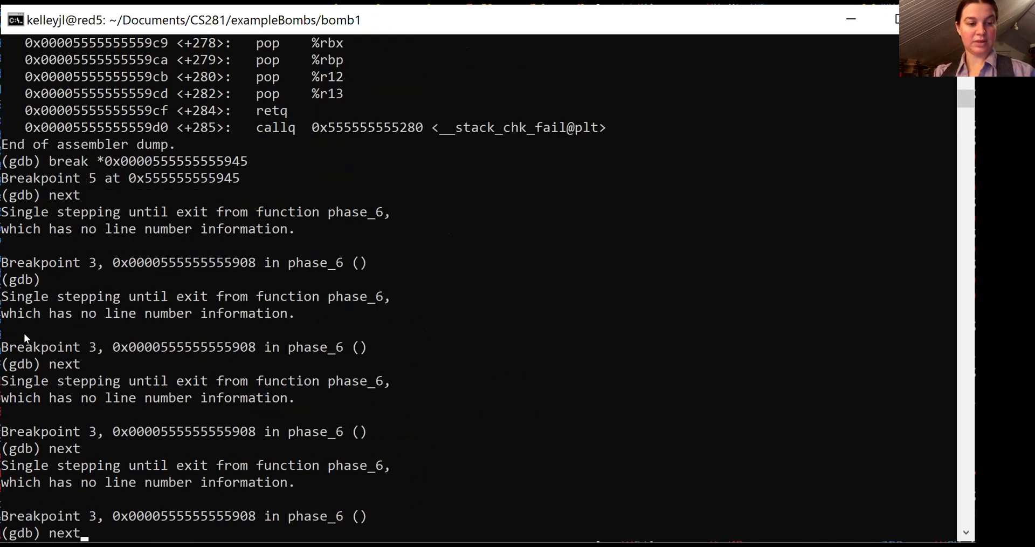
key("Return")
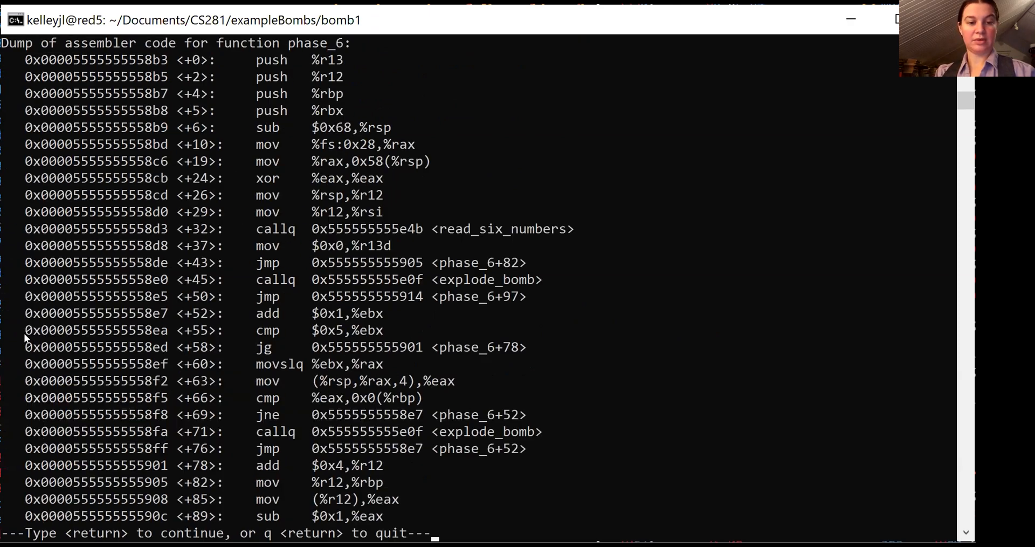
key("Return")
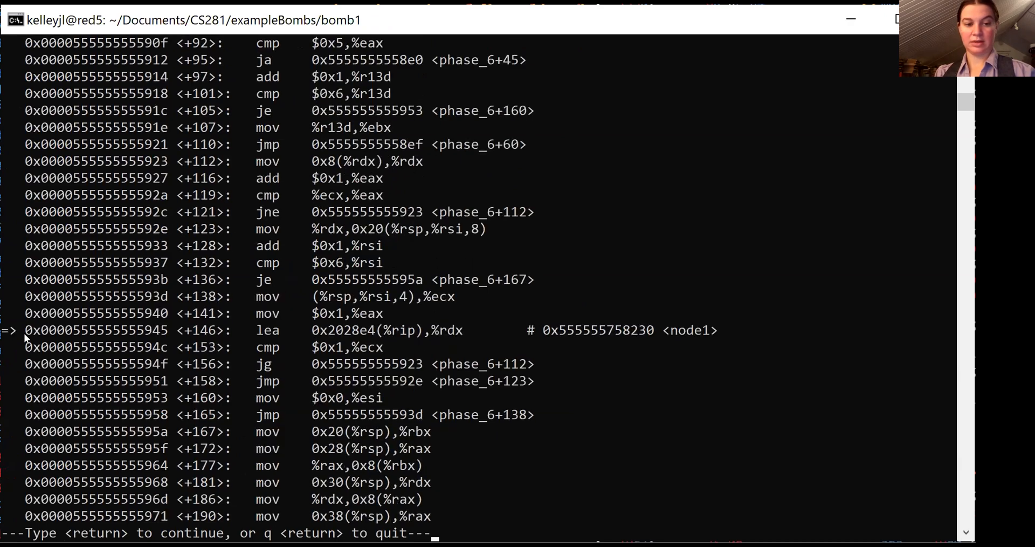
mouse_move(545, 330)
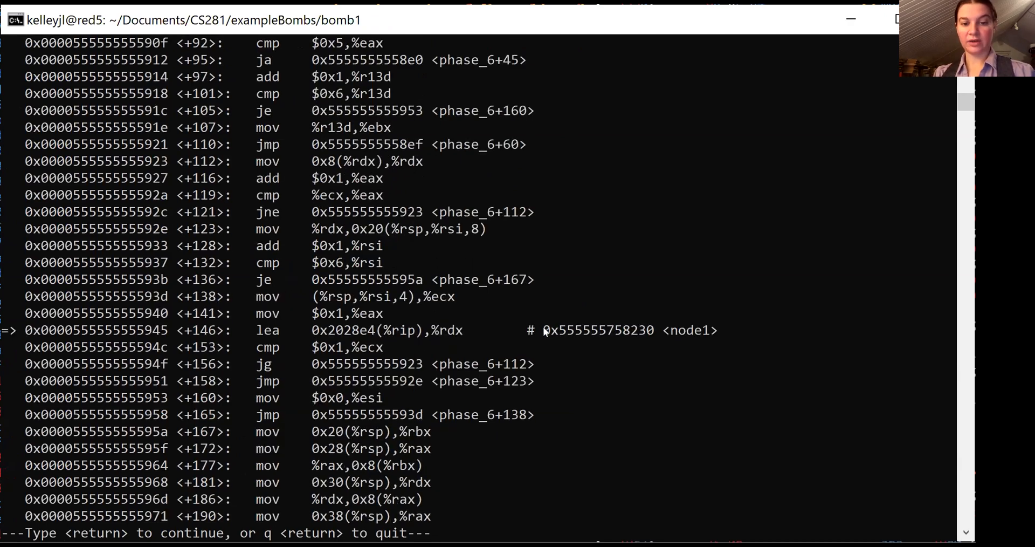
left_click_drag(544, 330, 653, 346)
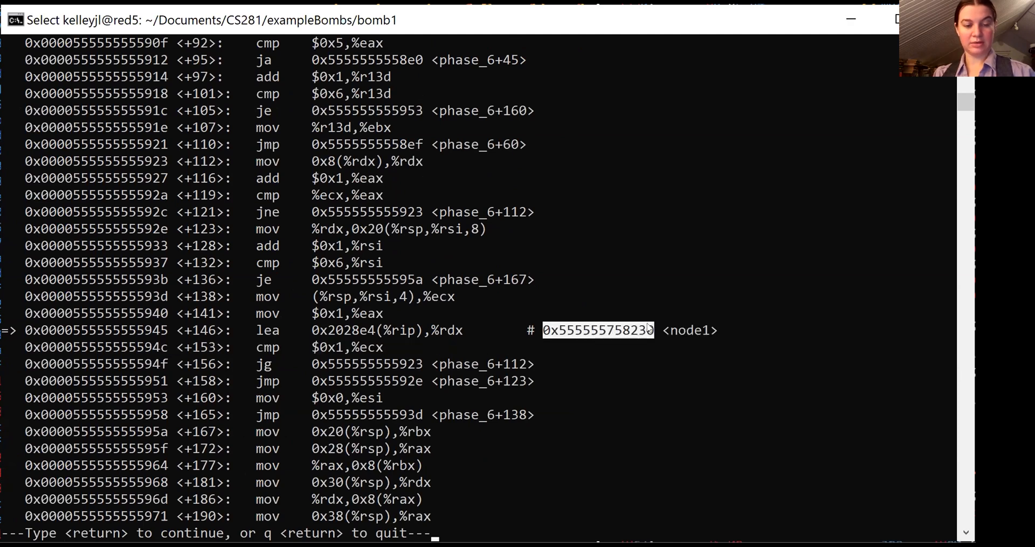
key("return")
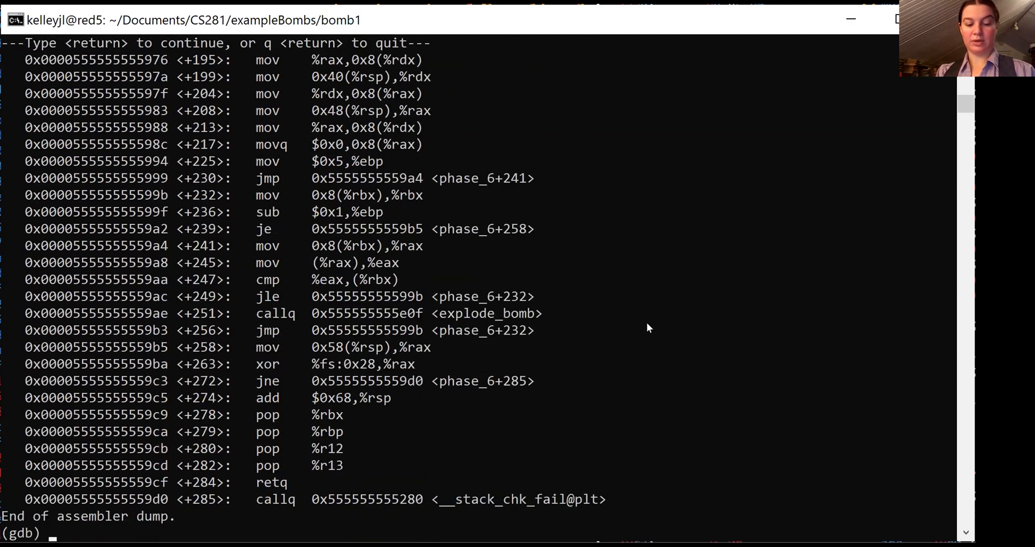
type("x")
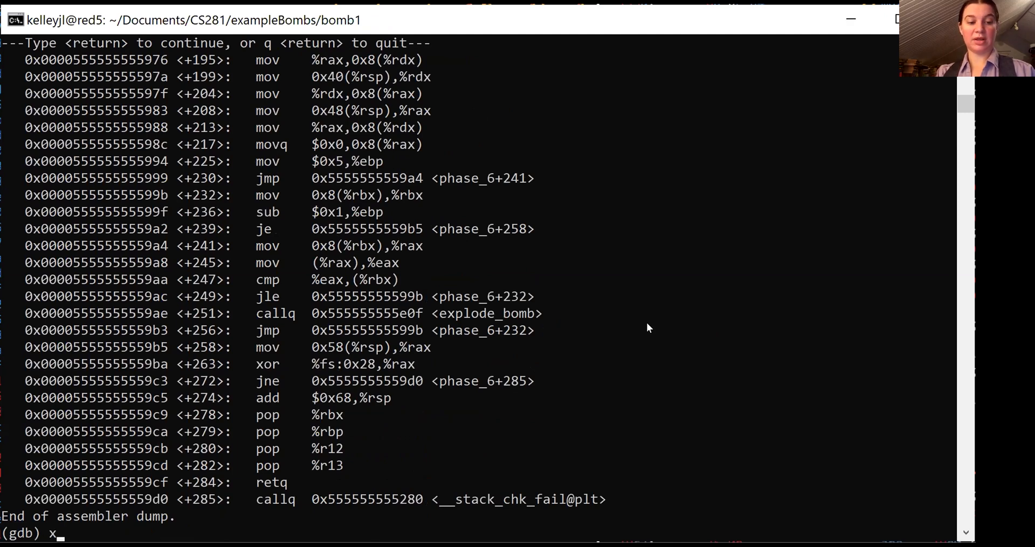
type("1")
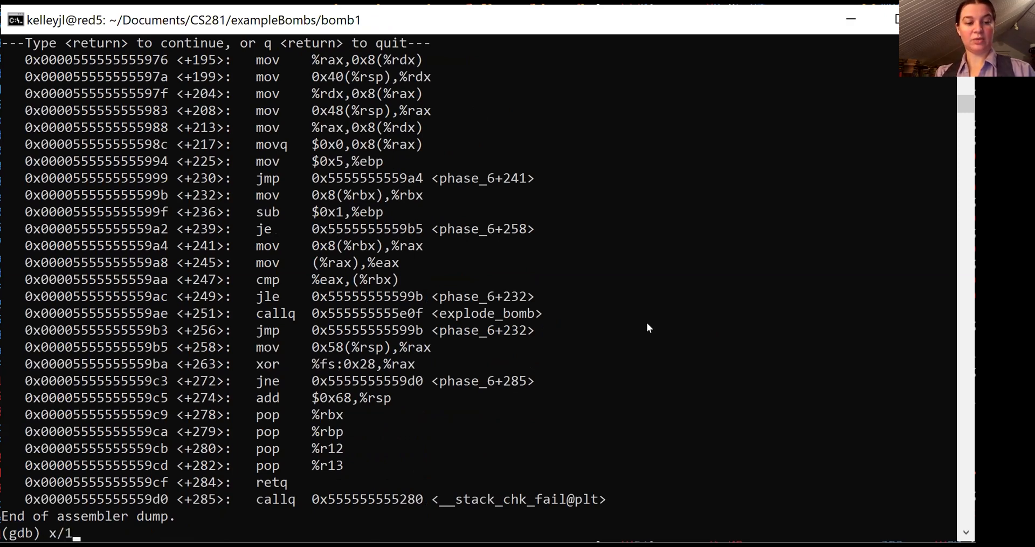
type("gx 0x555555758230")
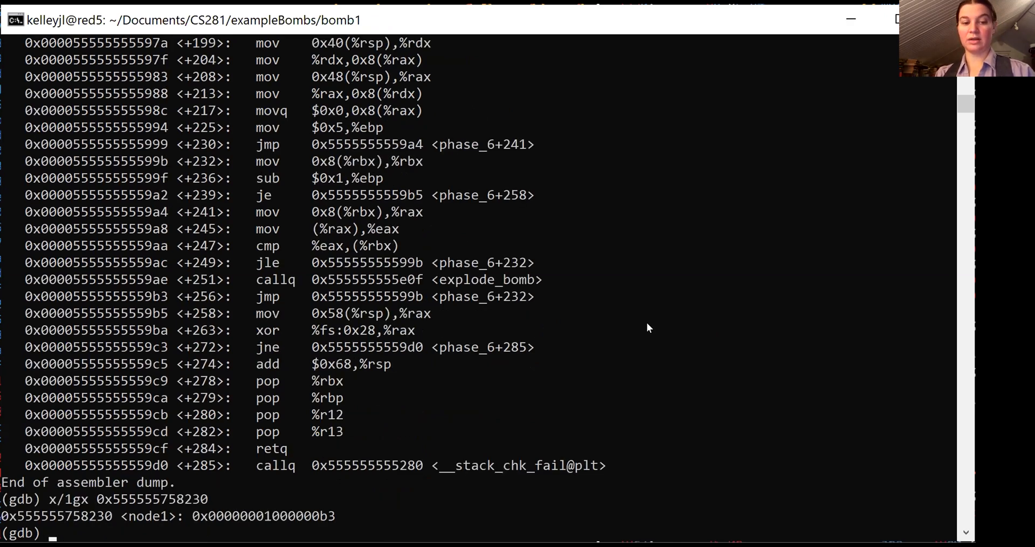
type("x/1gx 0x555555758230")
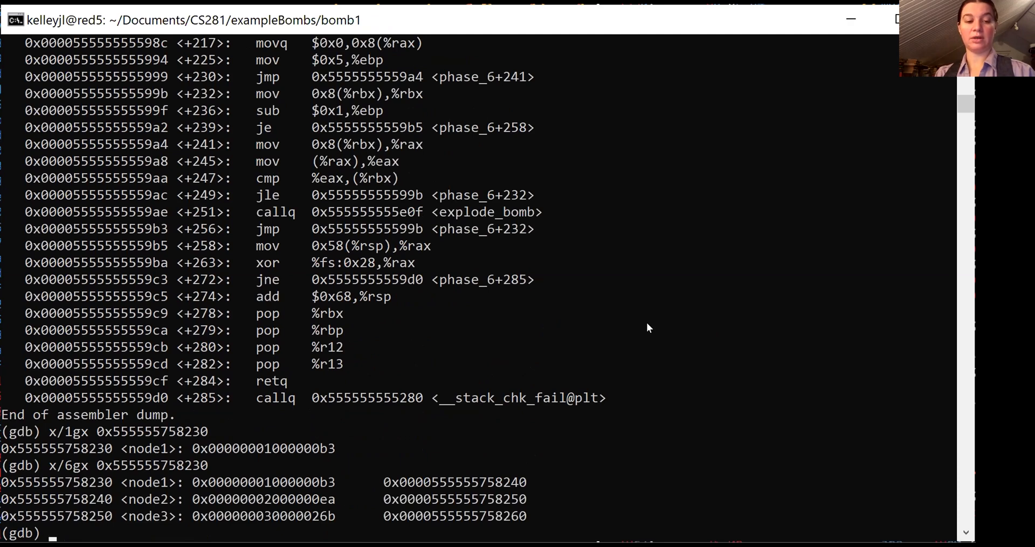
type("x/6gx 0x555555758230")
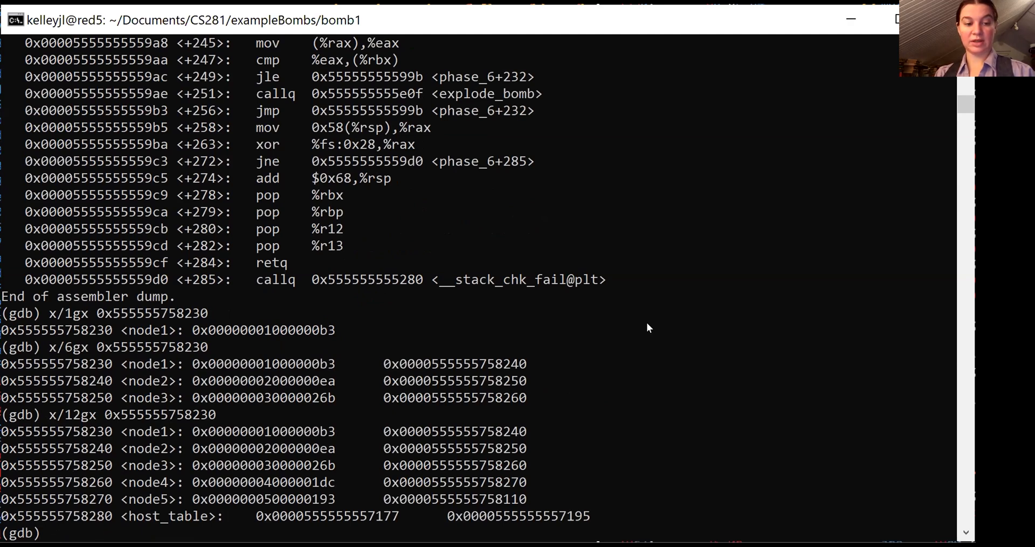
mouse_move(558, 453)
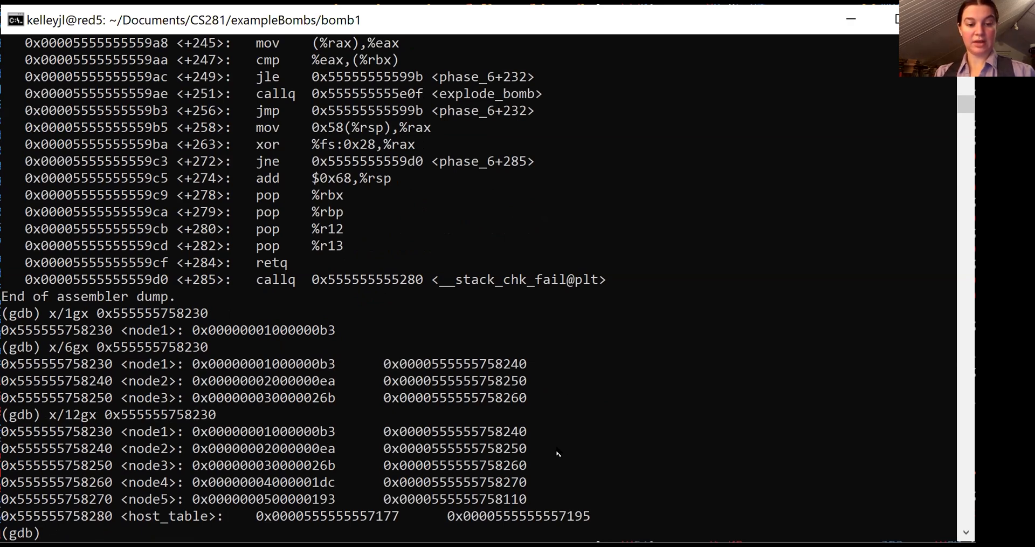
mouse_move(385, 505)
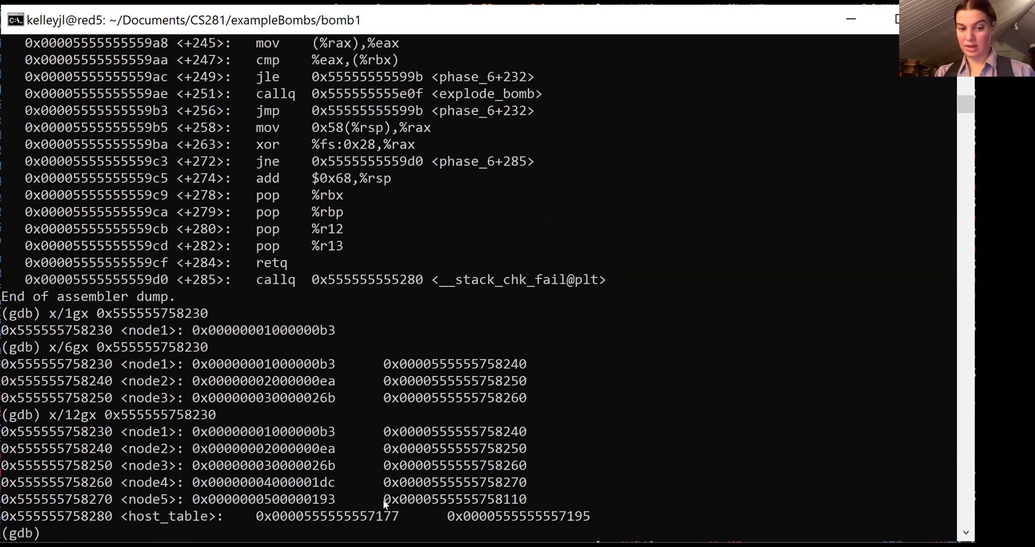
double_click(454, 499)
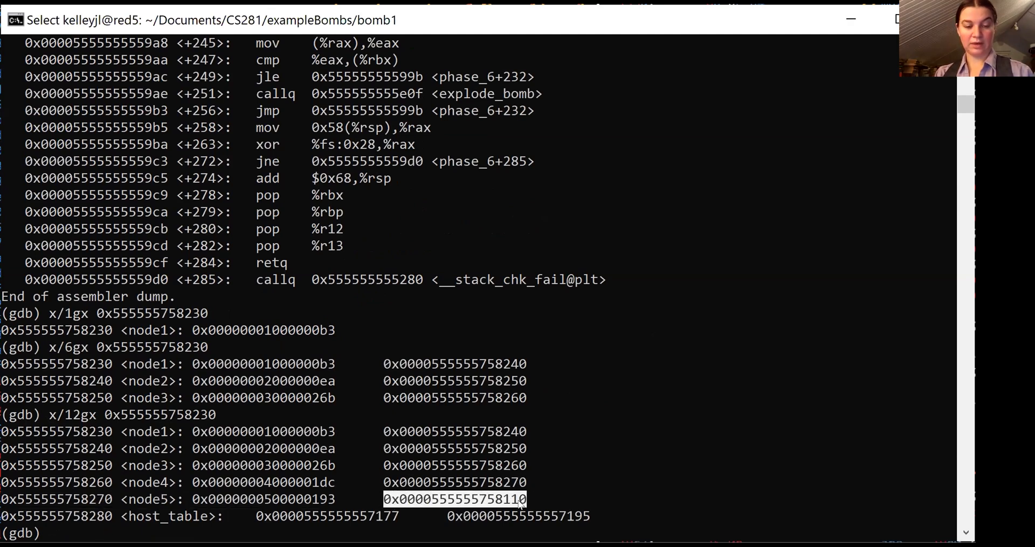
type("x")
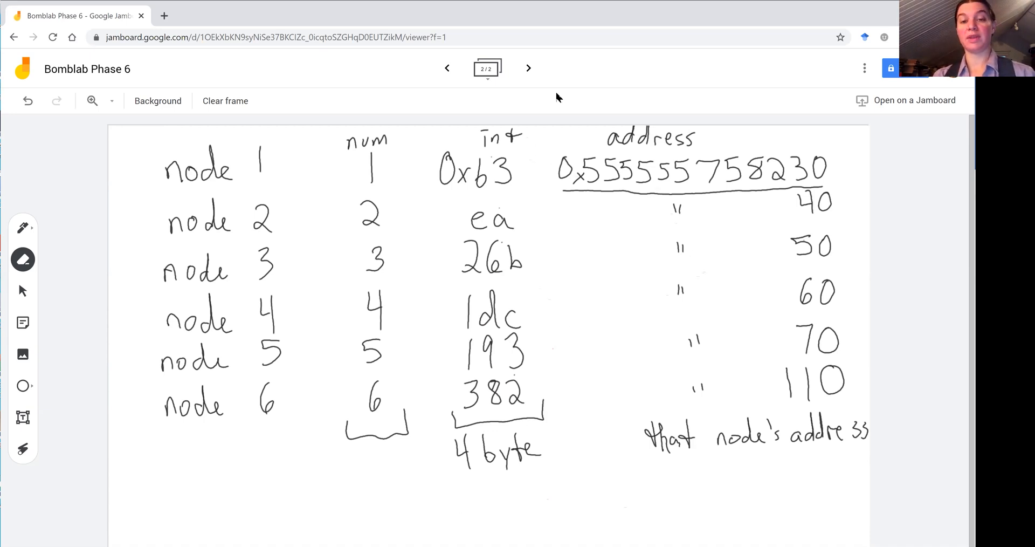
Leave the node table frame and return to the annotated phase_6 assembly frame
left_click(447, 68)
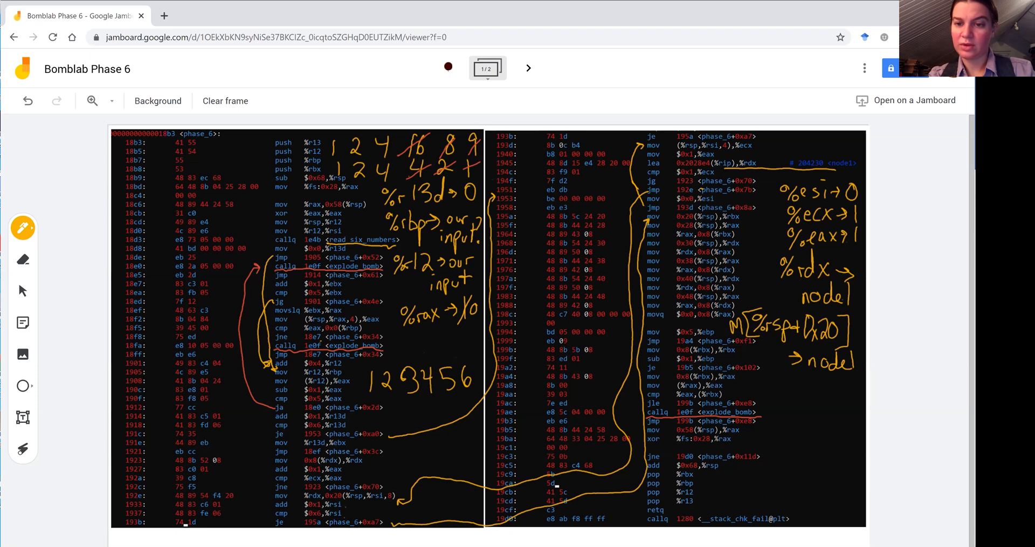
Move back to frame 1 of 2 showing the hand-annotated phase_6 assembly
left_click(447, 68)
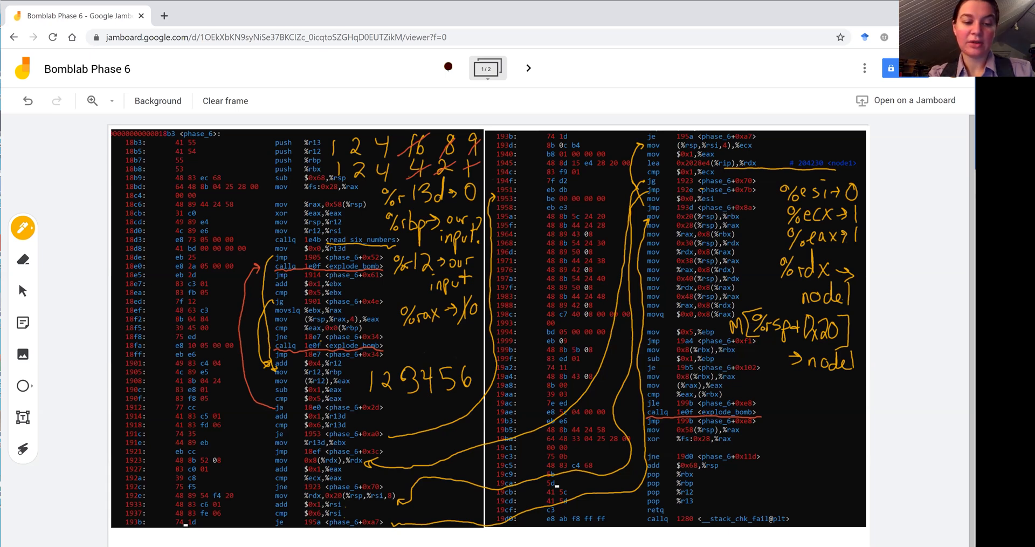
left_click(448, 68)
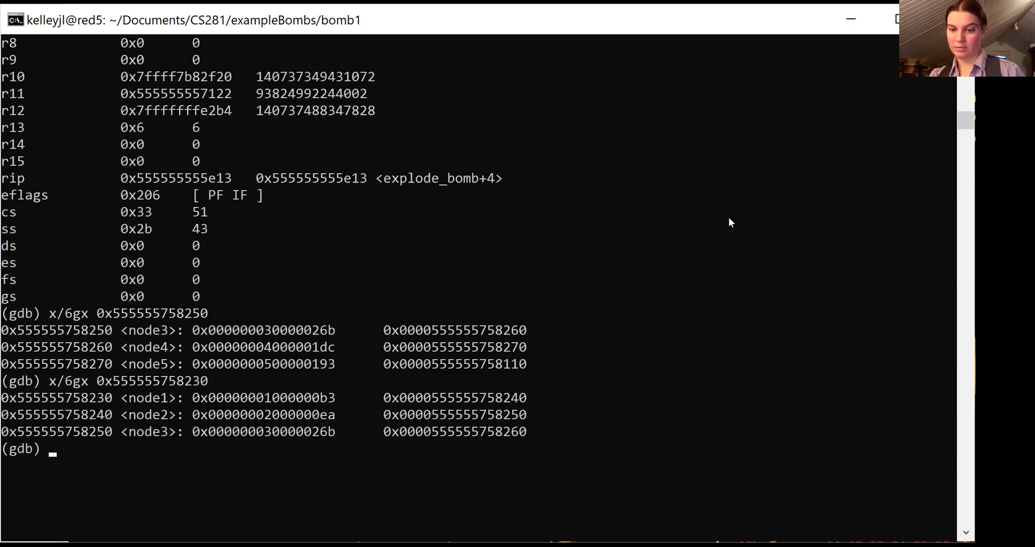
mouse_move(692, 25)
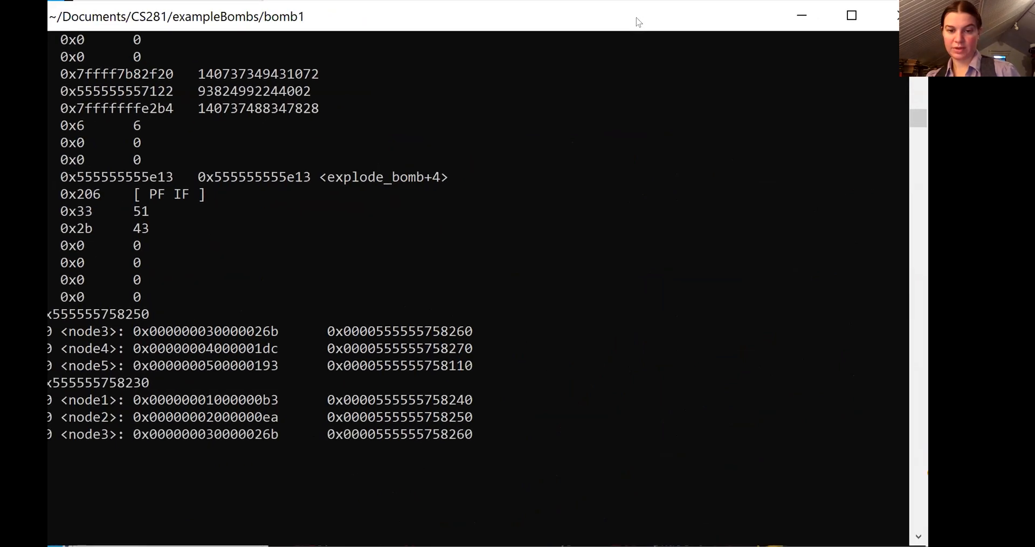
mouse_move(741, 12)
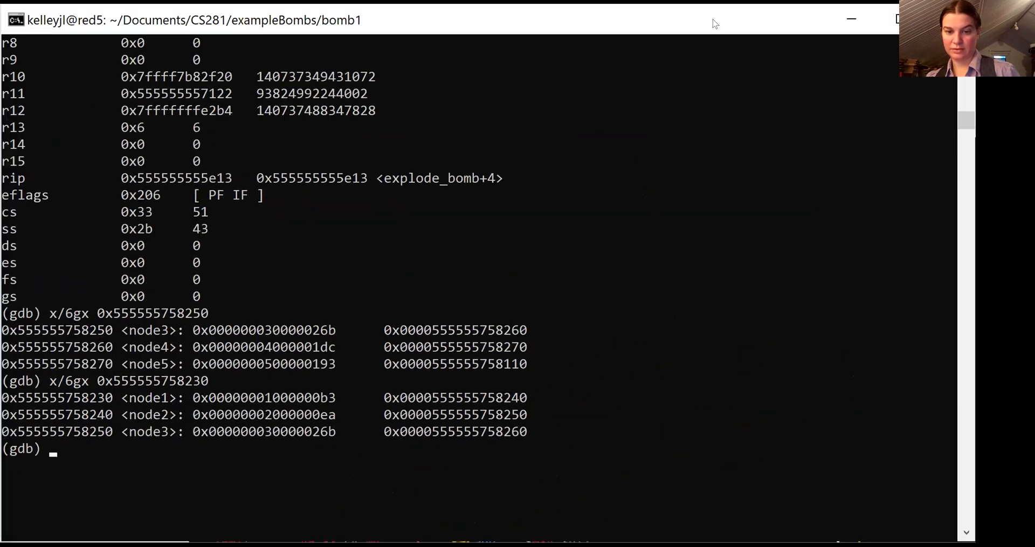
mouse_move(693, 25)
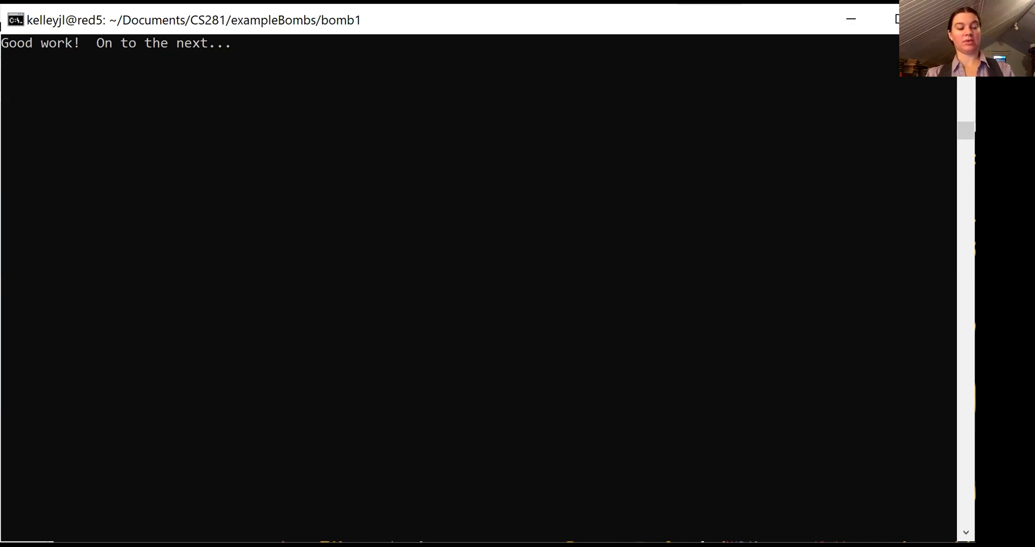
Enter input 1 2 3 4 5 6 and page through the full phase_6 disassembly
type("1 2")
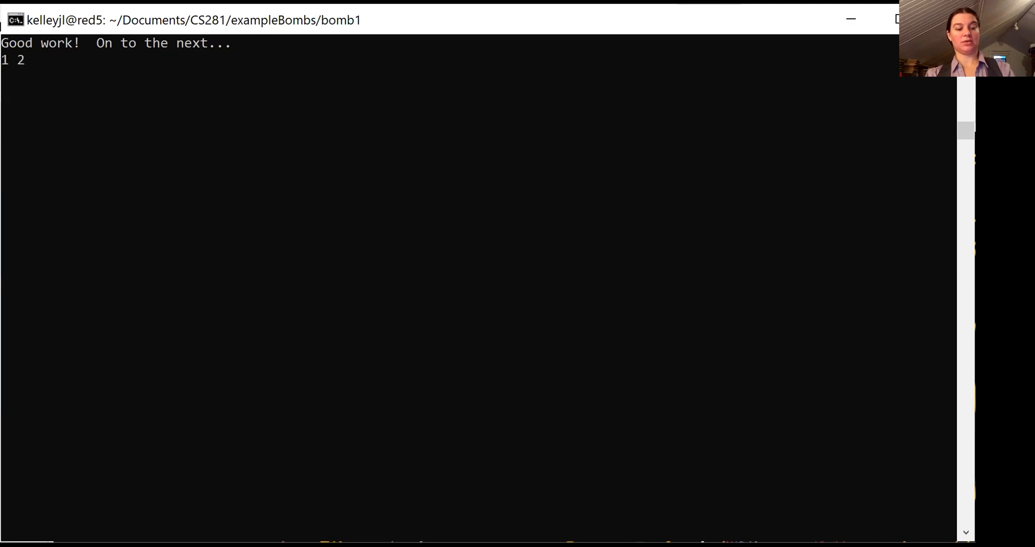
type("3 4 5 6")
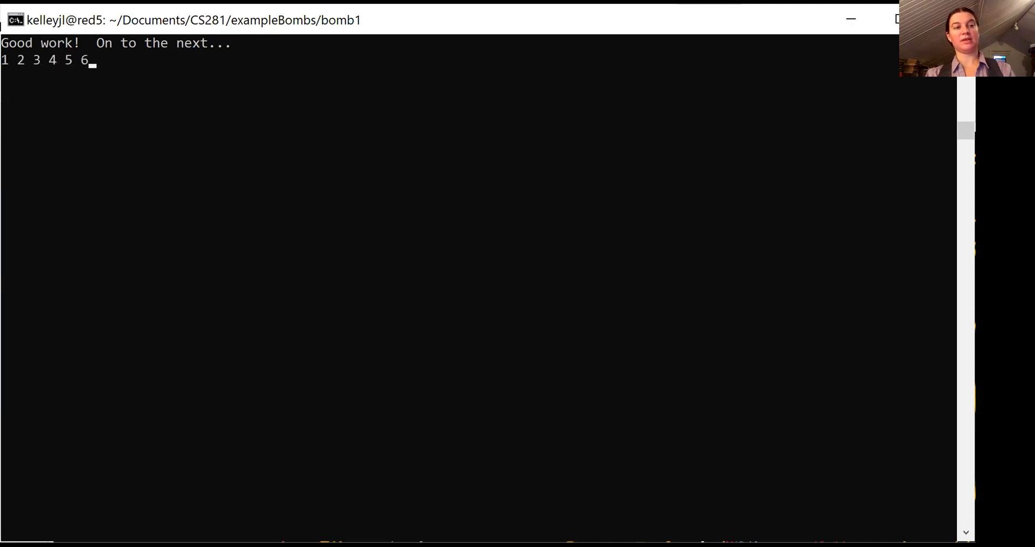
type("diss")
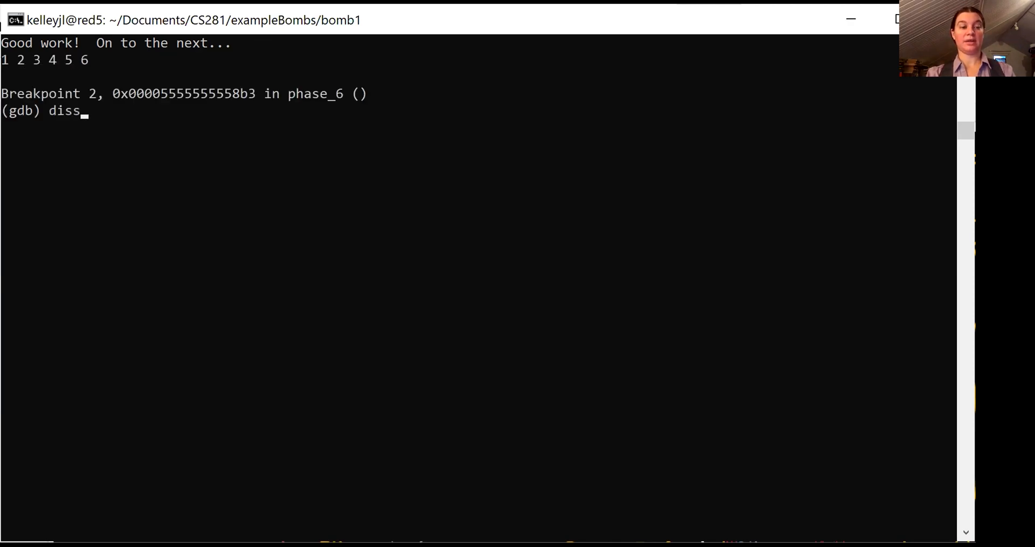
key("Return")
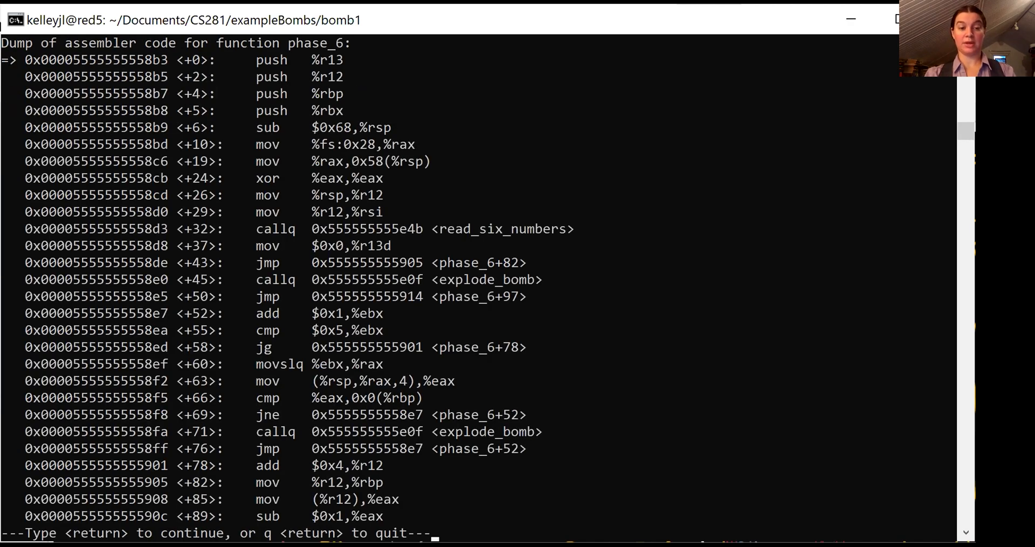
key("return")
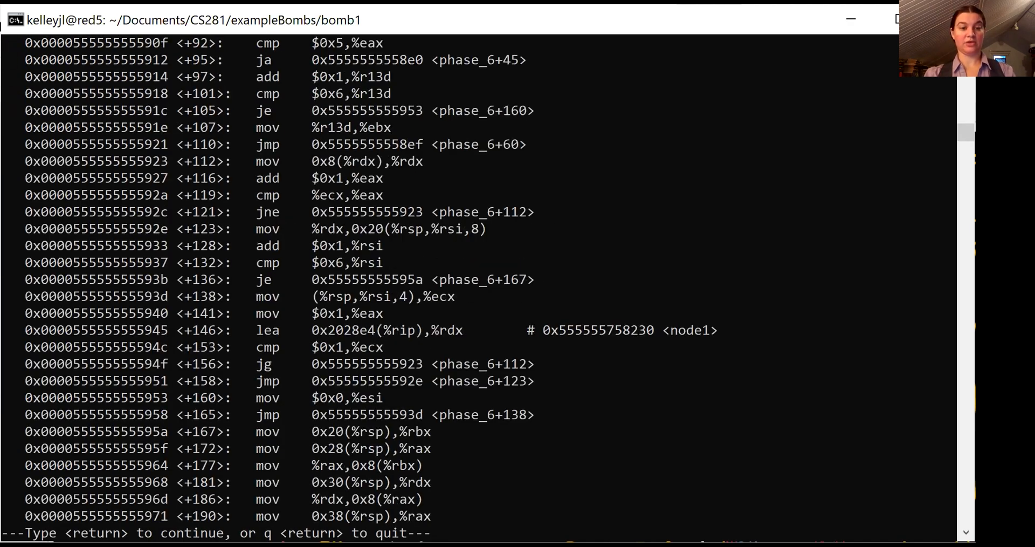
key("Return")
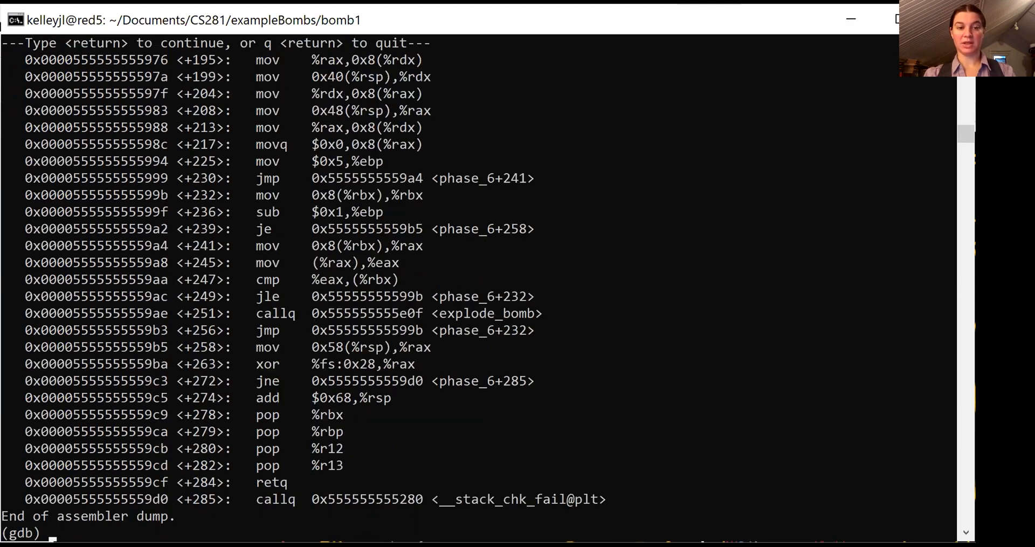
mouse_move(167, 293)
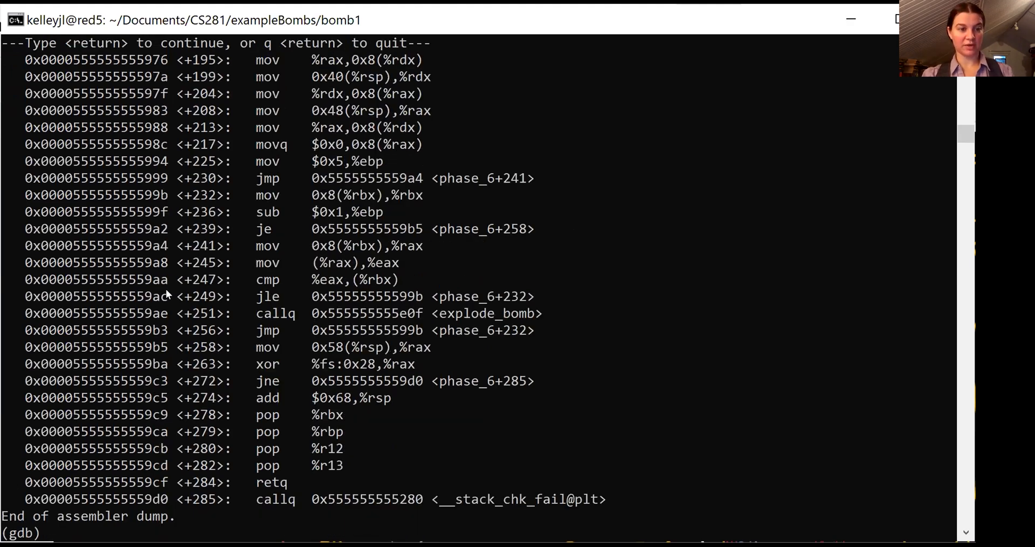
double_click(159, 296)
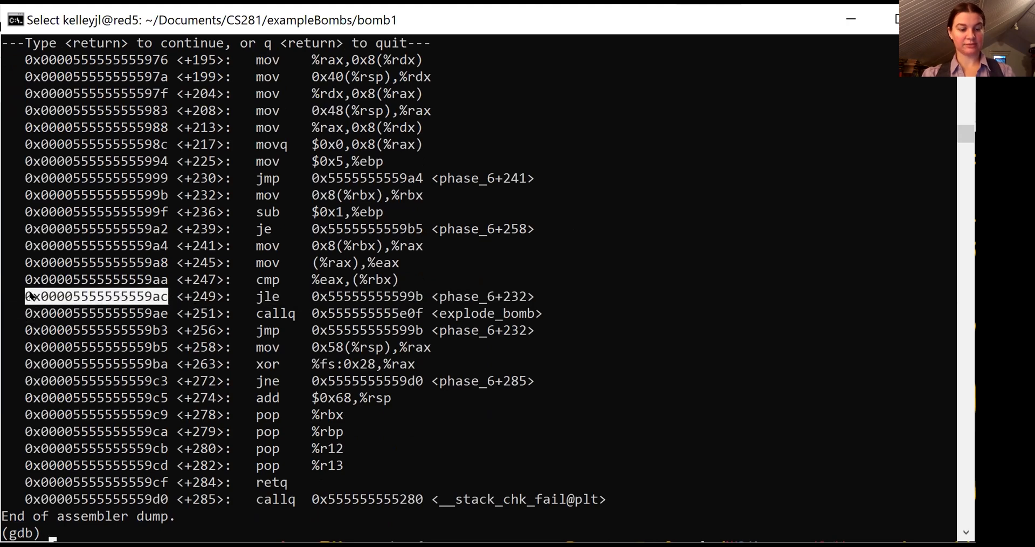
type("bre")
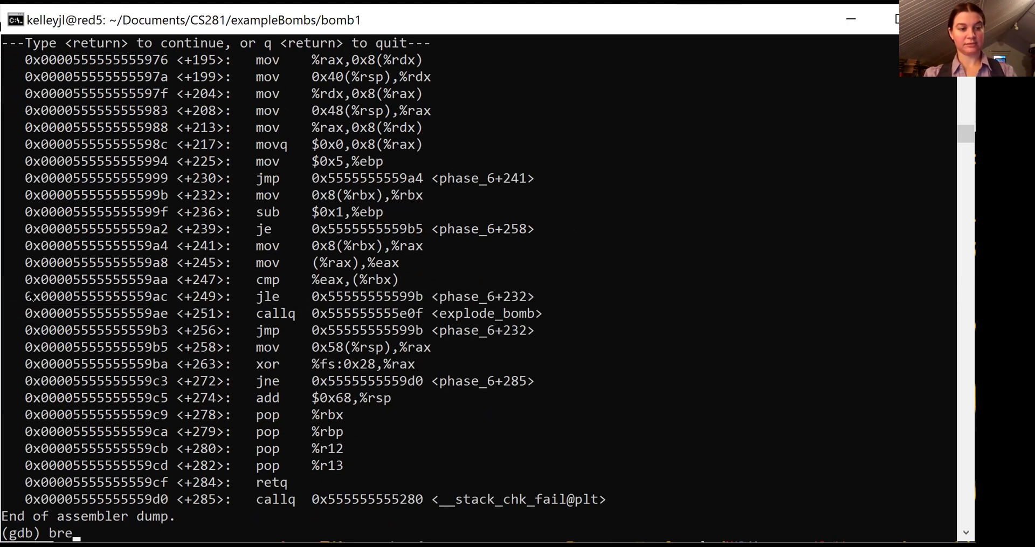
type("ak *0x00005555555559ac")
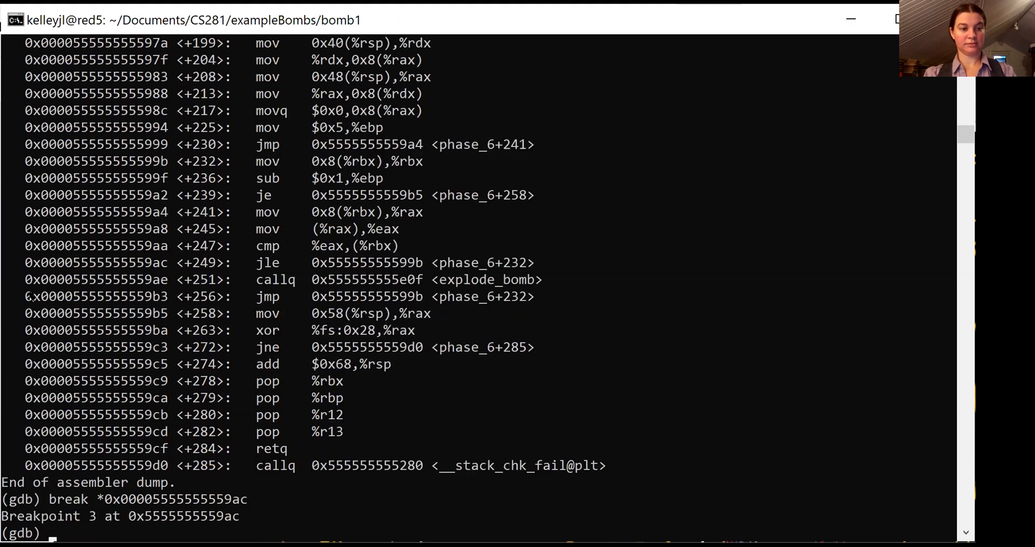
type("next")
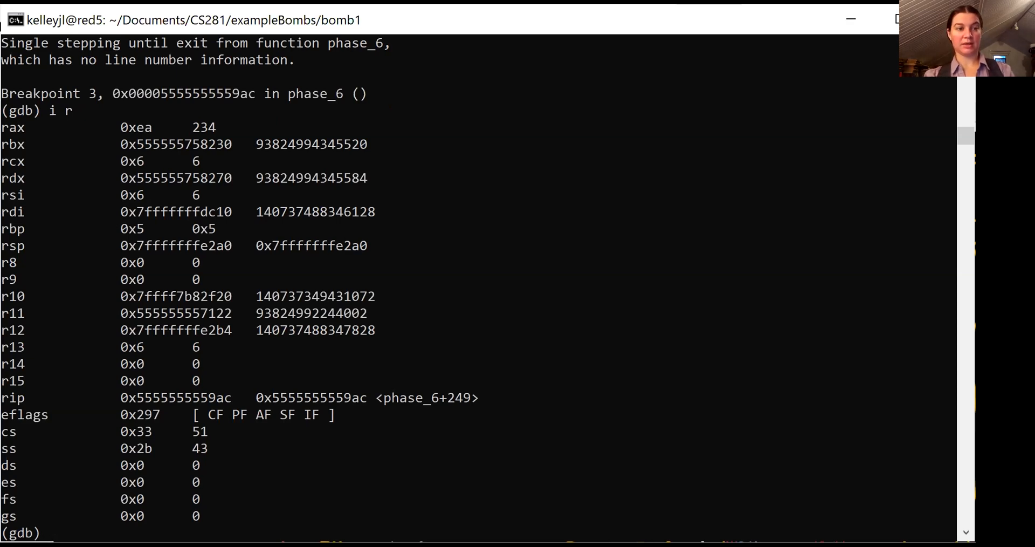
mouse_move(258, 327)
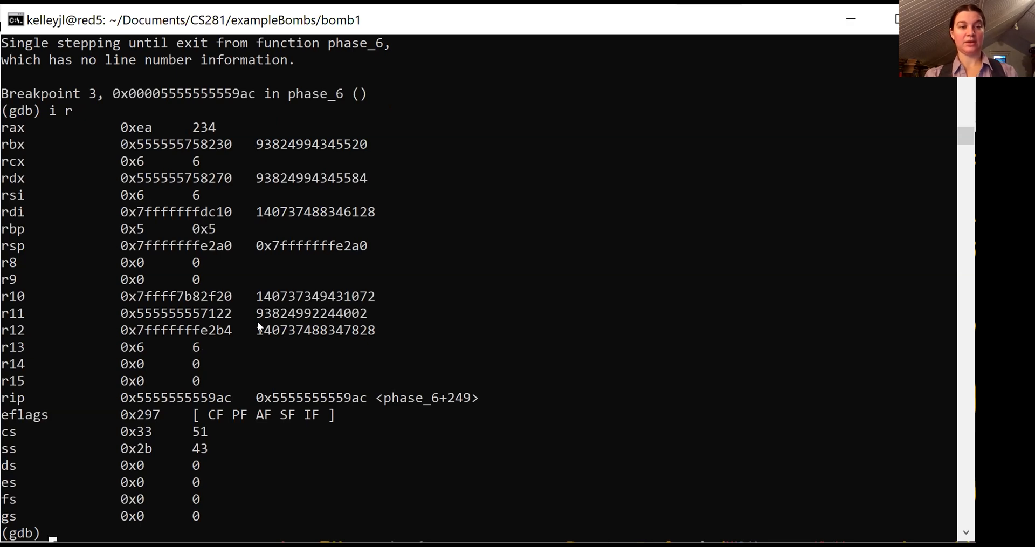
mouse_move(123, 144)
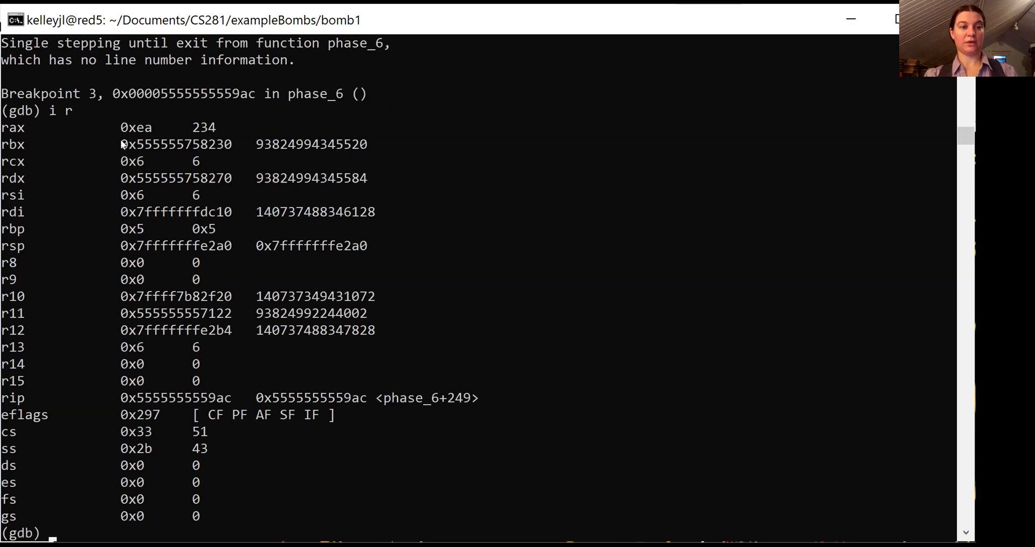
Copy node1's address from rbx and examine its memory with x/1gx
double_click(176, 144)
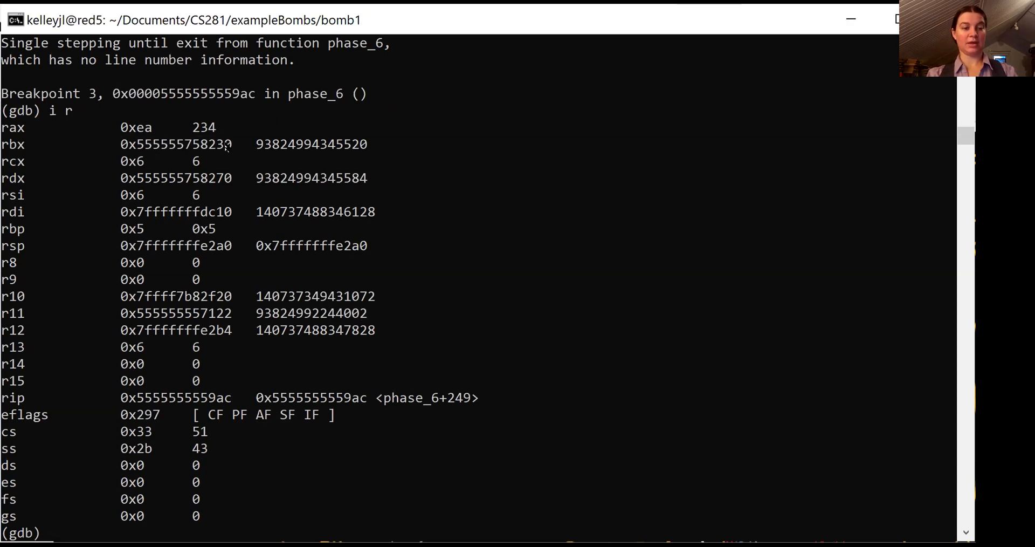
type("x")
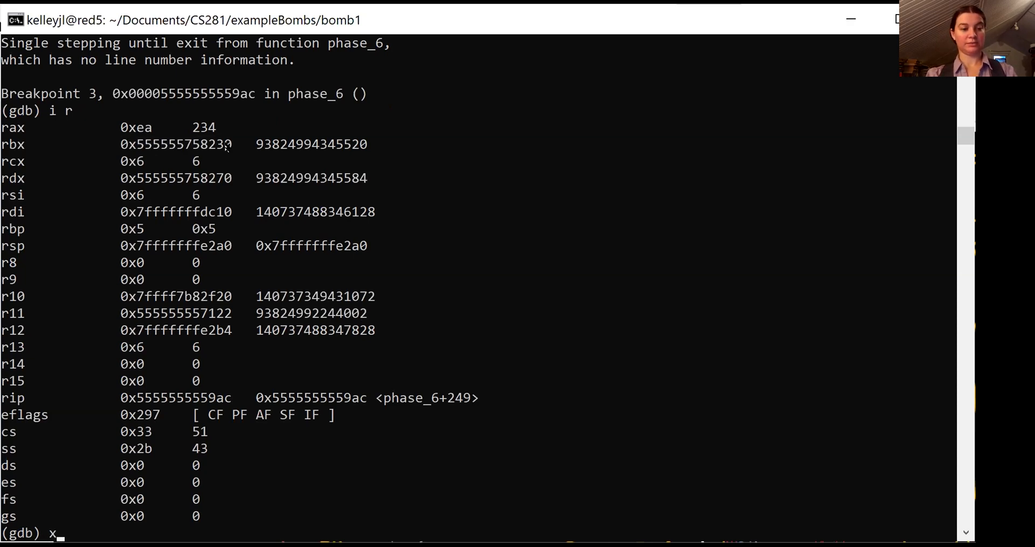
type("/1")
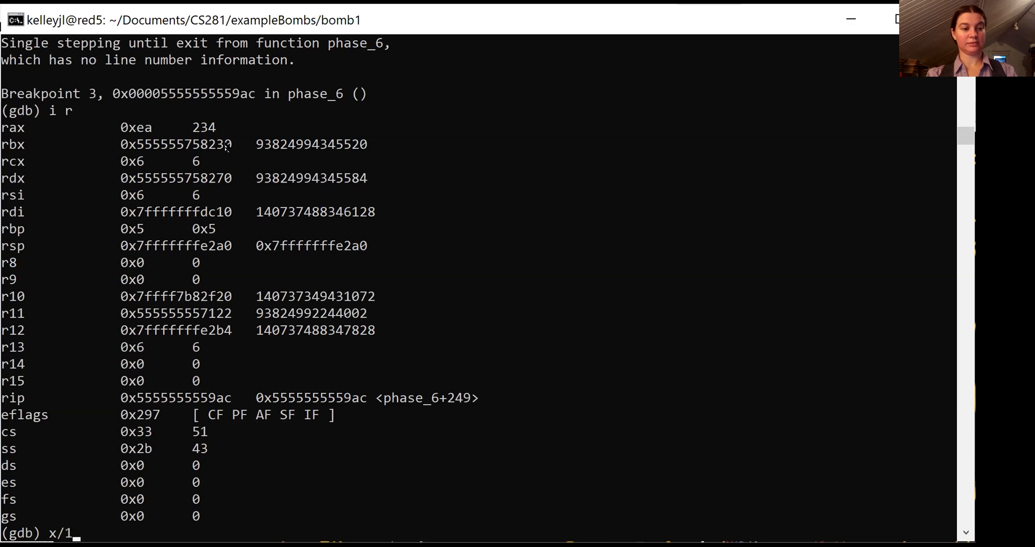
type("gx 0x555555758230")
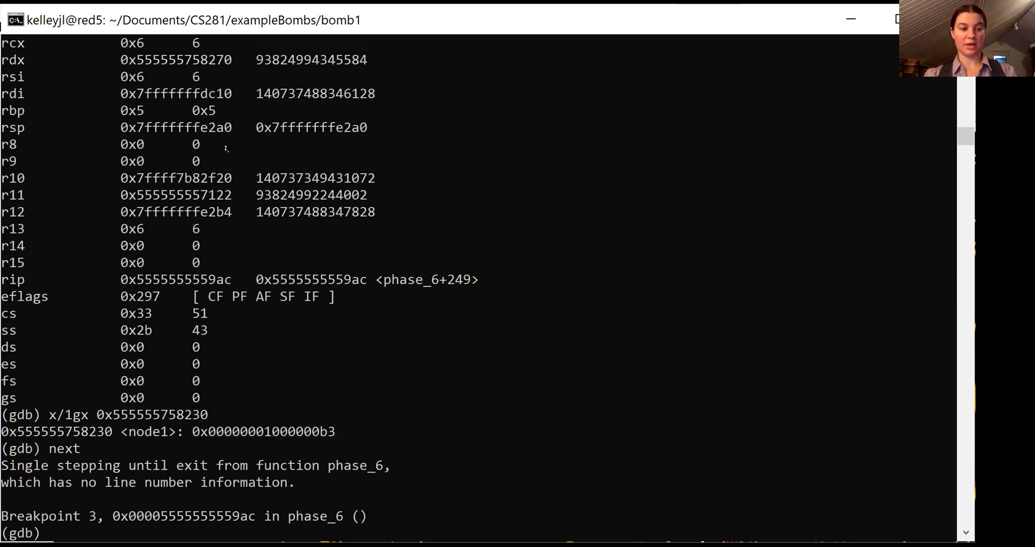
type("x/1gx 0x555555758230")
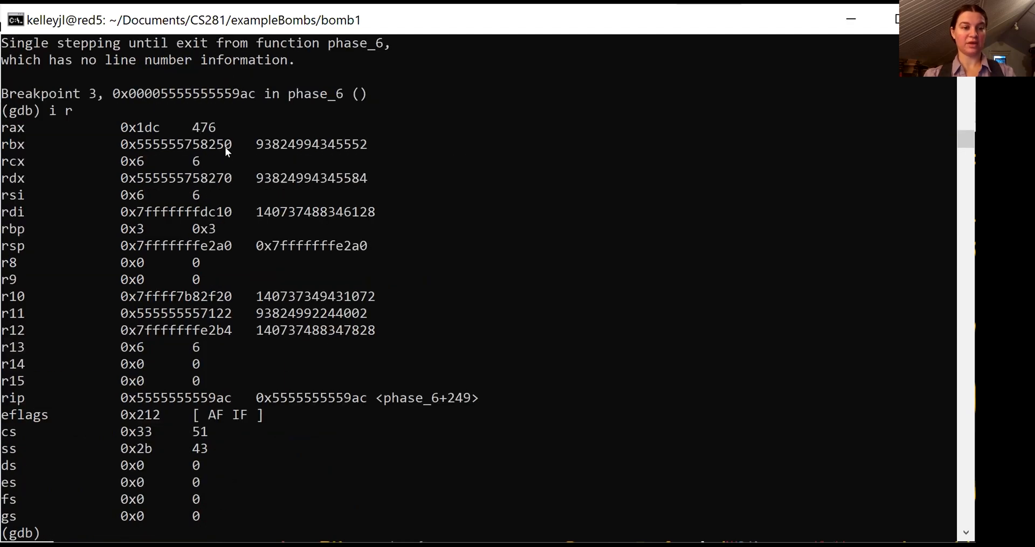
type("x/1gx 0x555555758240")
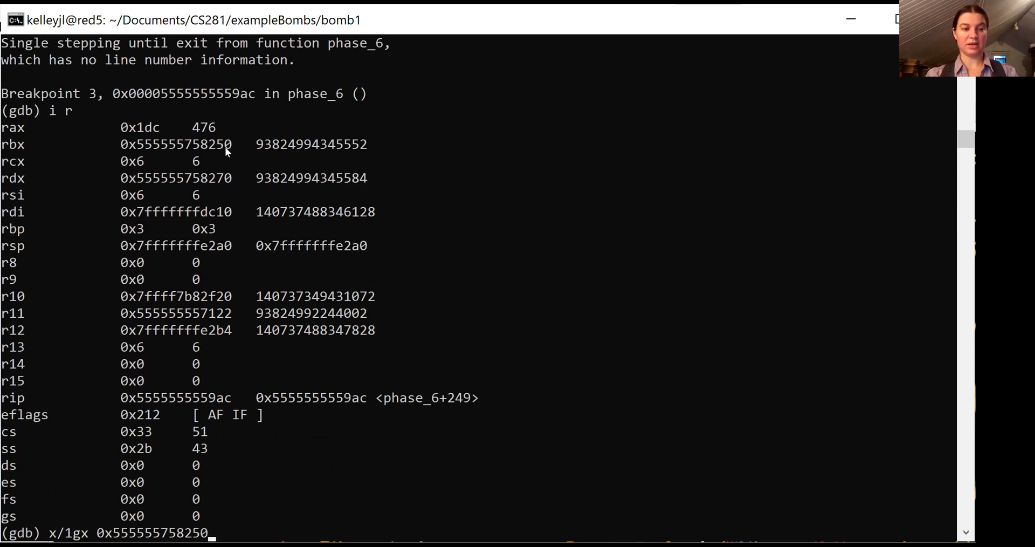
key("Return")
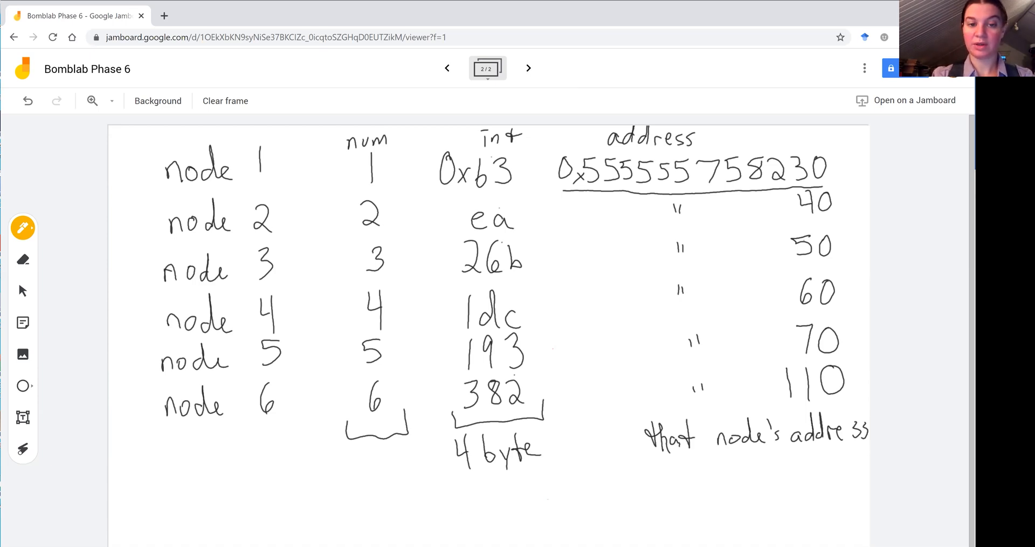
Draw orange arrows between node values, then erase all but the 0xb3-to-ea arrow
left_click_drag(436, 165, 432, 218)
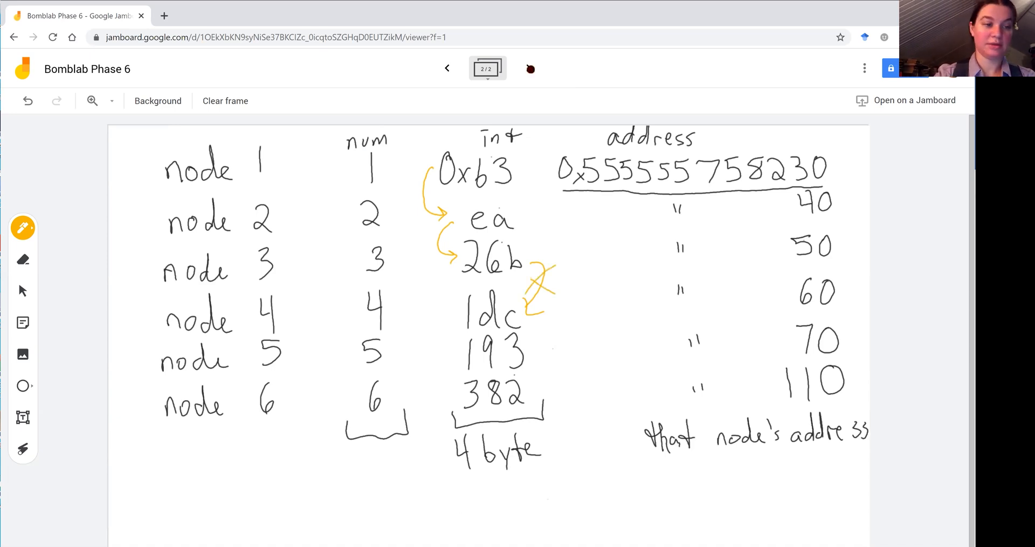
left_click(23, 259)
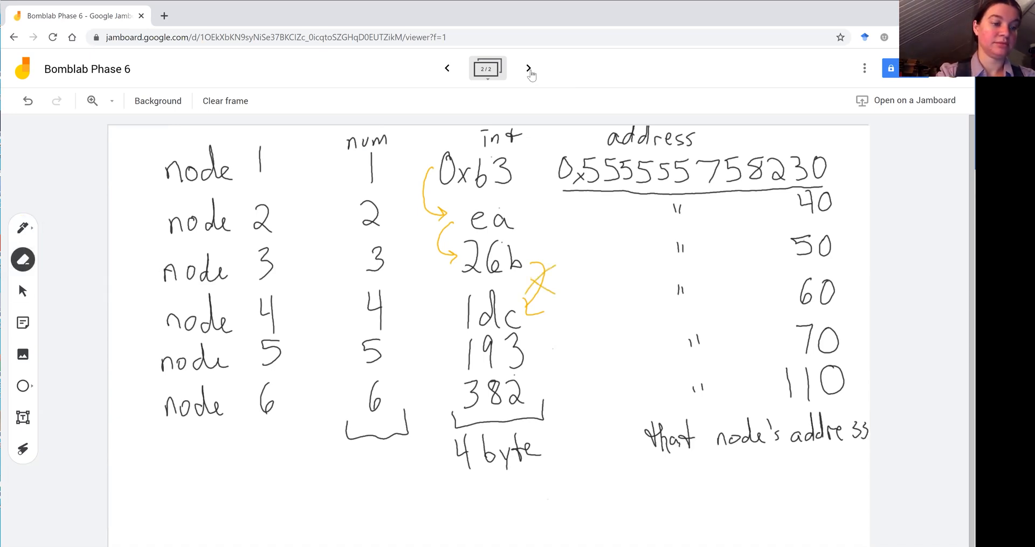
mouse_move(532, 262)
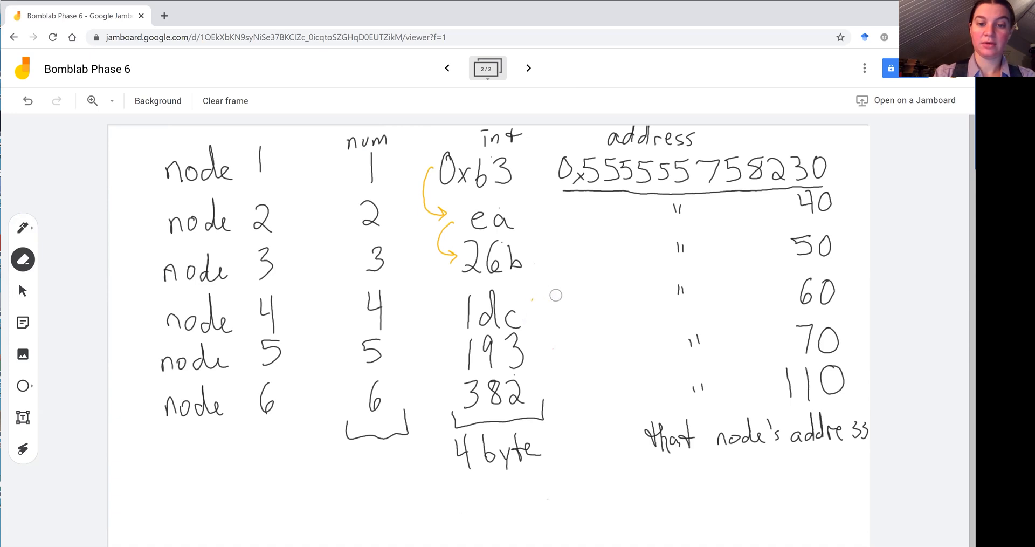
left_click(22, 228)
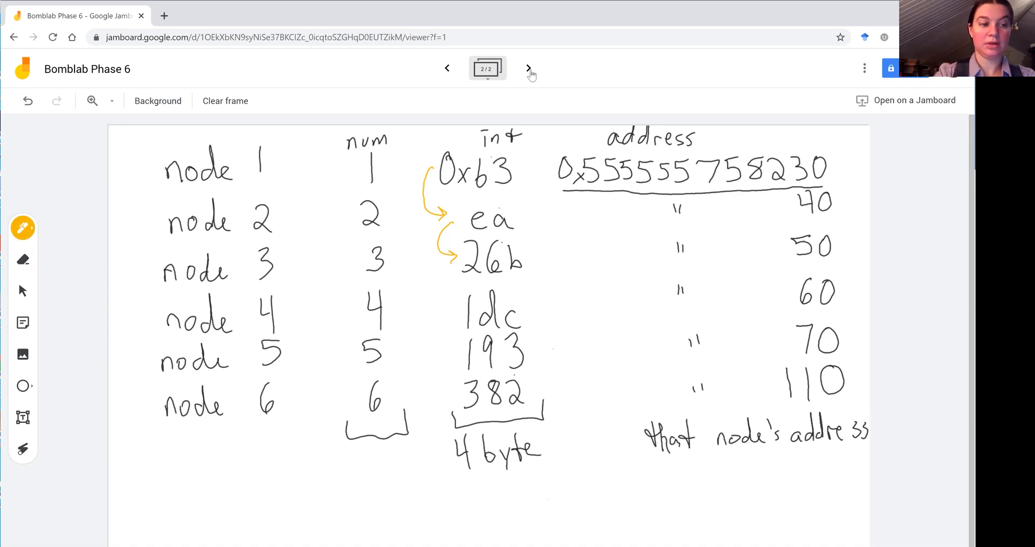
left_click(23, 259)
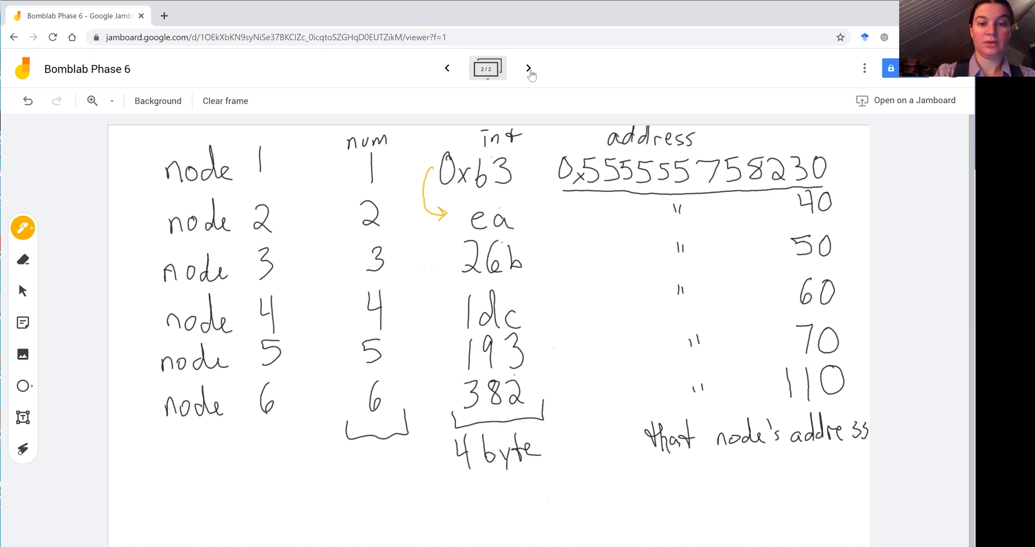
mouse_move(530, 68)
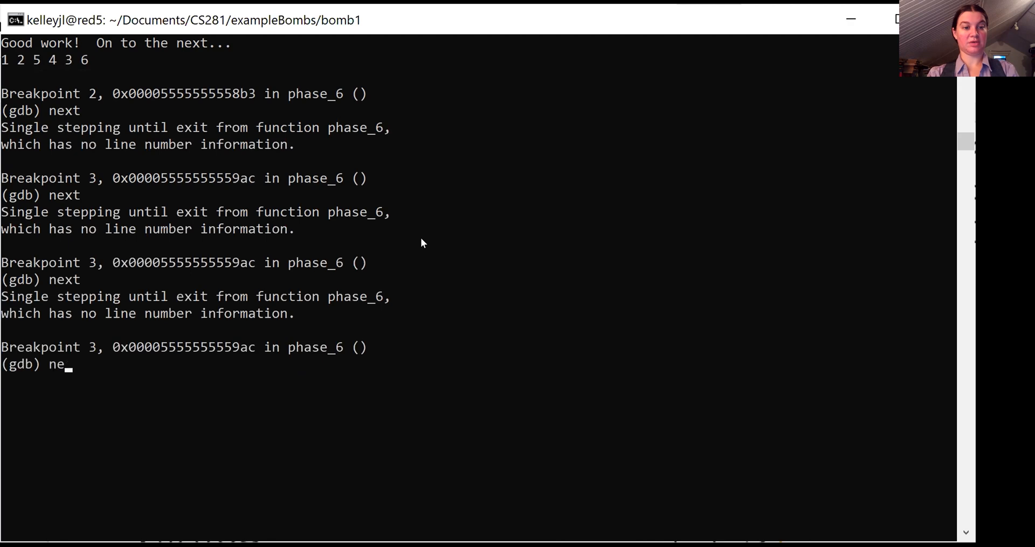
Repeat next past breakpoint 3 until main stops at bomb.c:109 phase_defused()
key("Return")
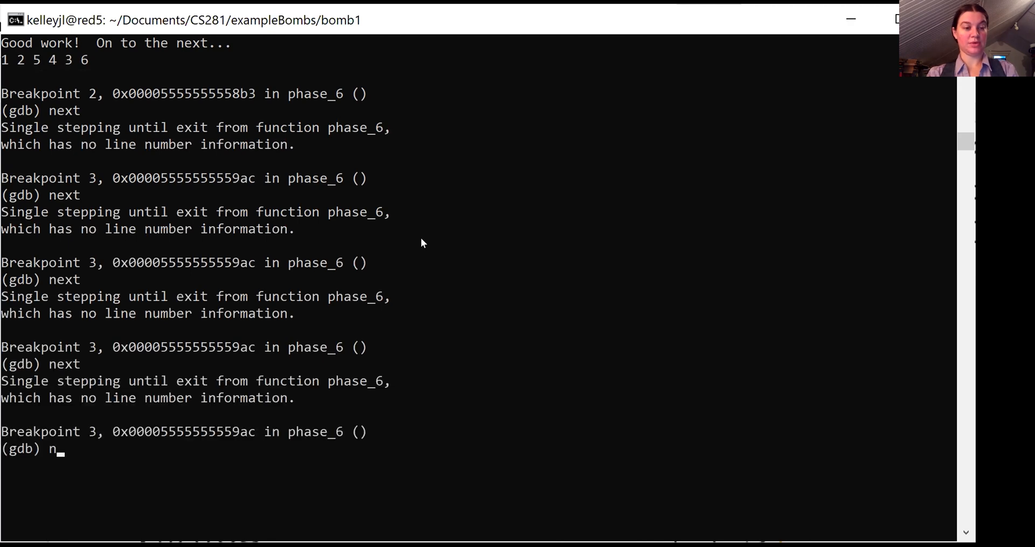
key("Return")
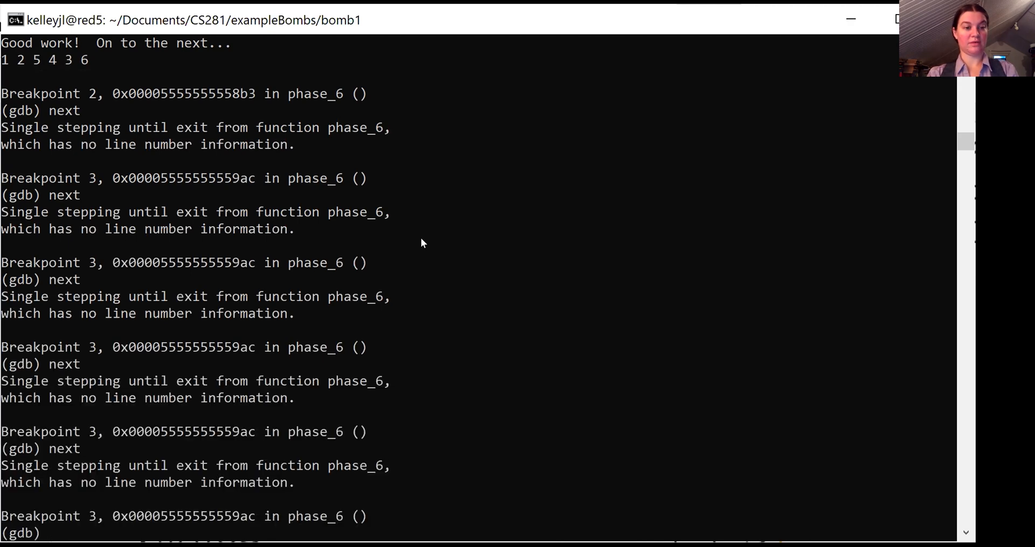
type("next")
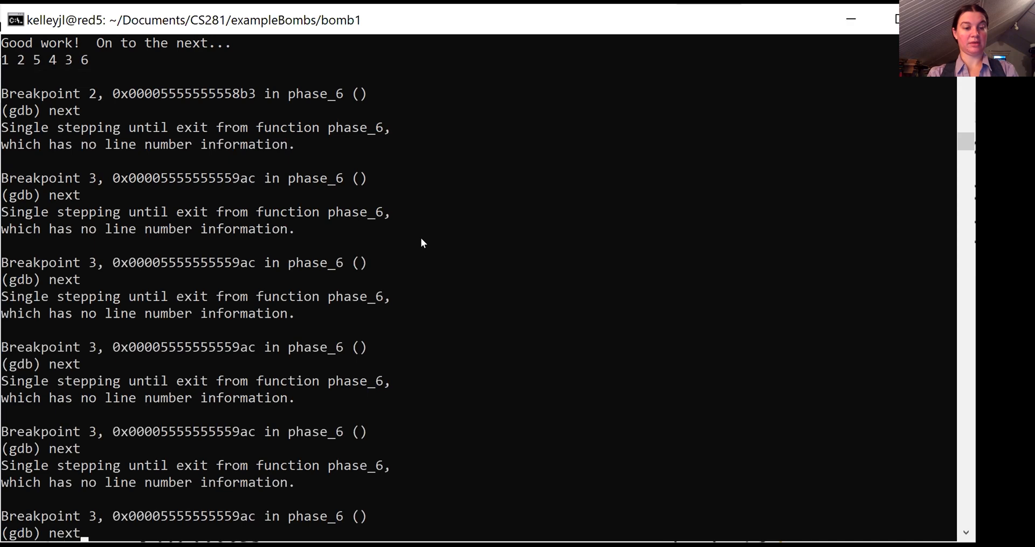
key("Return")
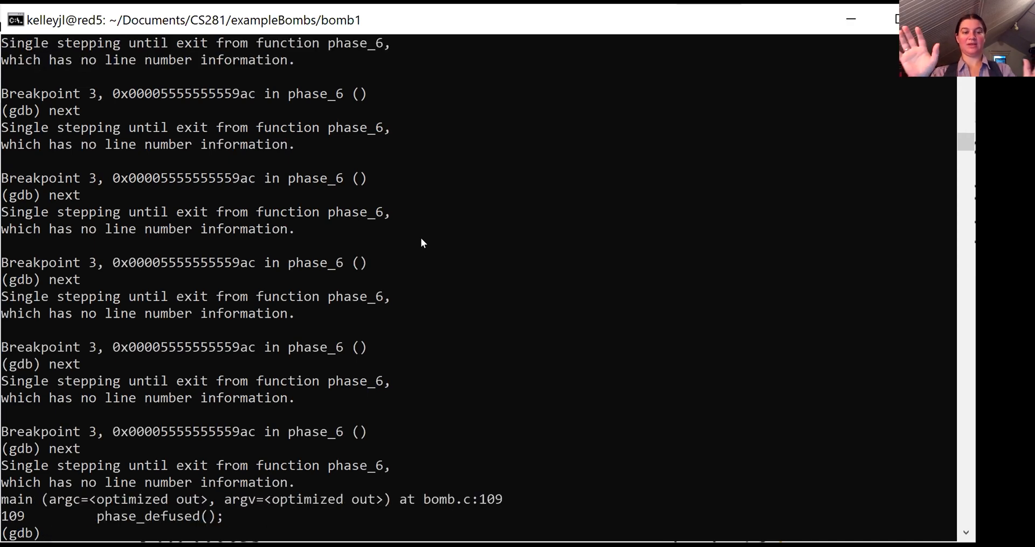